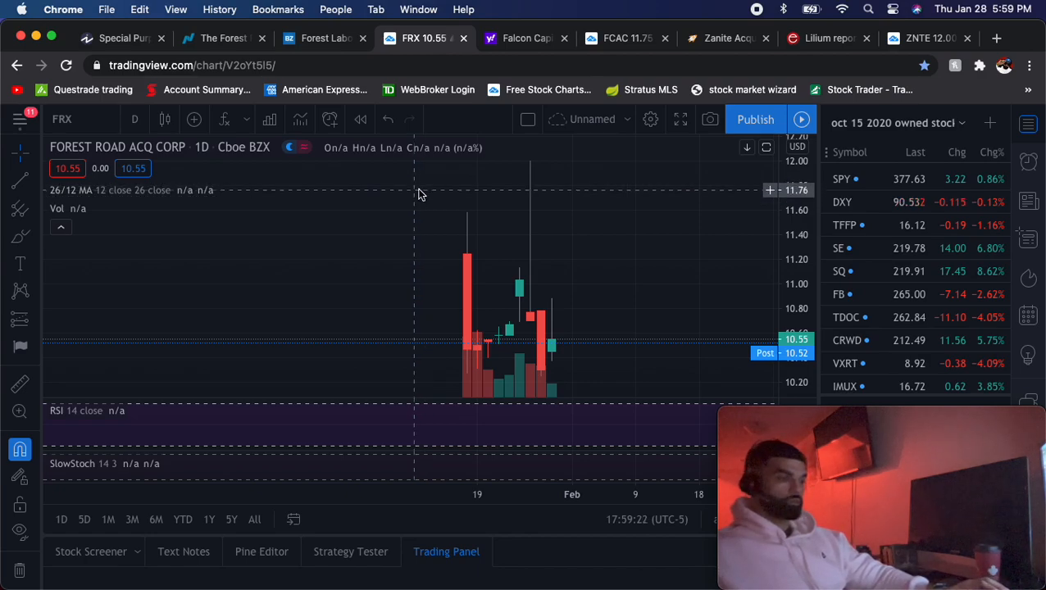
mouse_move(385, 233)
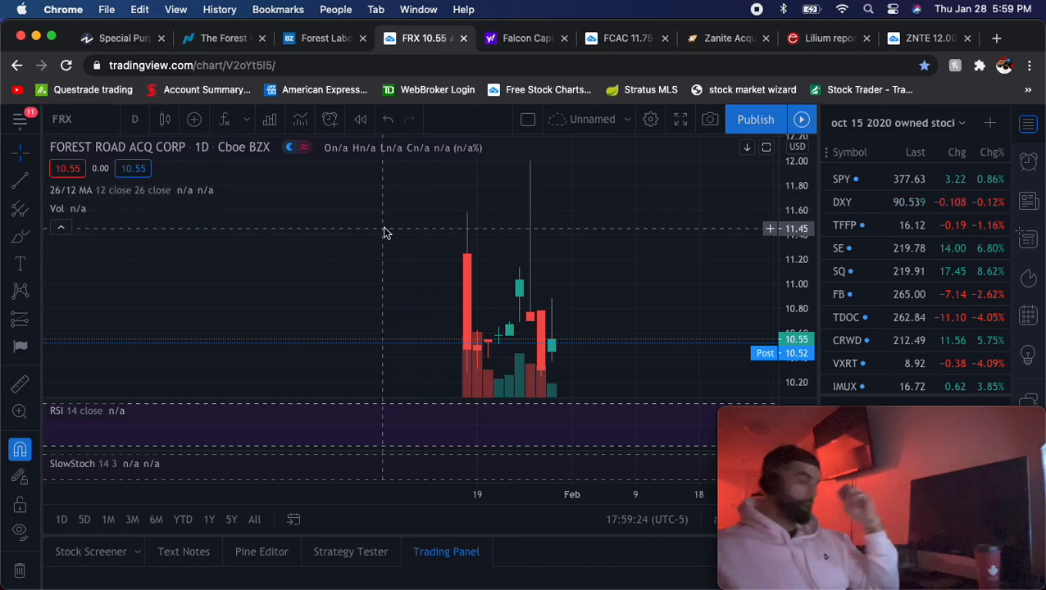
mouse_move(416, 204)
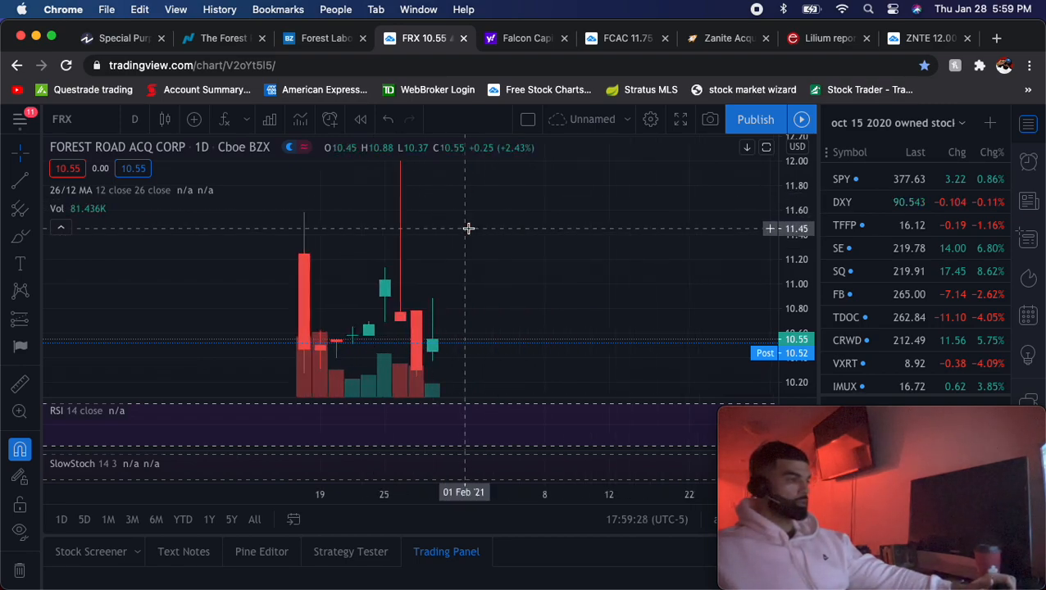
mouse_move(480, 220)
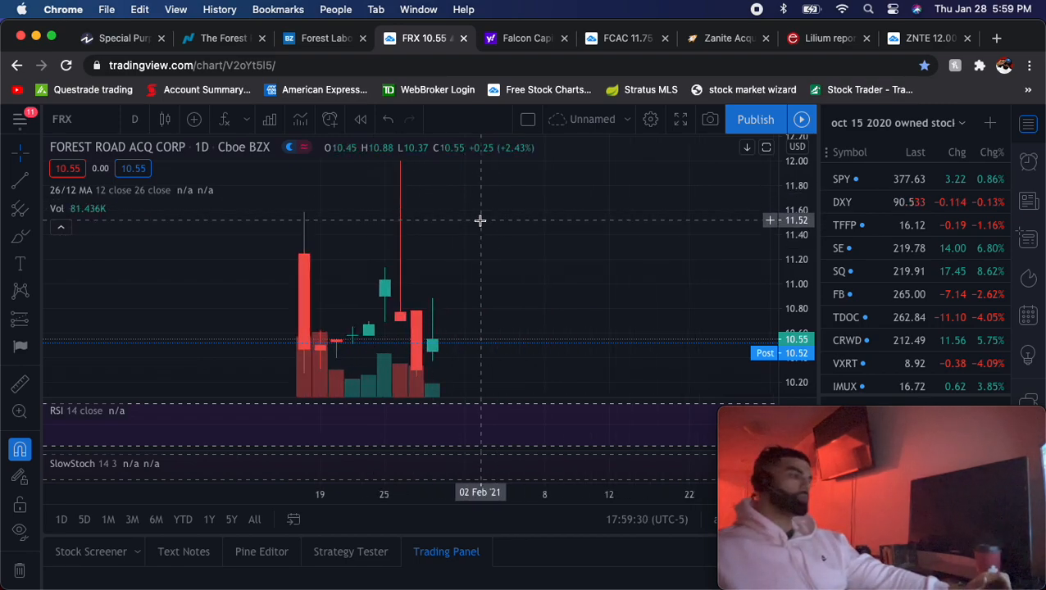
mouse_move(497, 223)
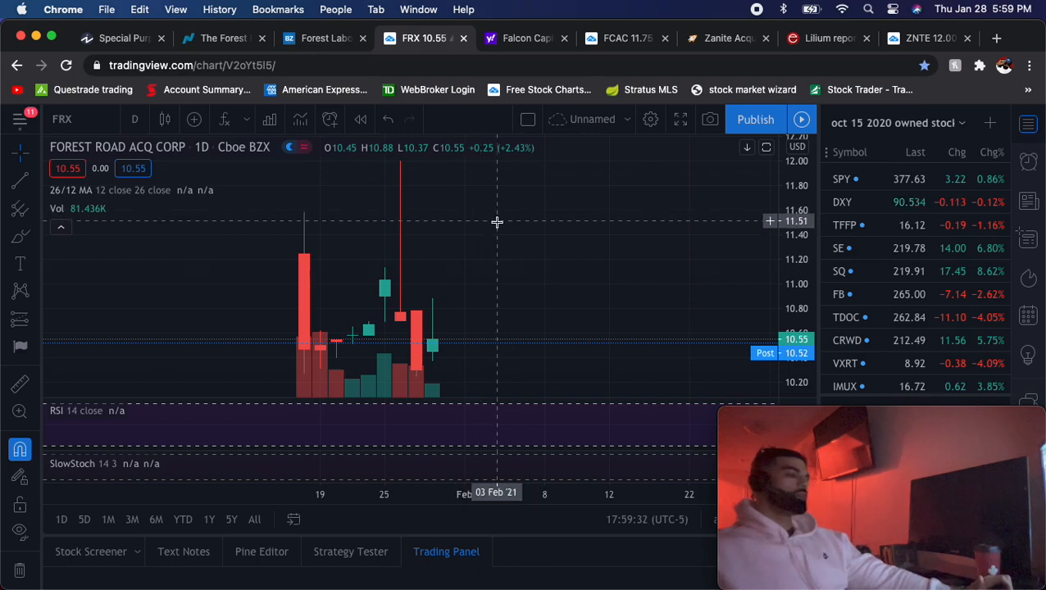
mouse_move(282, 246)
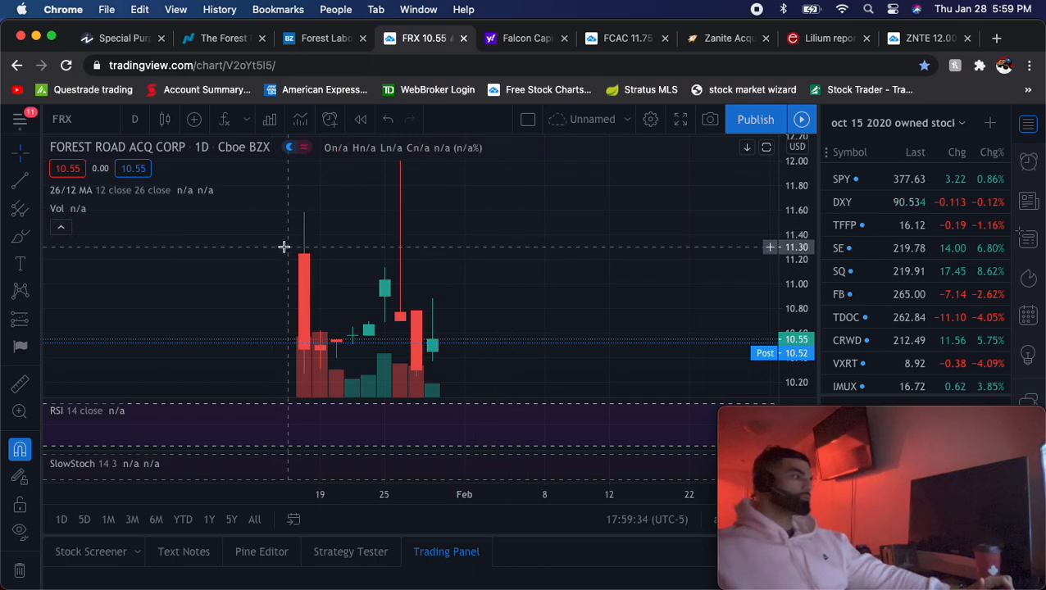
mouse_move(223, 38)
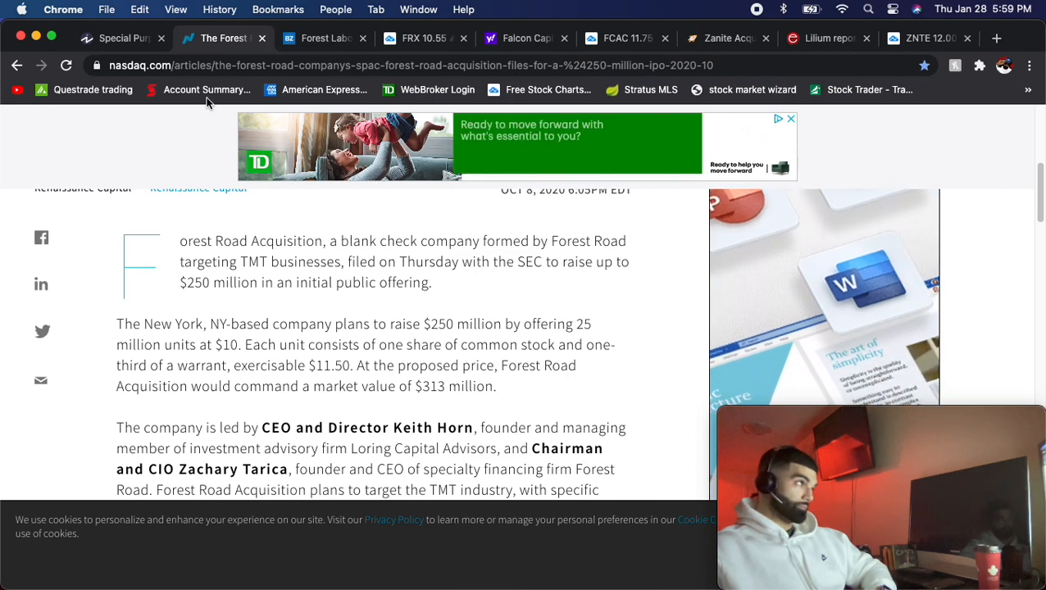
Step: Switch to the Investopedia 'Special Purpose Acquisition Company' explainer
left_click(122, 38)
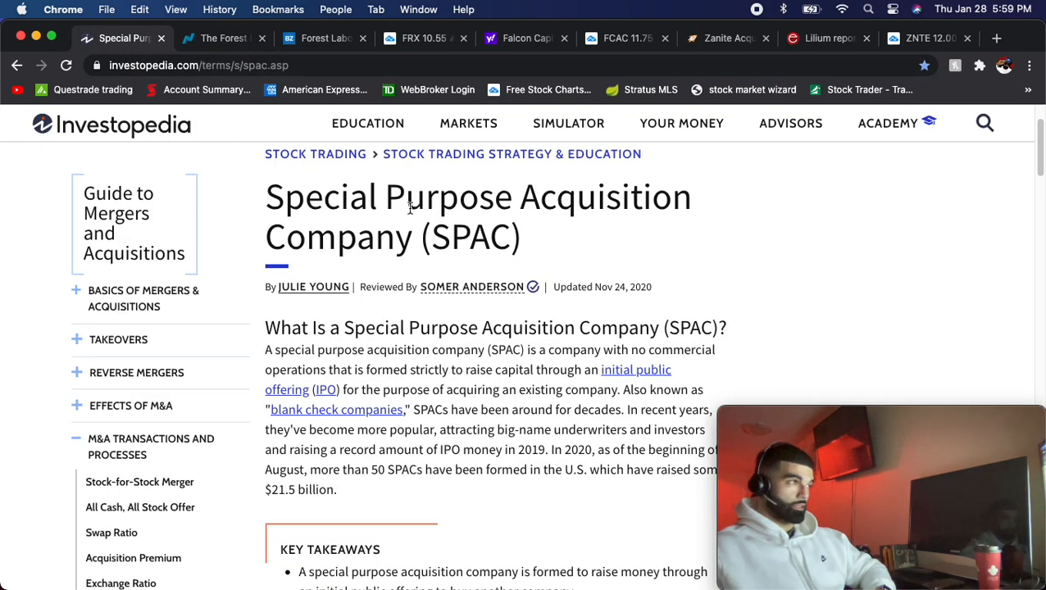
mouse_move(384, 259)
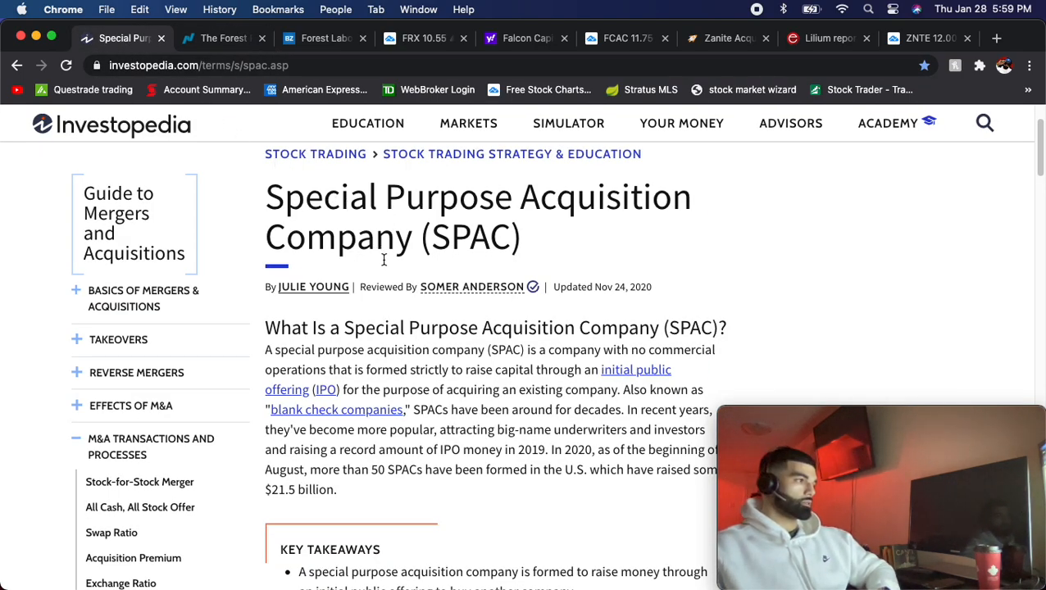
mouse_move(433, 221)
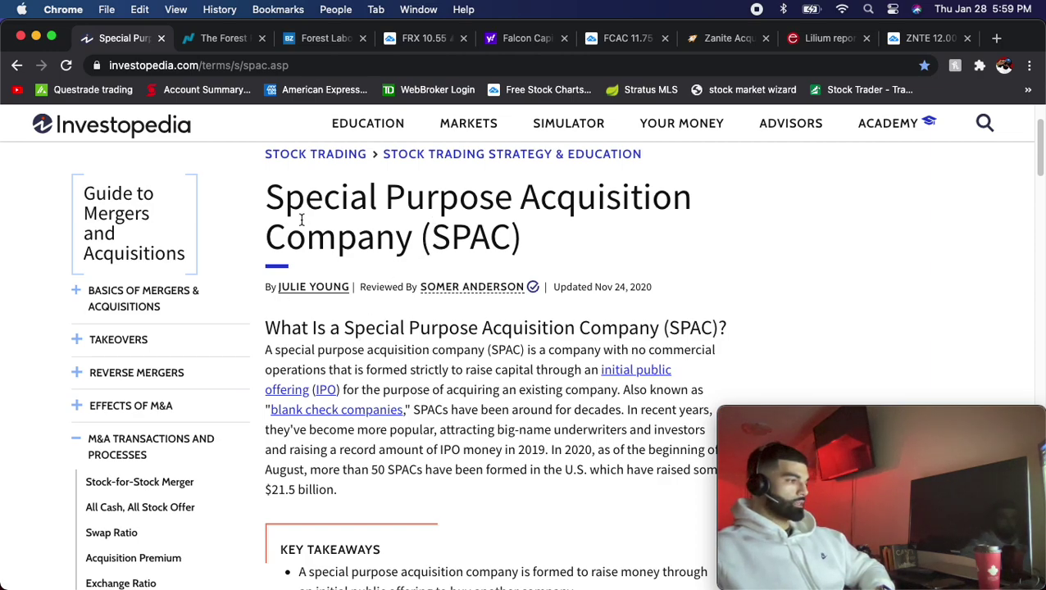
Step: Switch back to the Nasdaq Forest Road $250 million IPO article
left_click(223, 37)
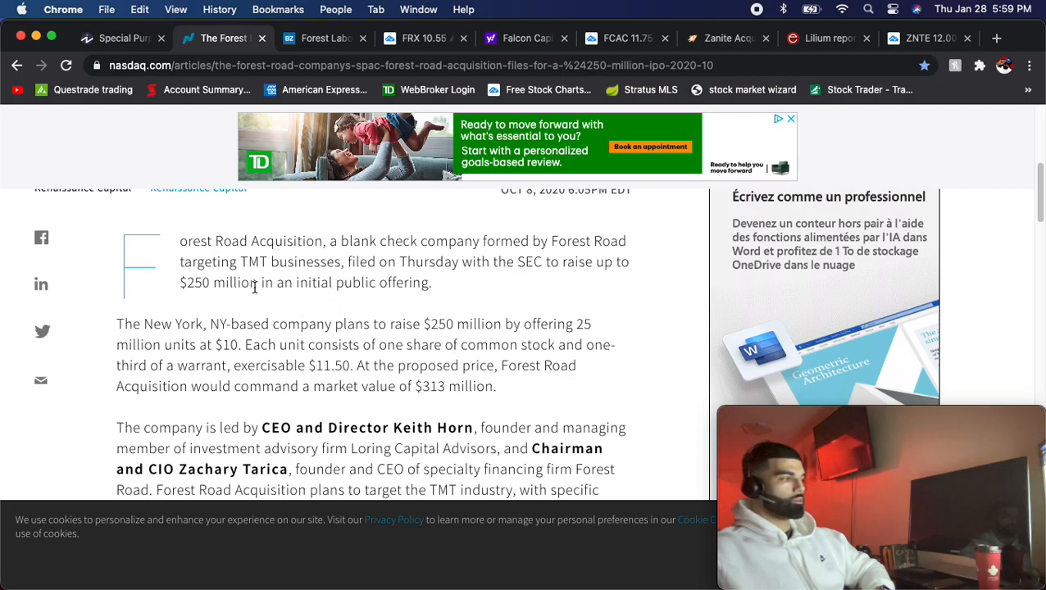
mouse_move(580, 413)
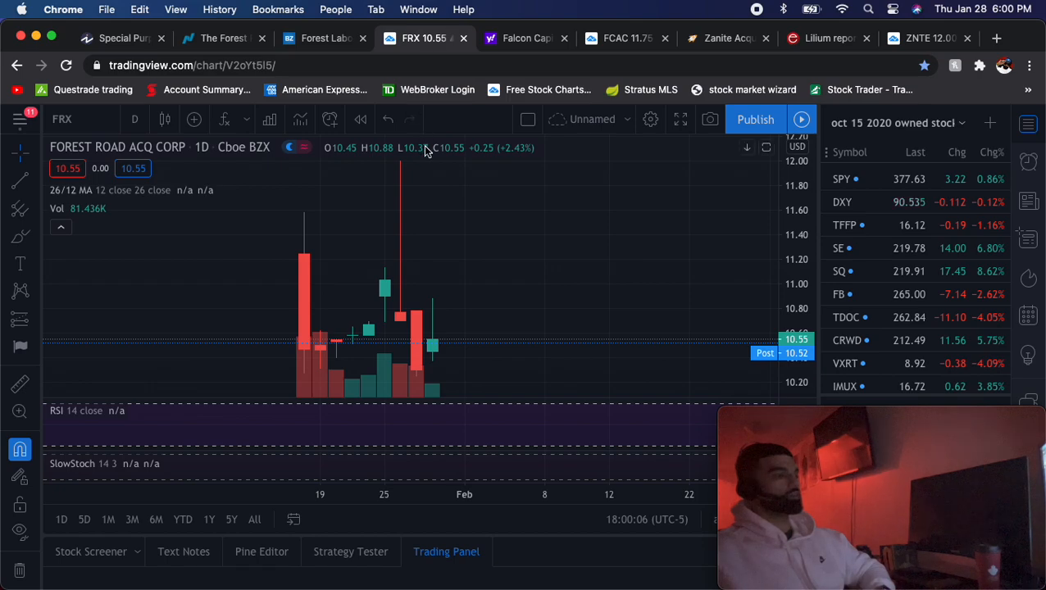
mouse_move(403, 378)
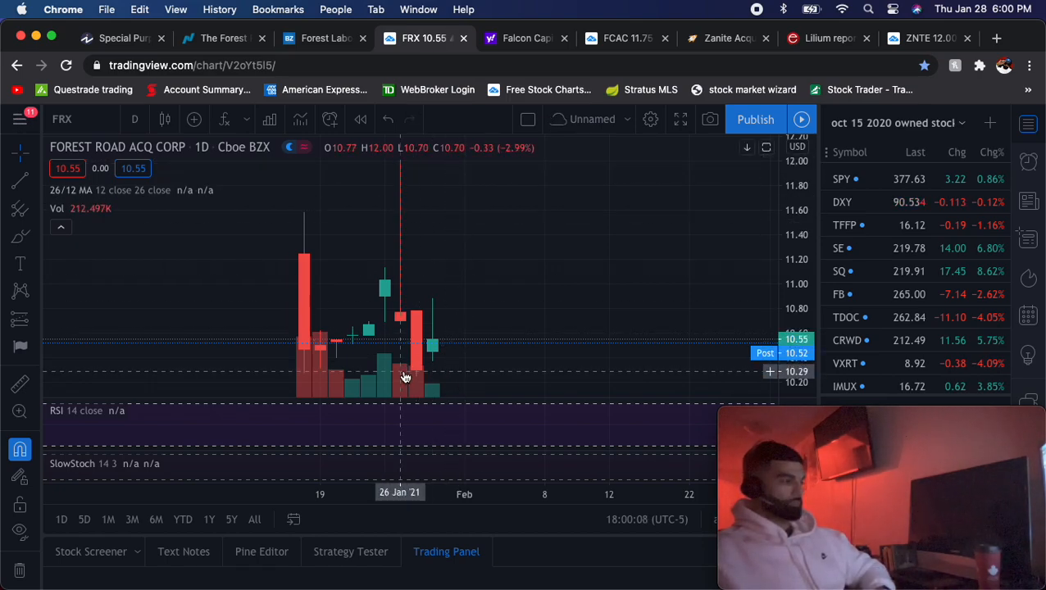
mouse_move(449, 369)
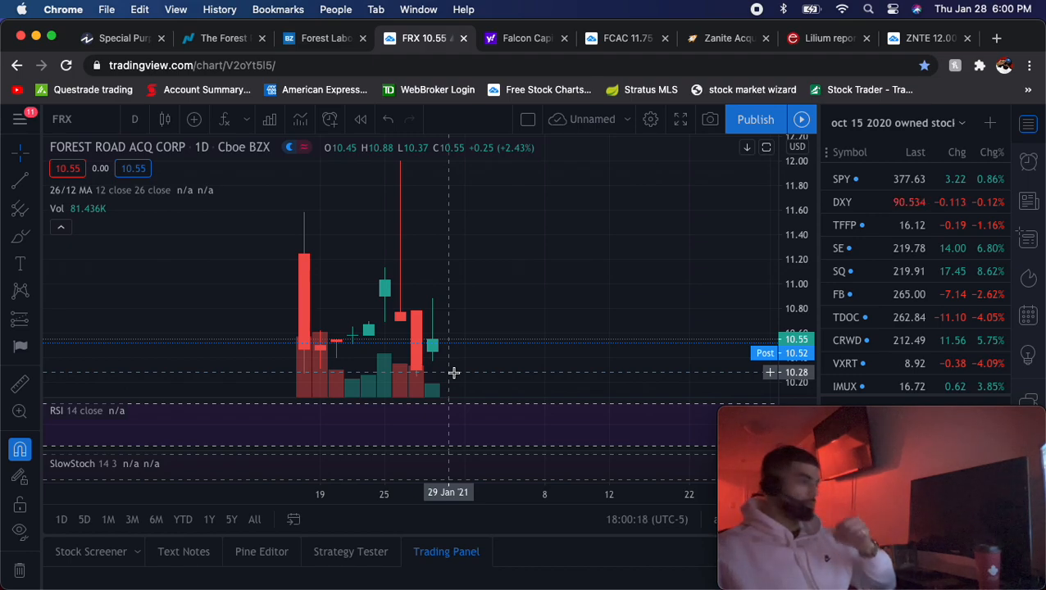
mouse_move(446, 371)
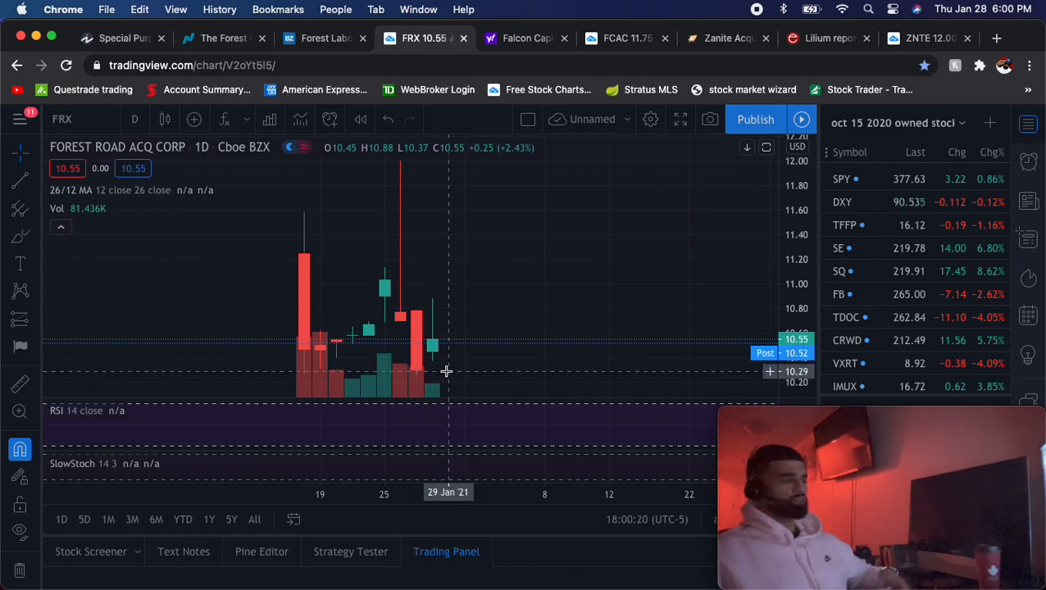
mouse_move(302, 367)
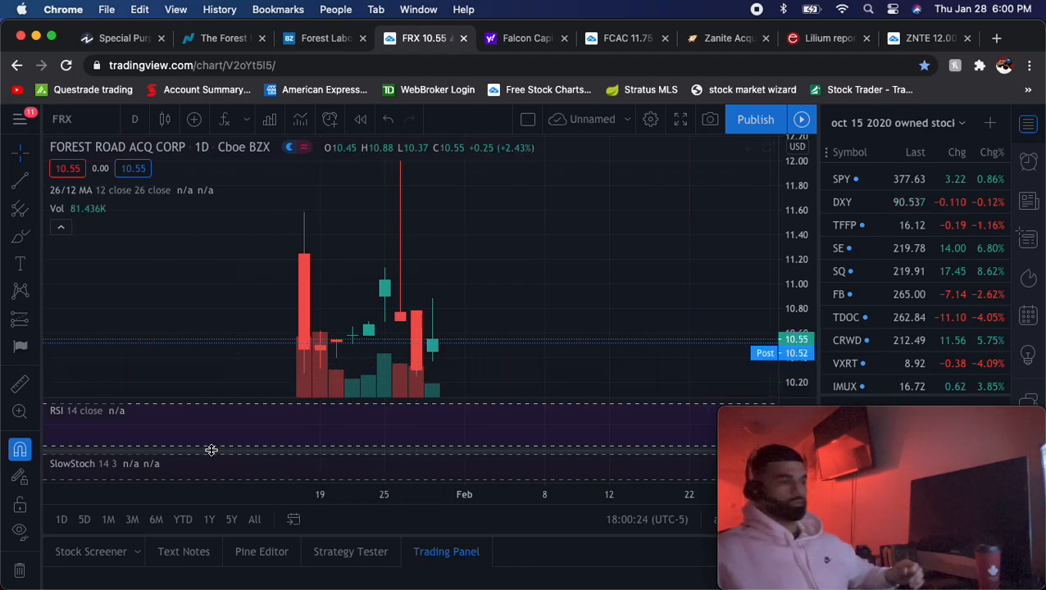
mouse_move(295, 355)
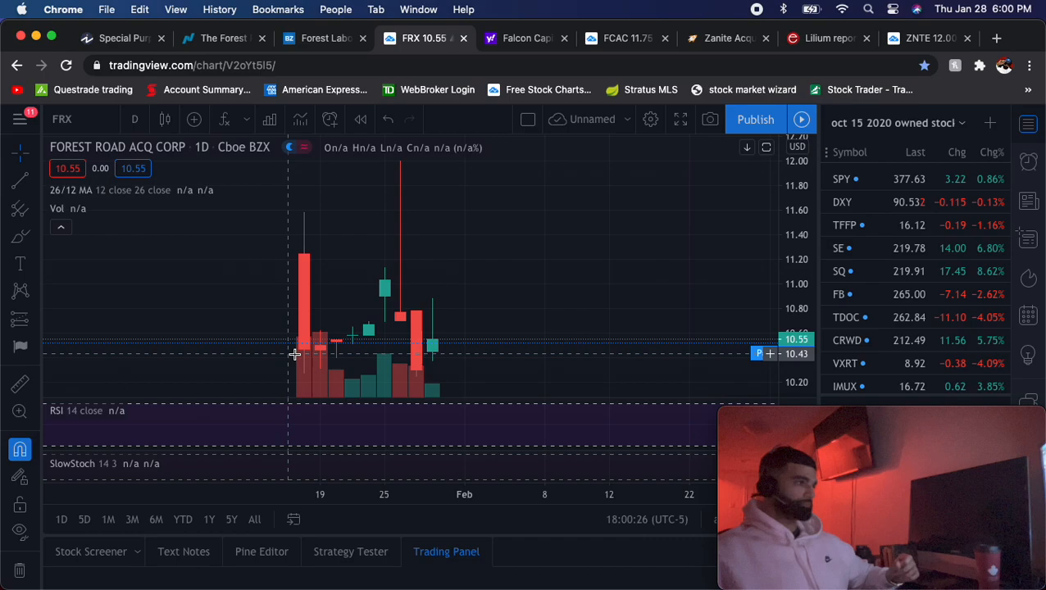
mouse_move(328, 210)
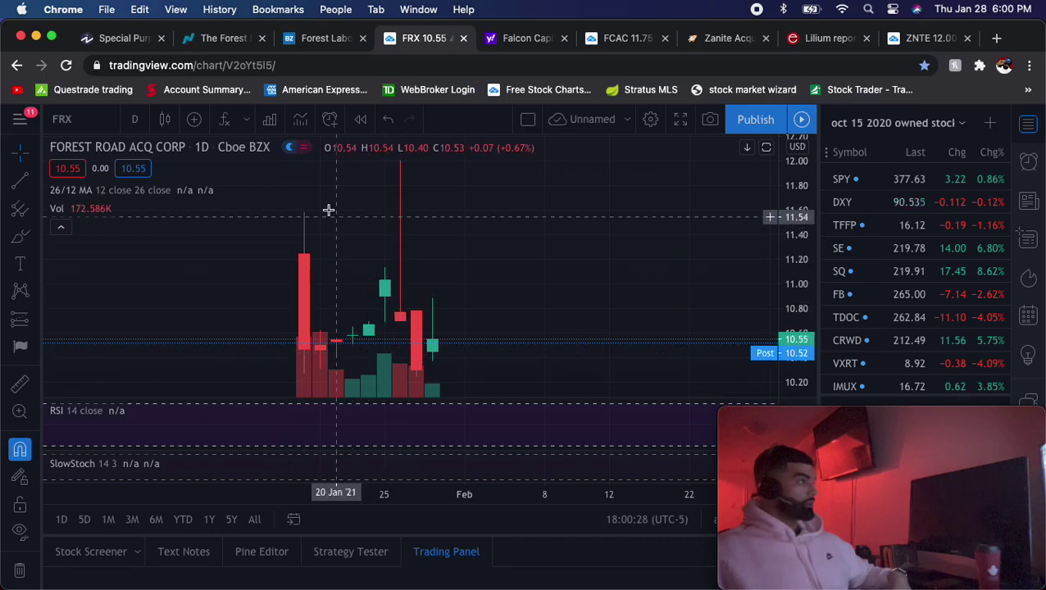
Step: Read the Investopedia SPAC explainer's Key Takeaways and 'How a SPAC Works', then return to the top
left_click(118, 38)
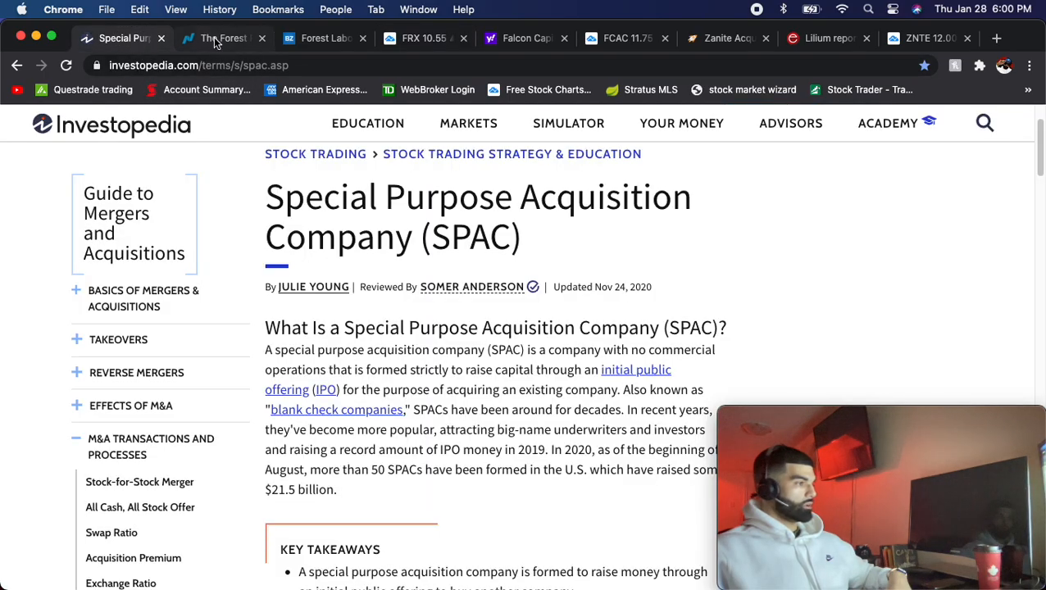
scroll("down", 3)
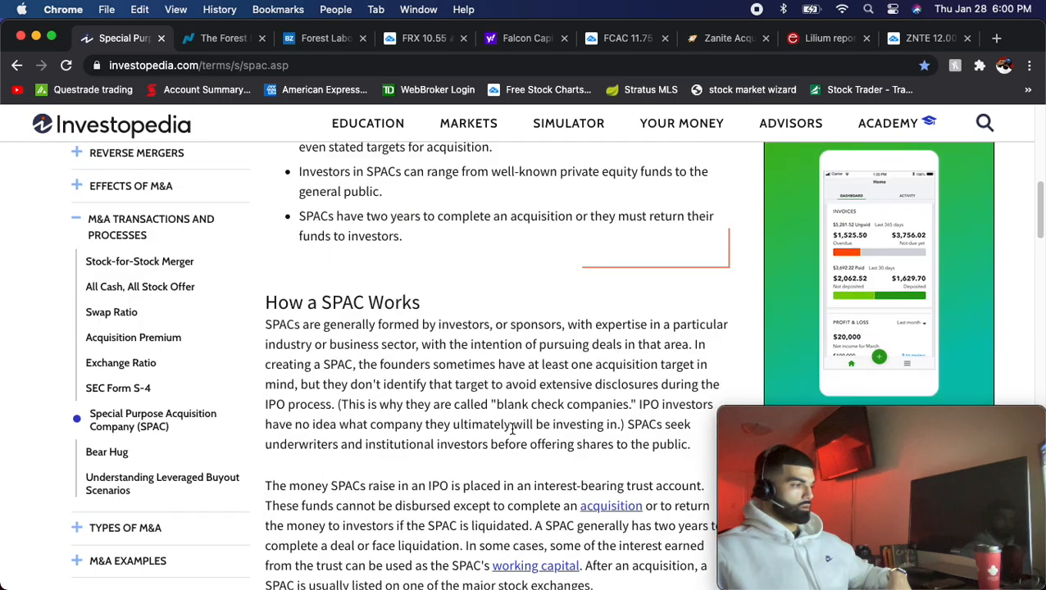
scroll("up", 3)
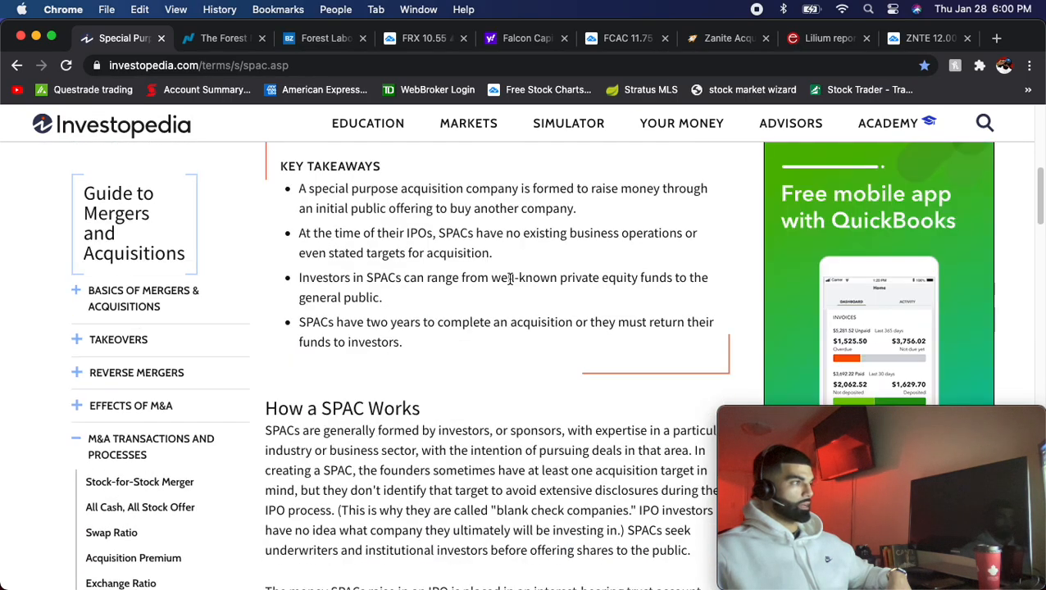
scroll("up", 3)
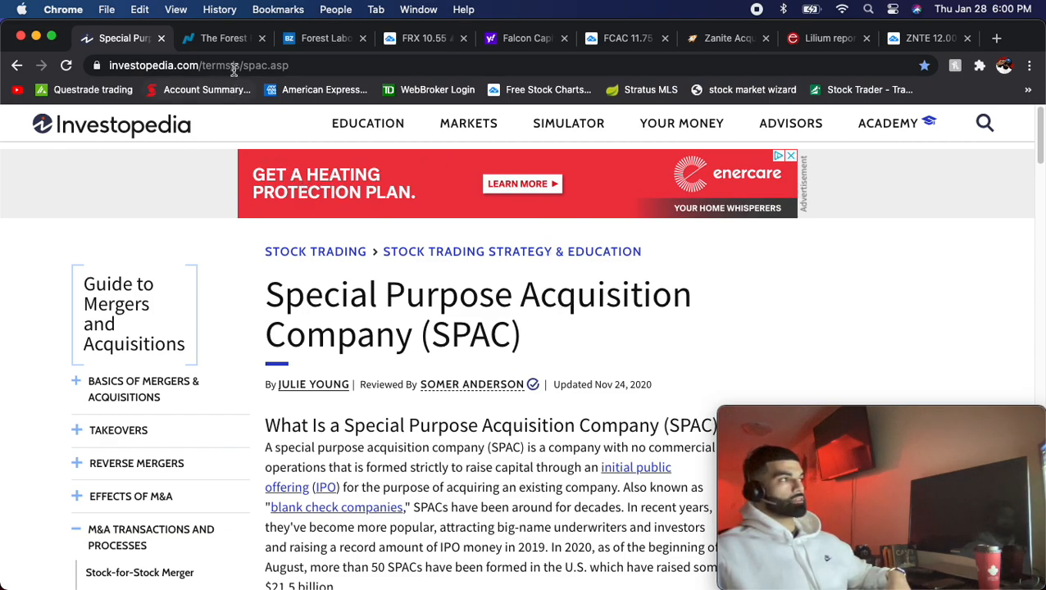
Step: Read the Nasdaq Forest Road IPO article through its terms, leadership and NYSE listing details
left_click(223, 38)
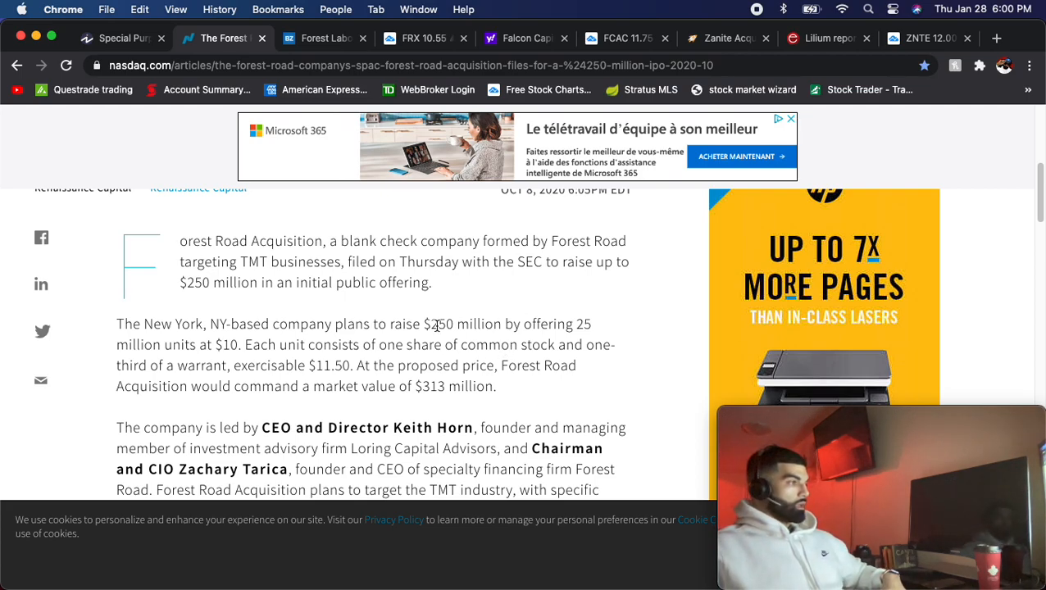
mouse_move(303, 243)
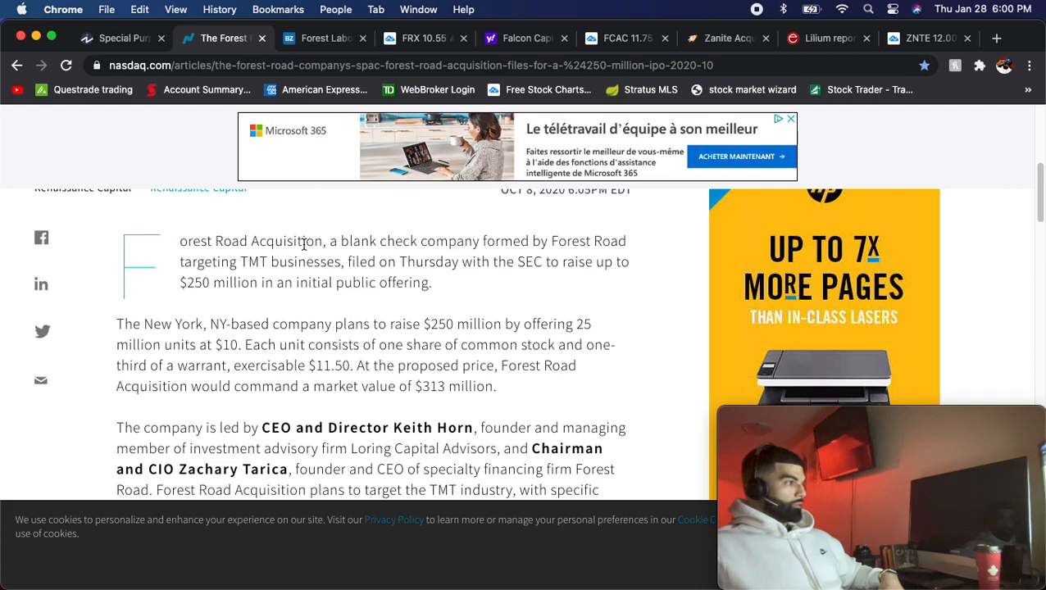
scroll("down", 3)
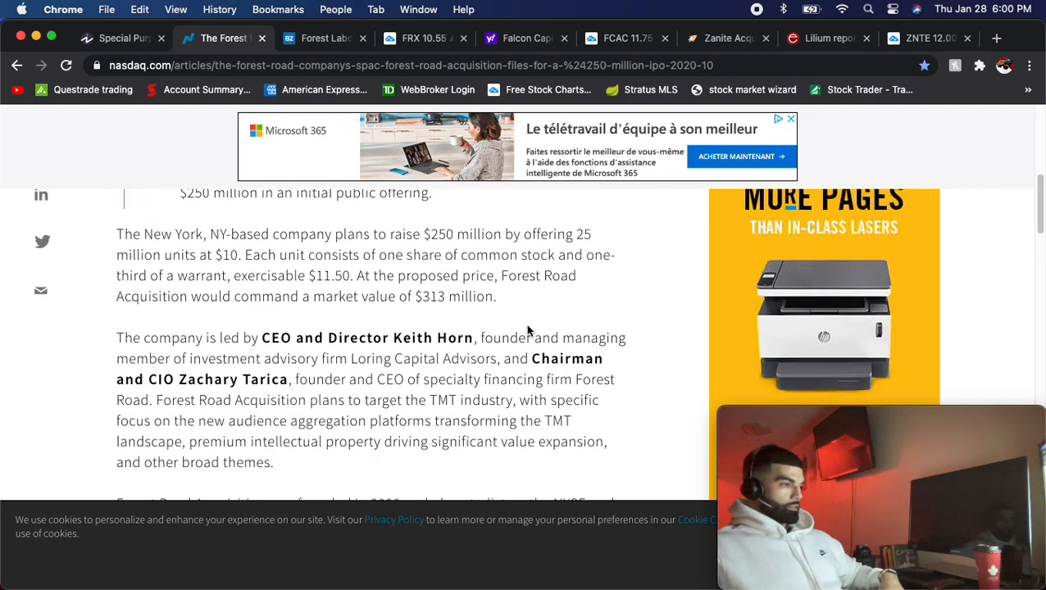
scroll("down", 3)
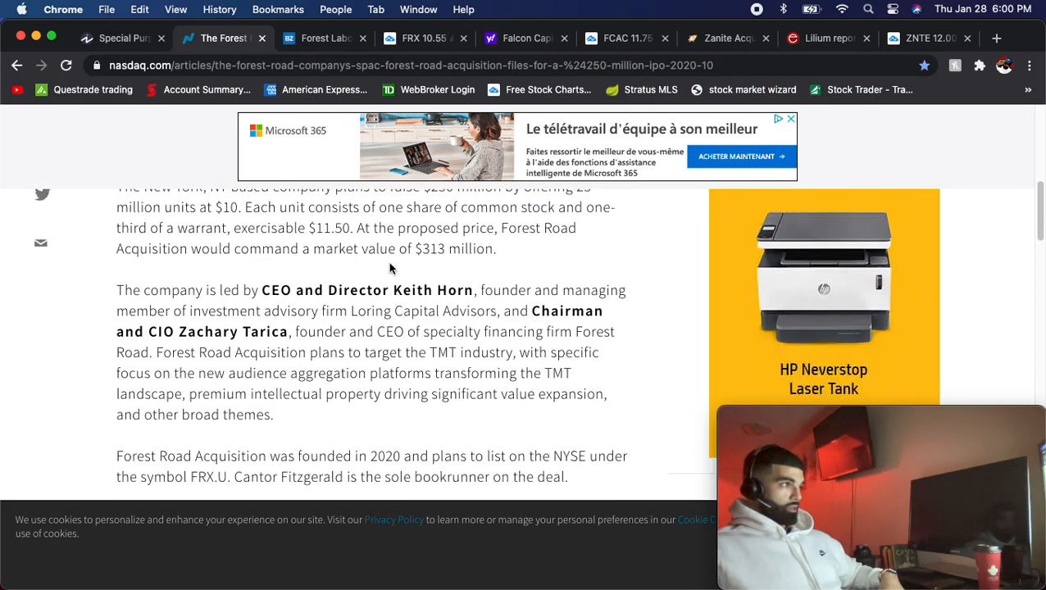
scroll("up", 3)
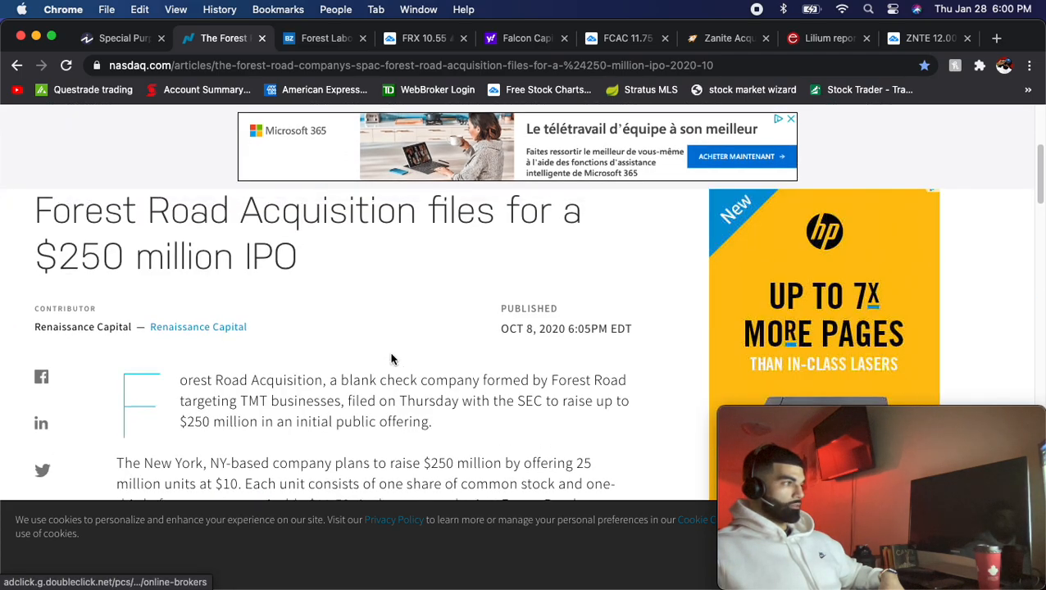
scroll("down", 3)
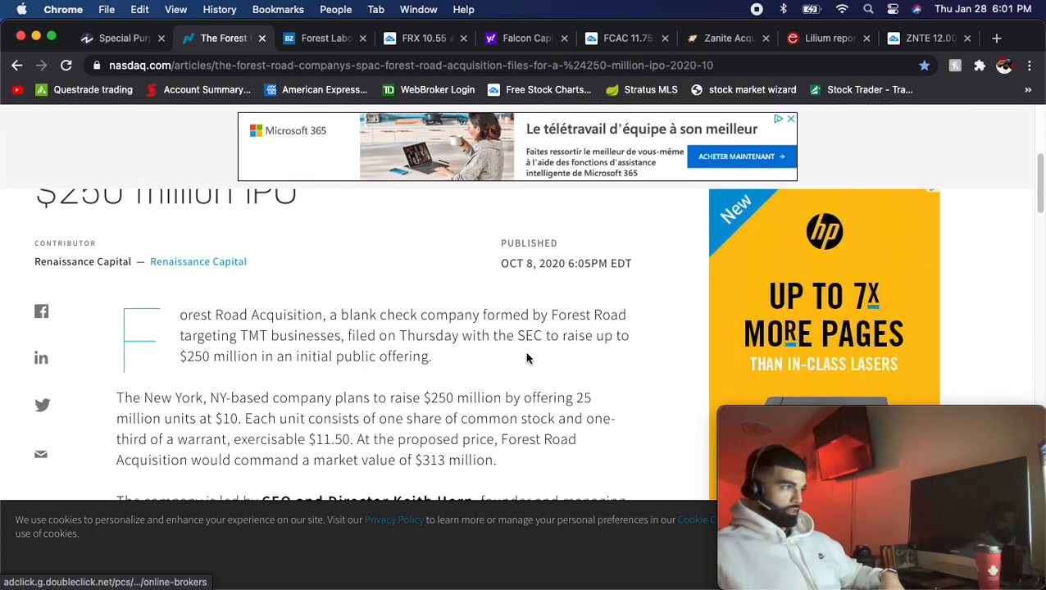
Step: Inspect the FRX daily chart, then return to the Nasdaq article's leadership details
left_click(423, 37)
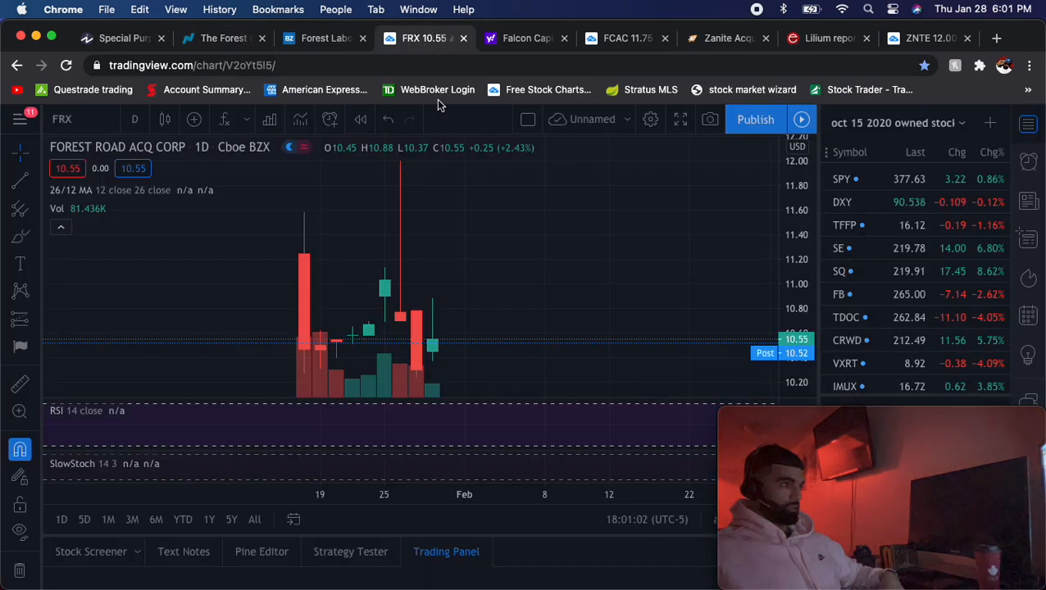
mouse_move(479, 360)
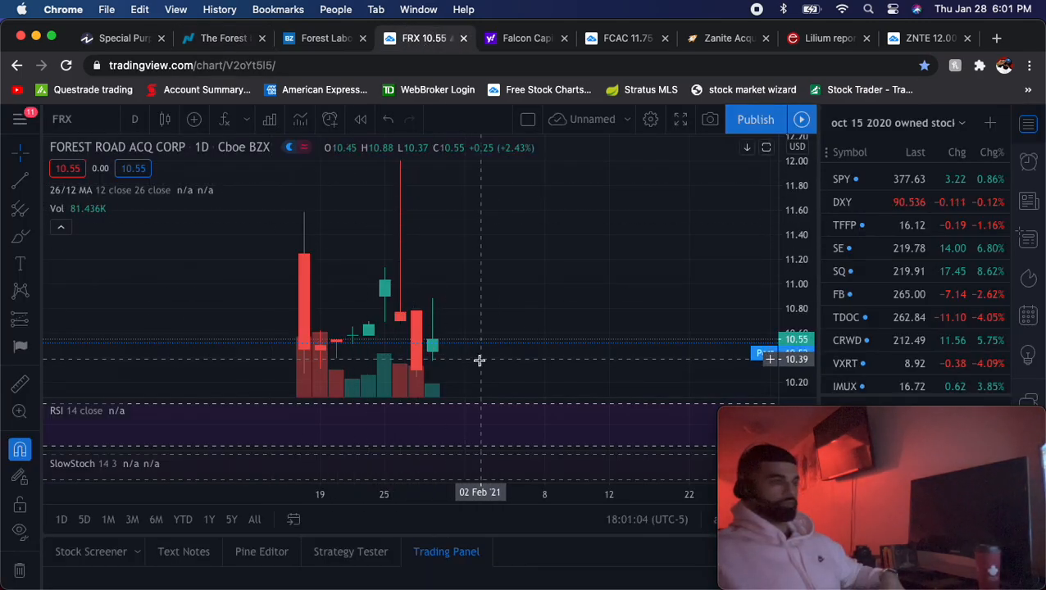
mouse_move(692, 275)
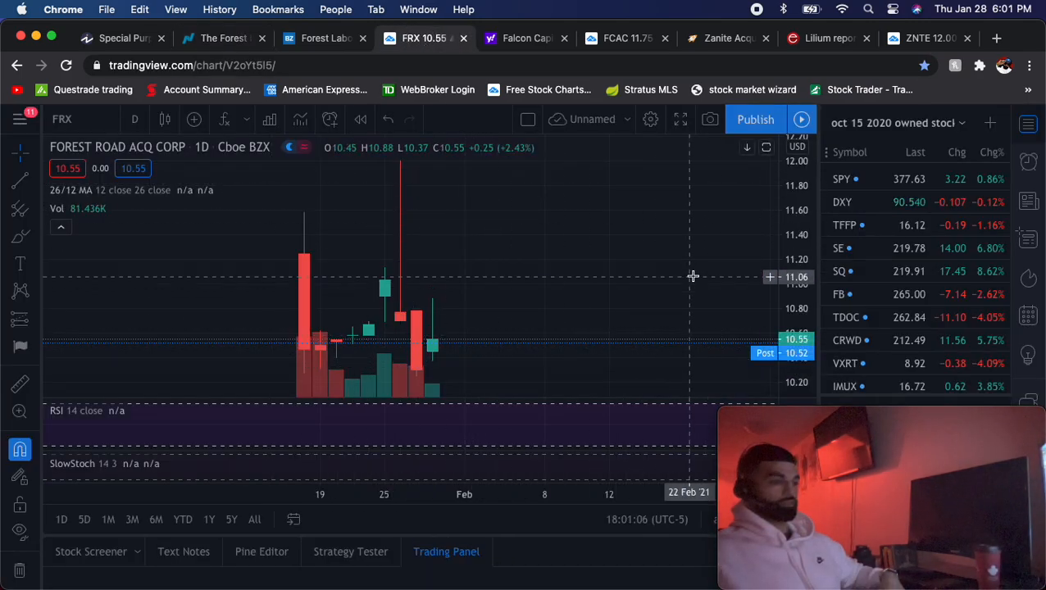
mouse_move(630, 248)
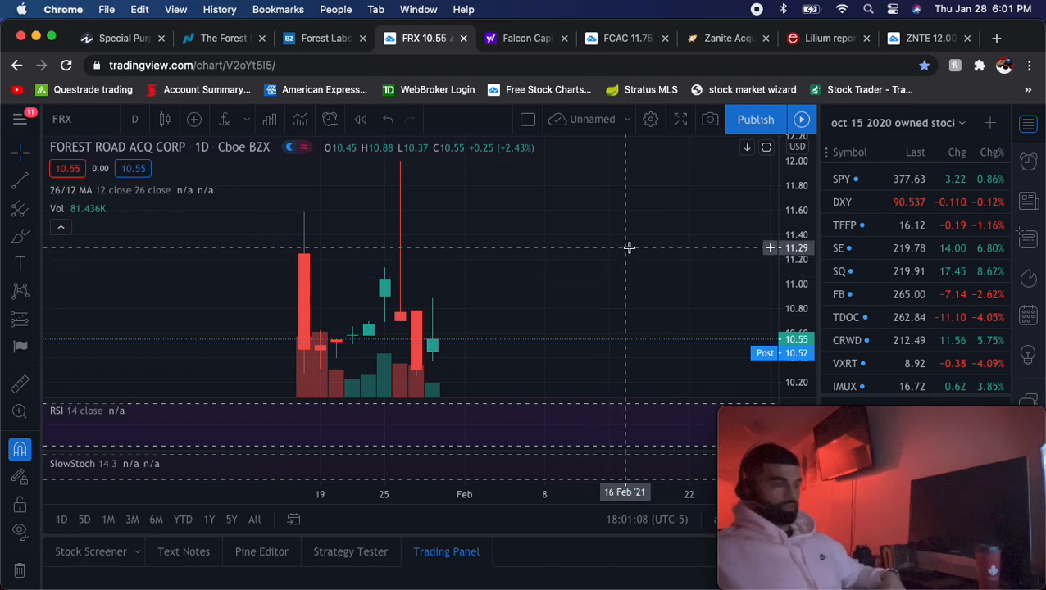
mouse_move(511, 320)
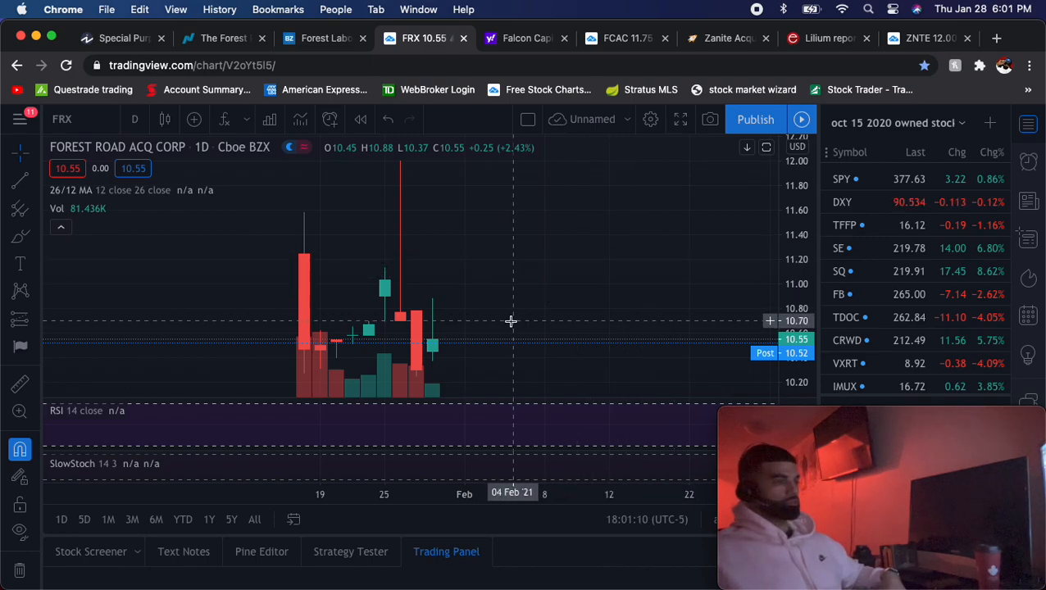
mouse_move(479, 319)
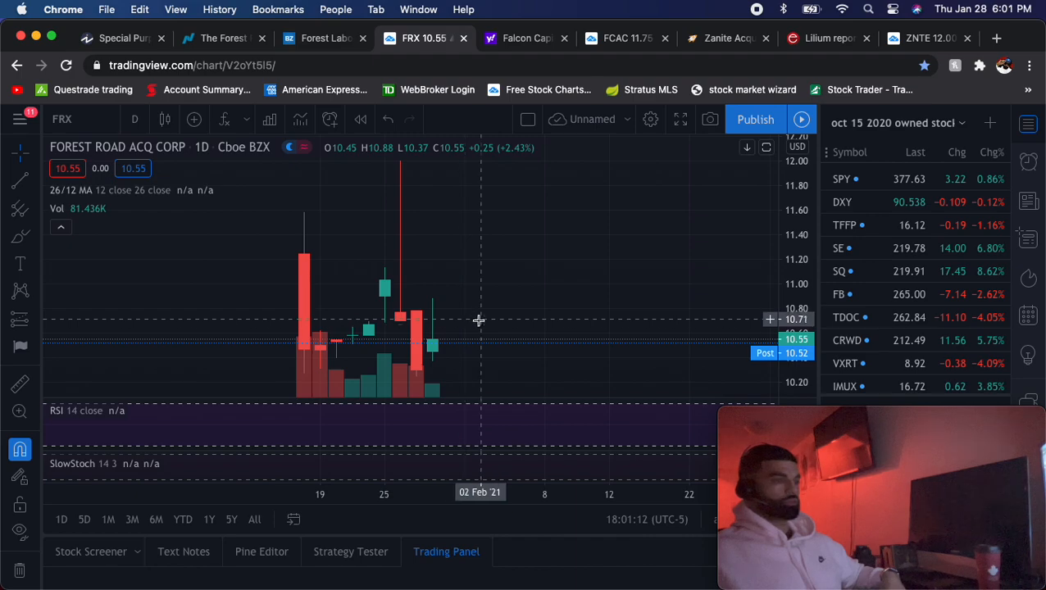
mouse_move(554, 351)
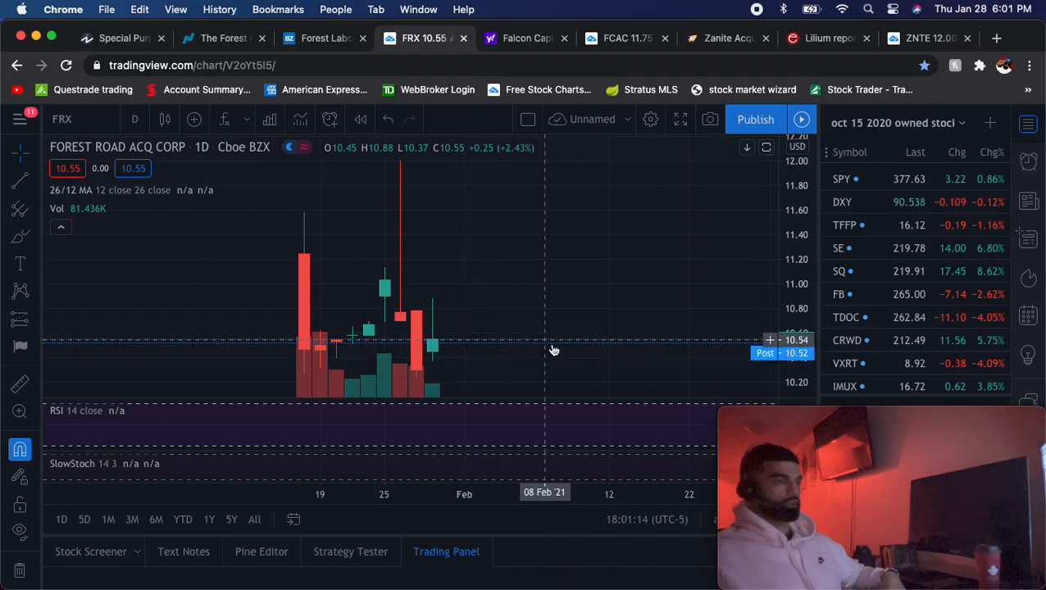
mouse_move(410, 270)
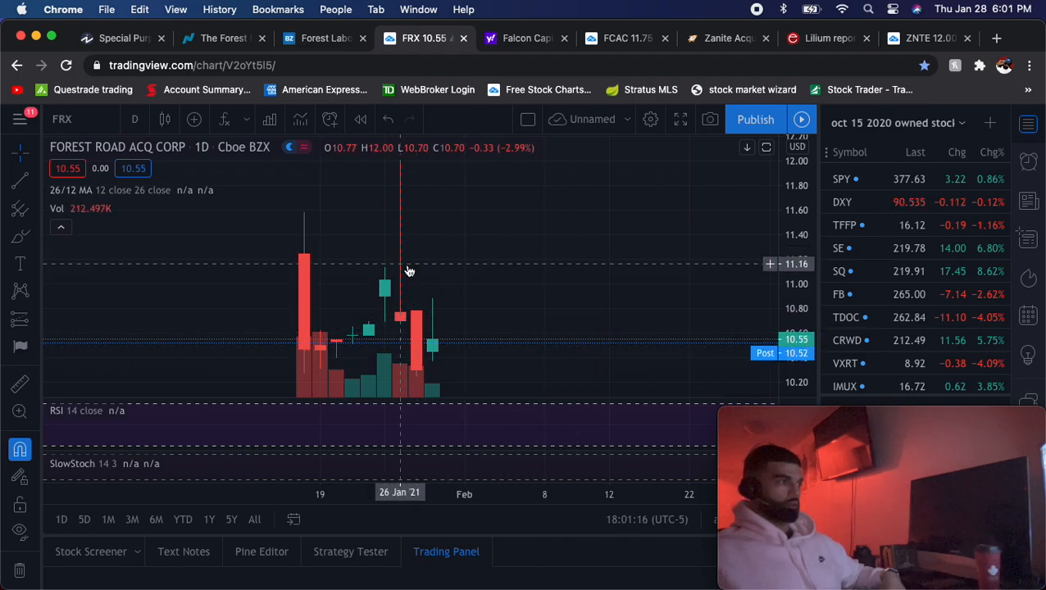
mouse_move(404, 251)
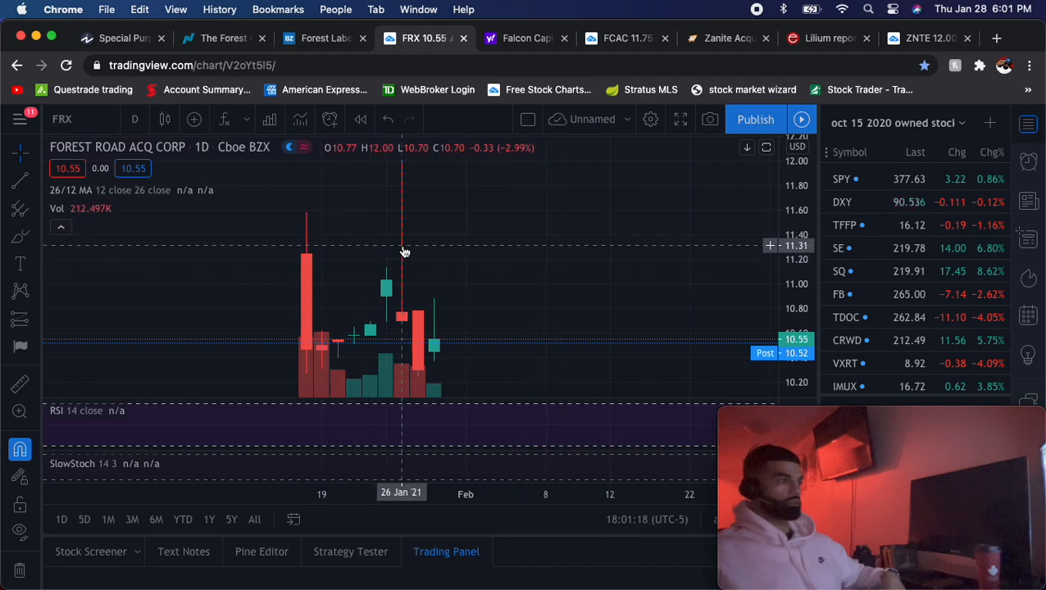
mouse_move(549, 199)
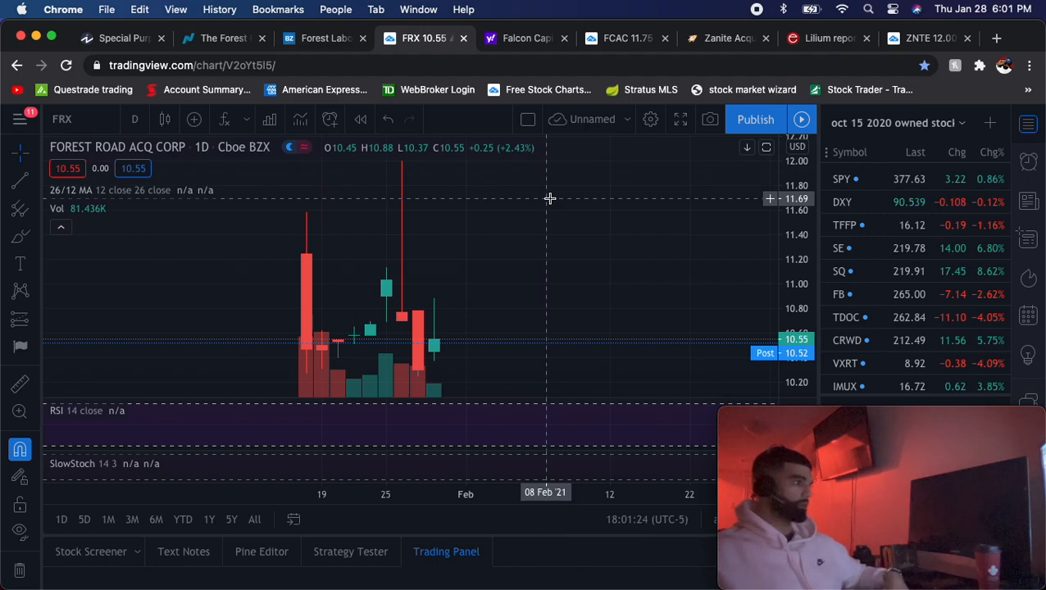
left_click(224, 37)
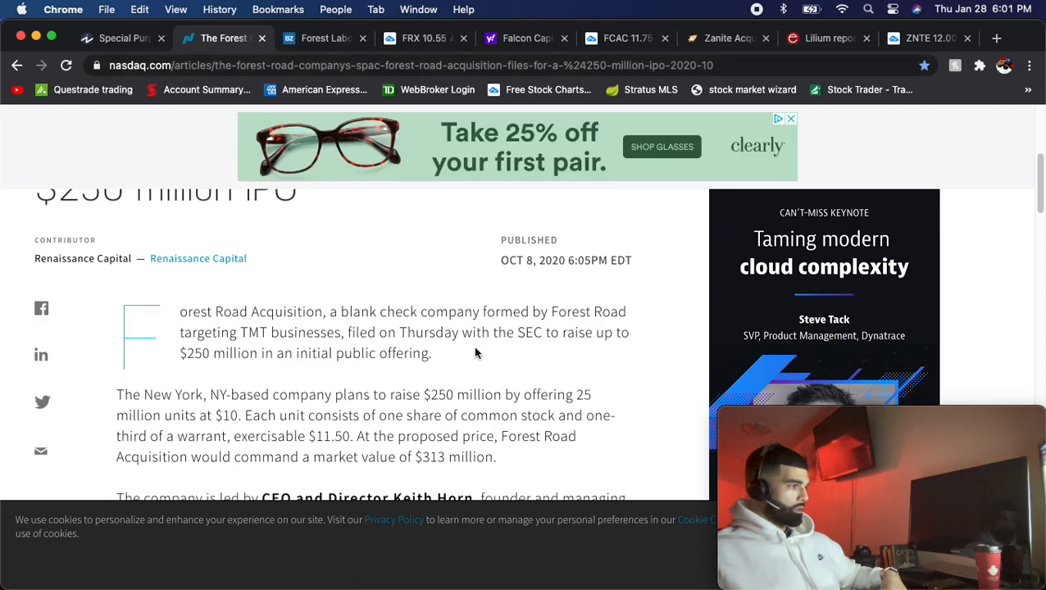
scroll("down", 3)
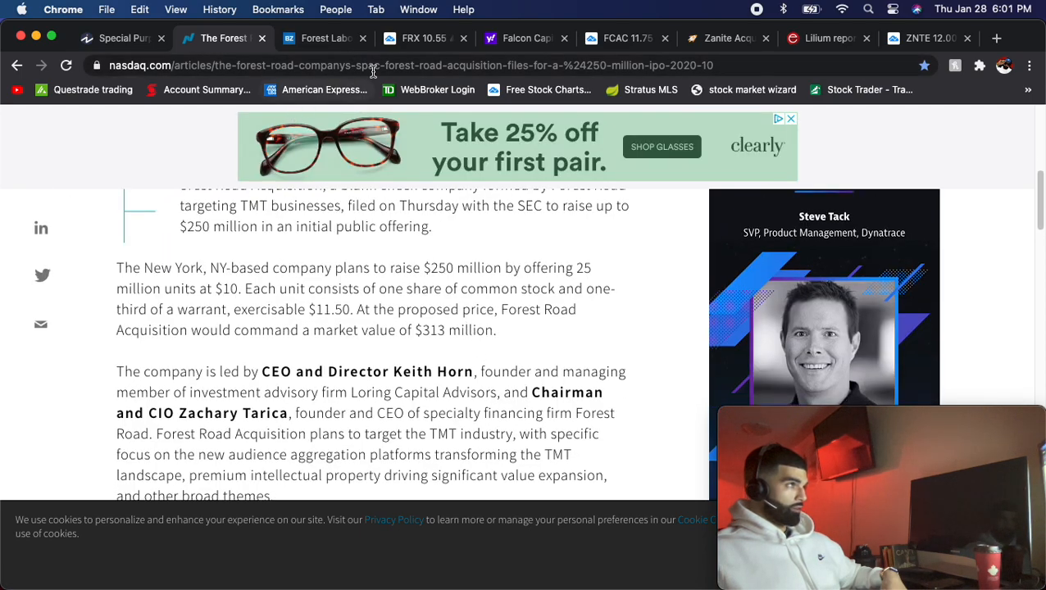
Step: Switch to the Benzinga 'Shaq SPAC Coming' article and read its opening sections
left_click(320, 38)
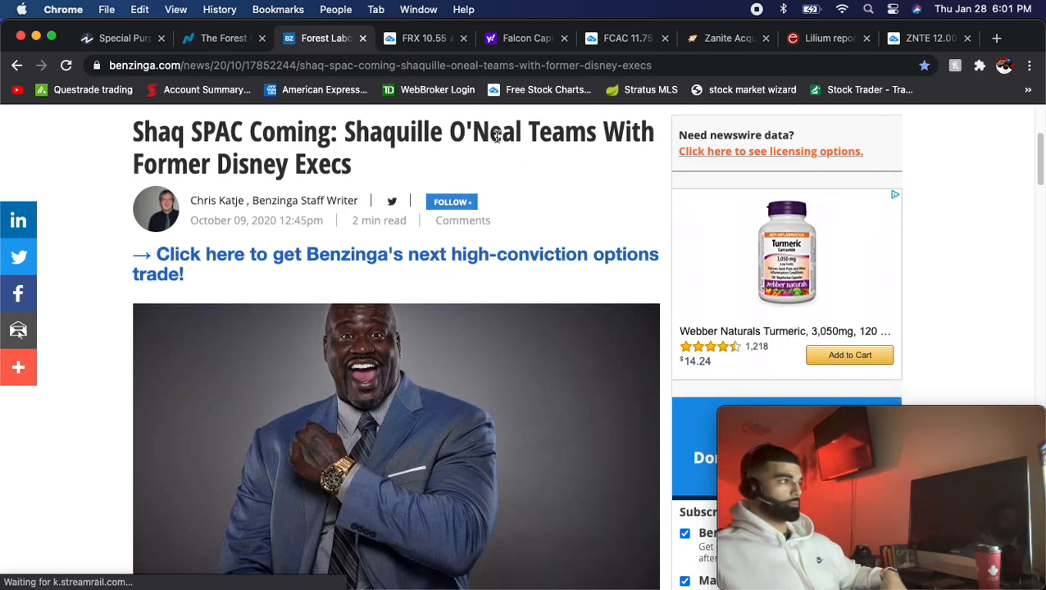
mouse_move(251, 167)
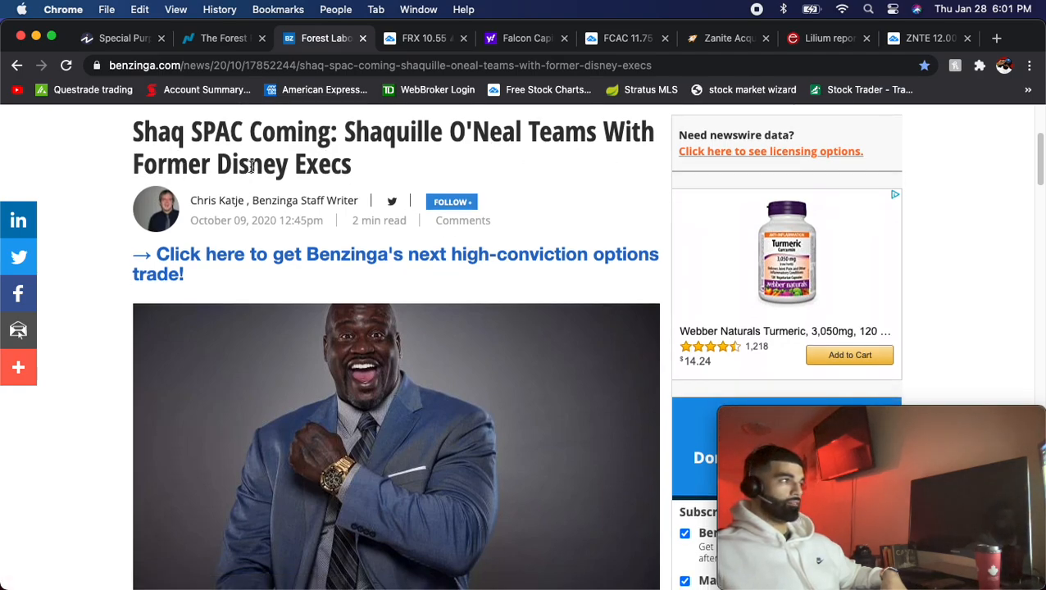
mouse_move(473, 322)
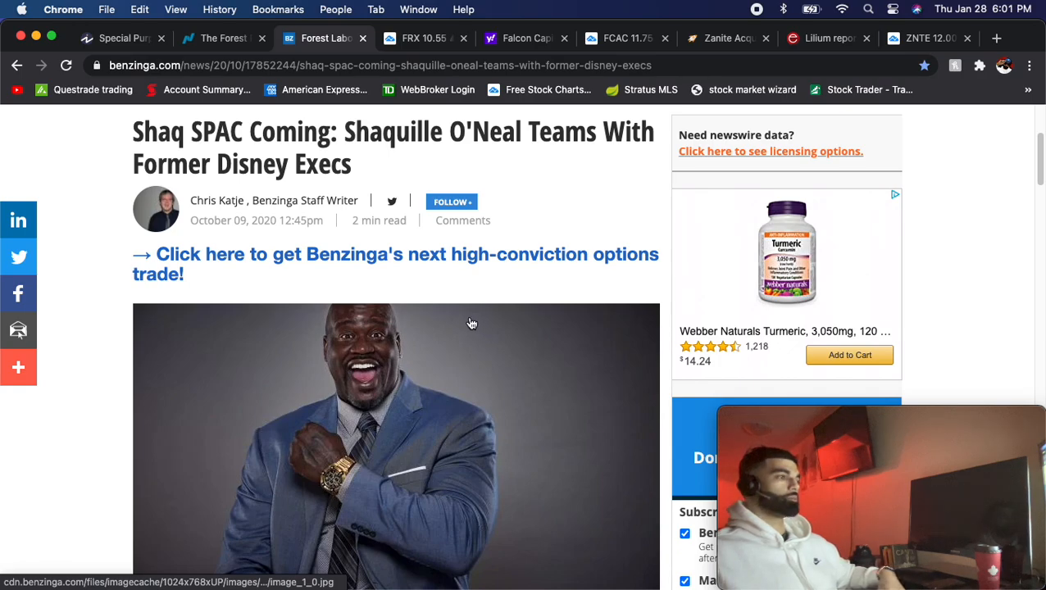
scroll("down", 3)
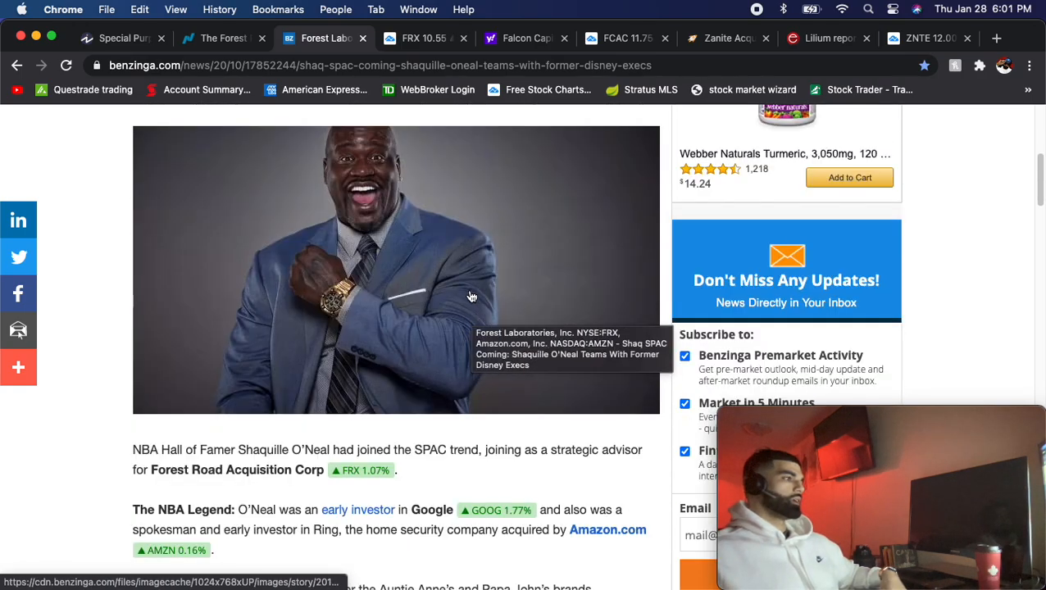
scroll("down", 3)
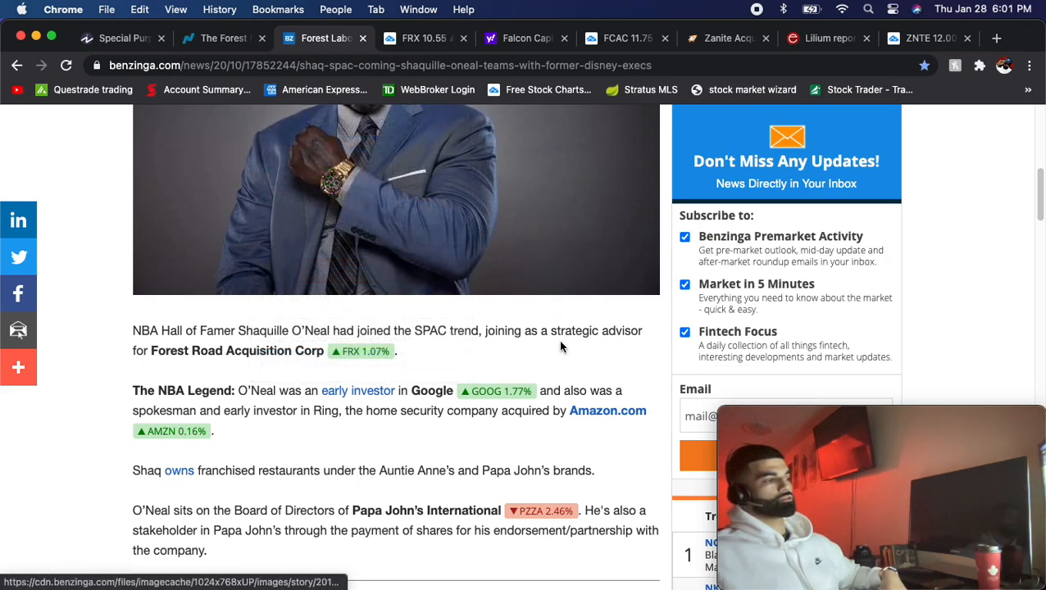
scroll("down", 3)
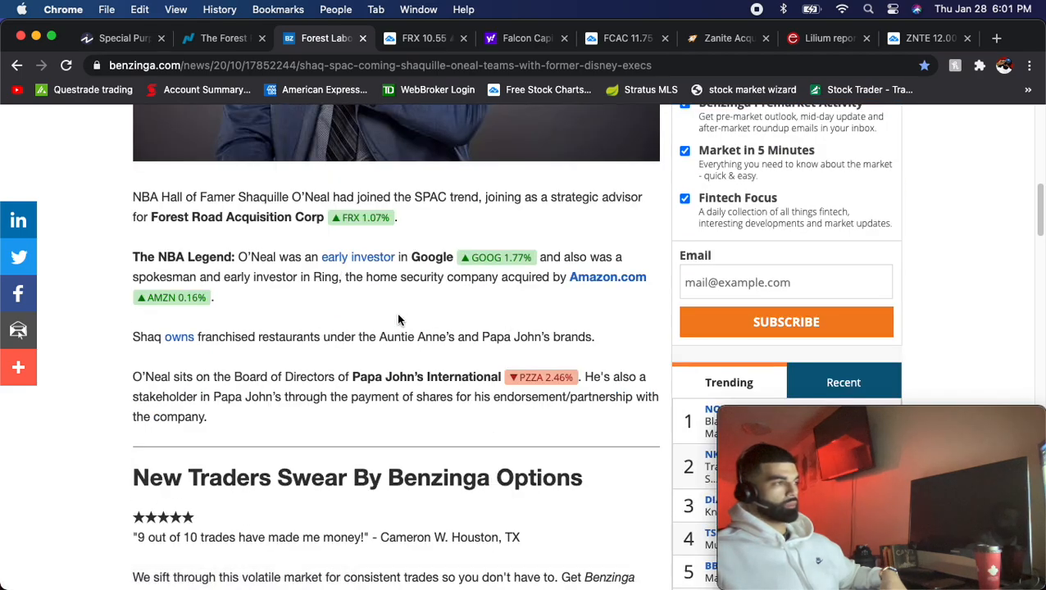
mouse_move(323, 271)
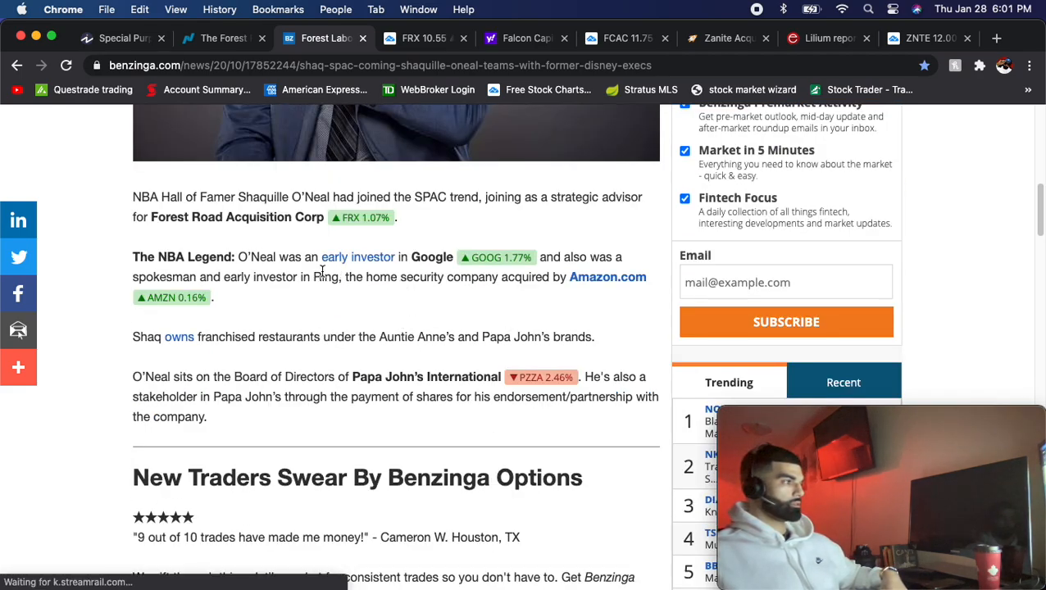
mouse_move(201, 197)
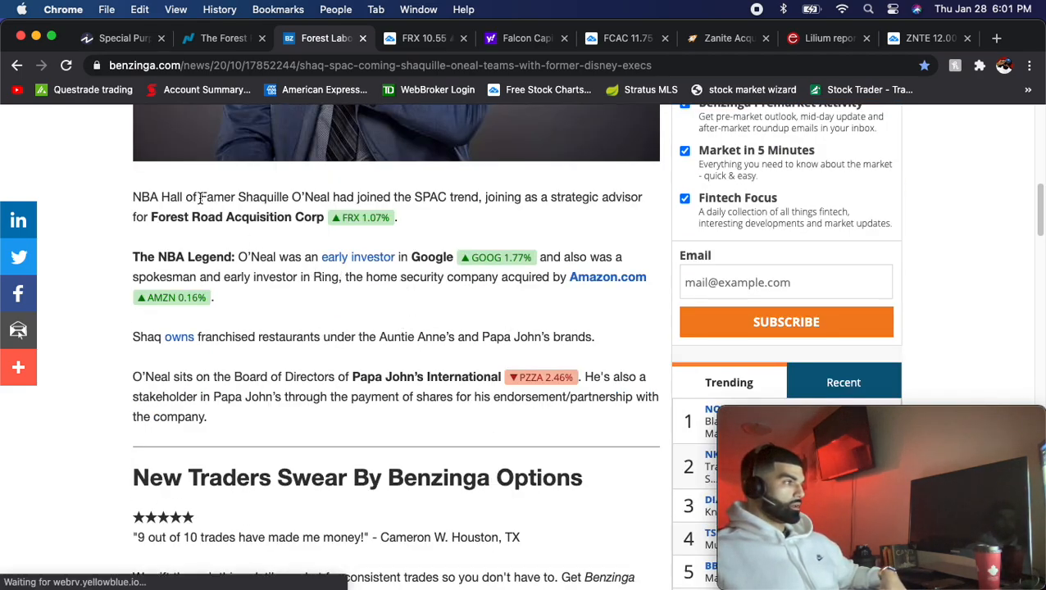
scroll("down", 3)
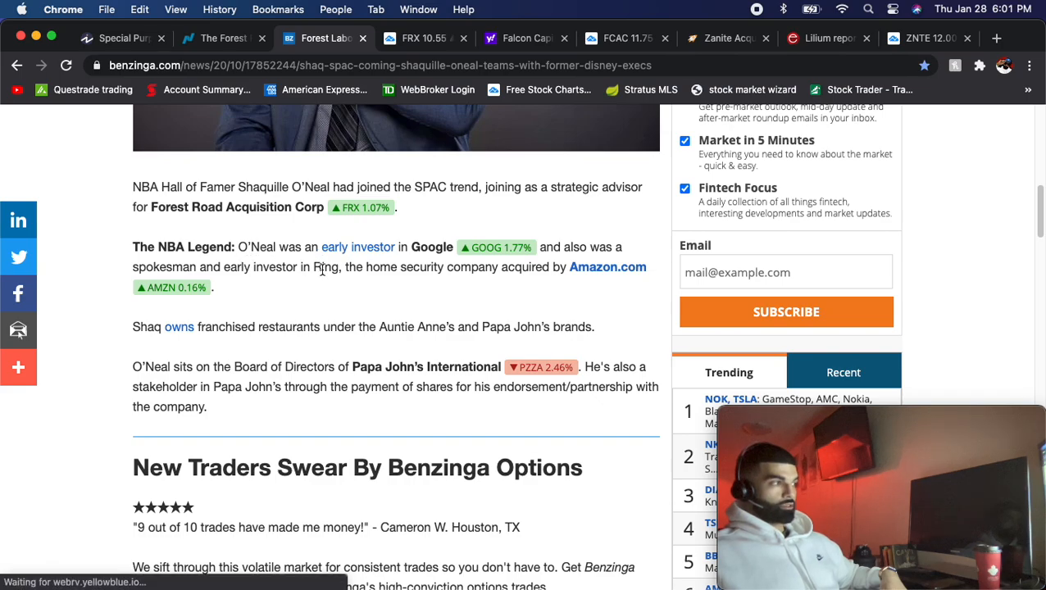
mouse_move(310, 286)
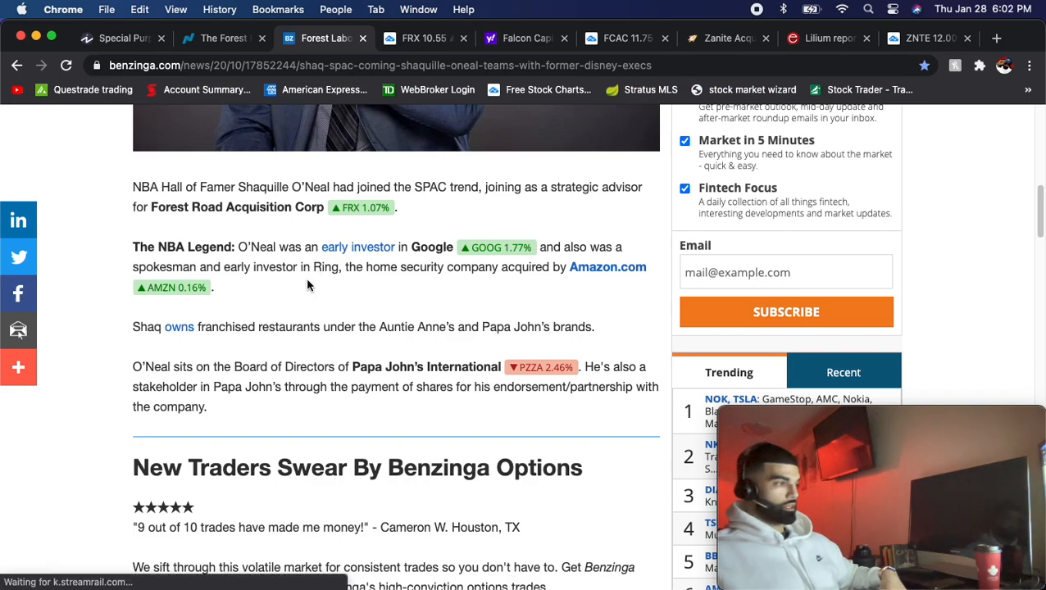
scroll("down", 3)
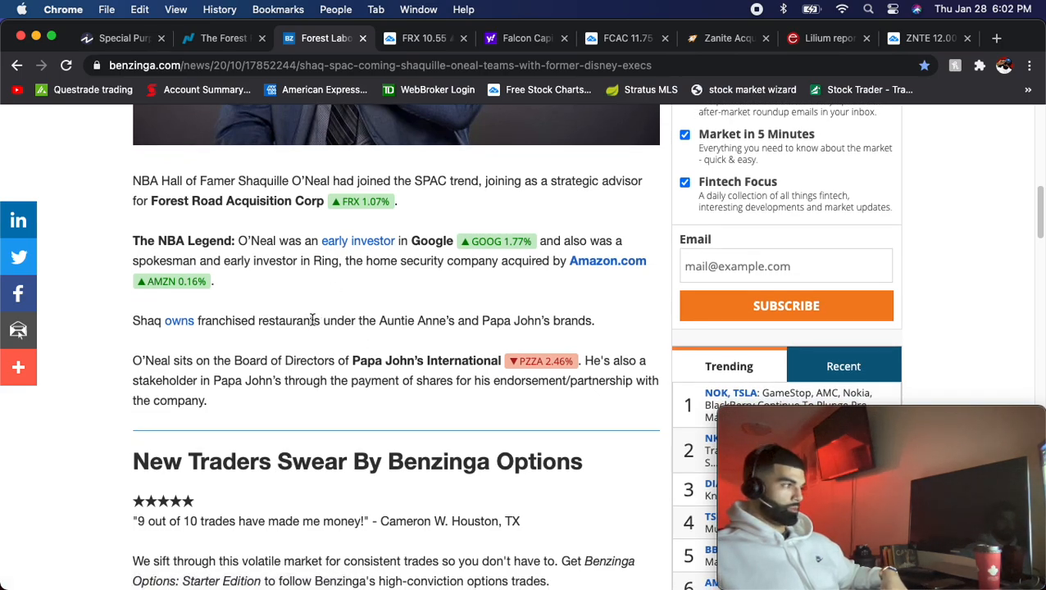
mouse_move(255, 343)
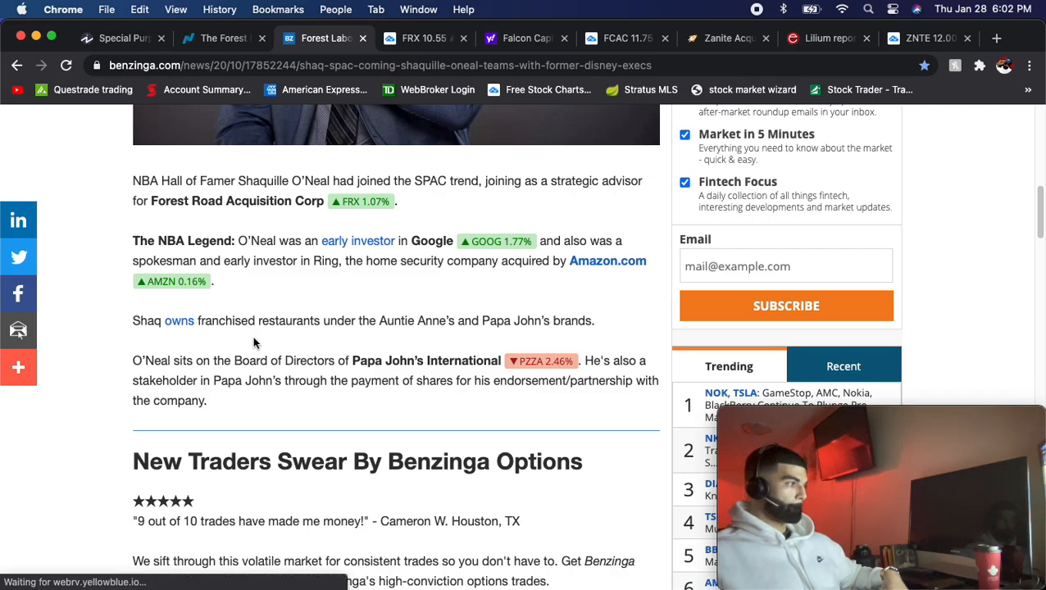
Step: Read on through the article's offering details to the end, then scroll back up
scroll("down", 3)
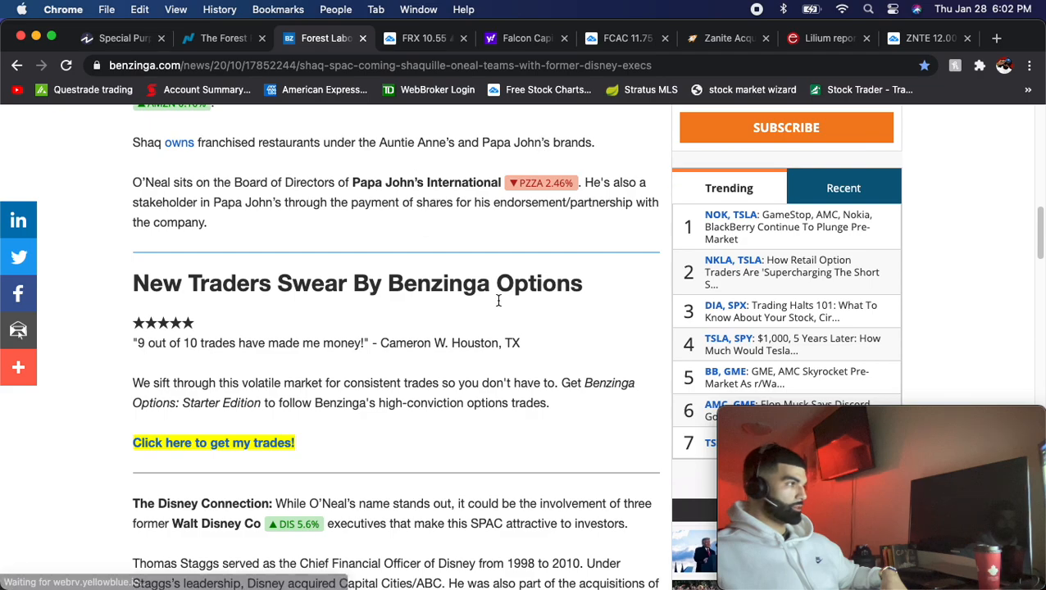
scroll("down", 3)
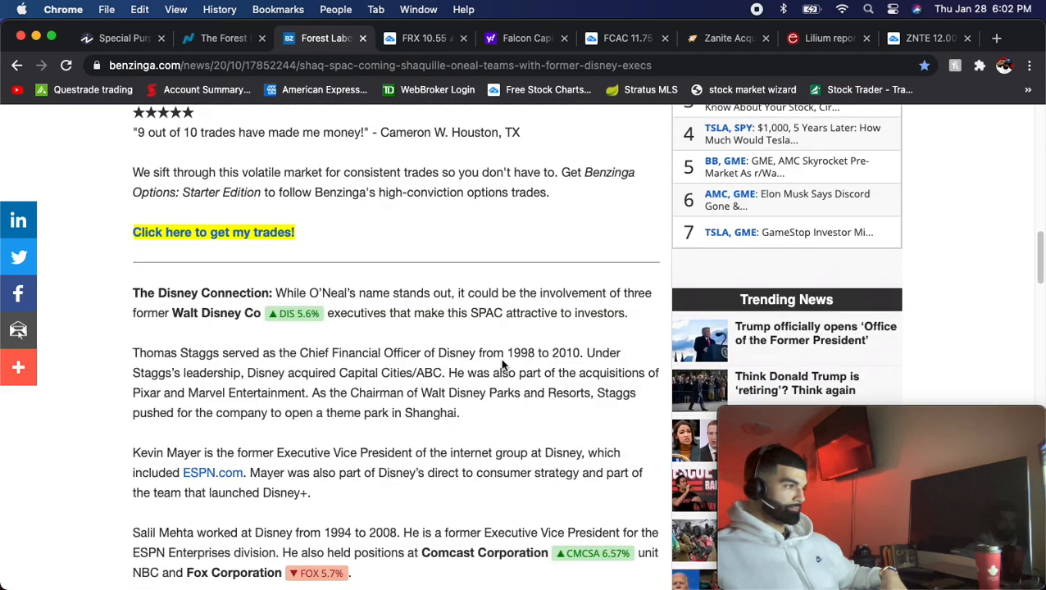
scroll("down", 3)
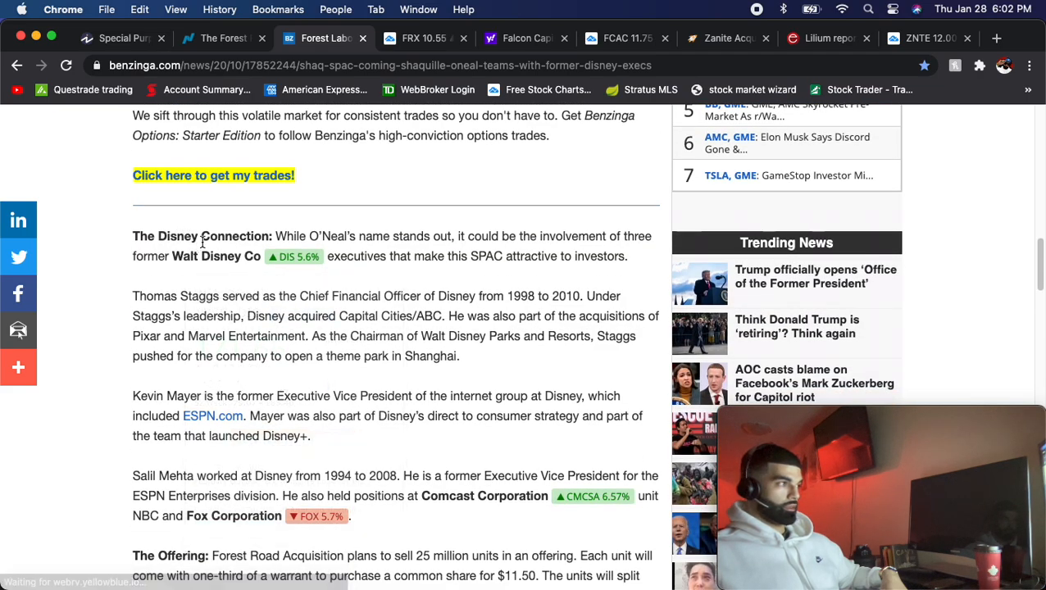
mouse_move(292, 256)
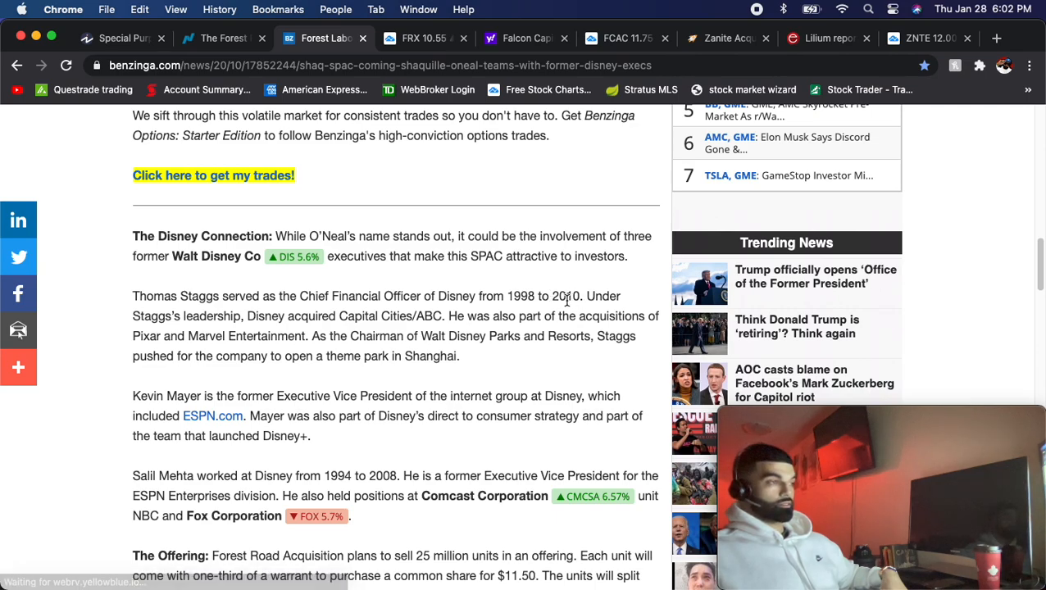
mouse_move(424, 384)
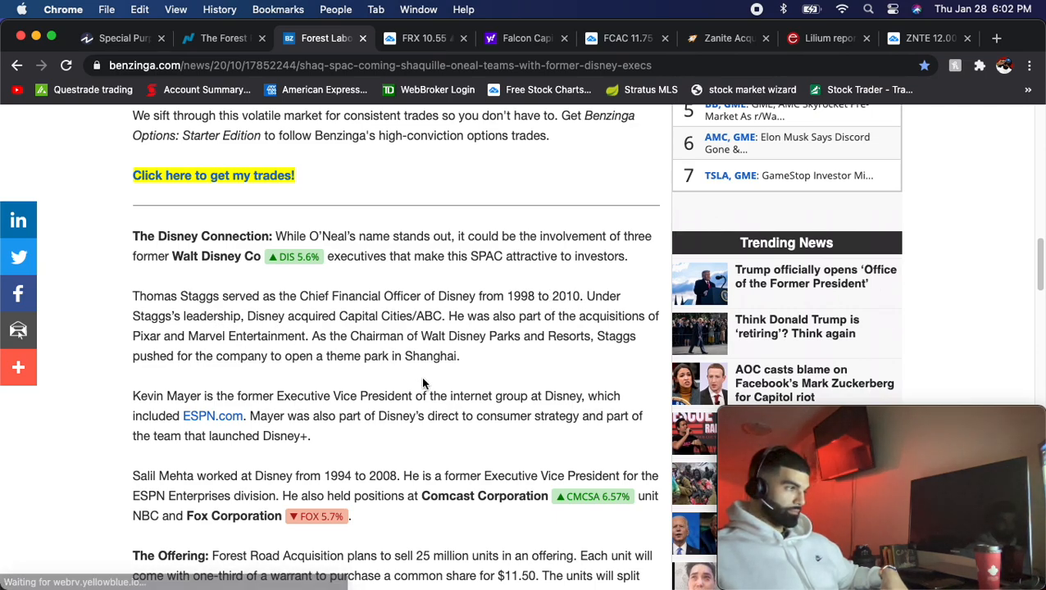
scroll("down", 3)
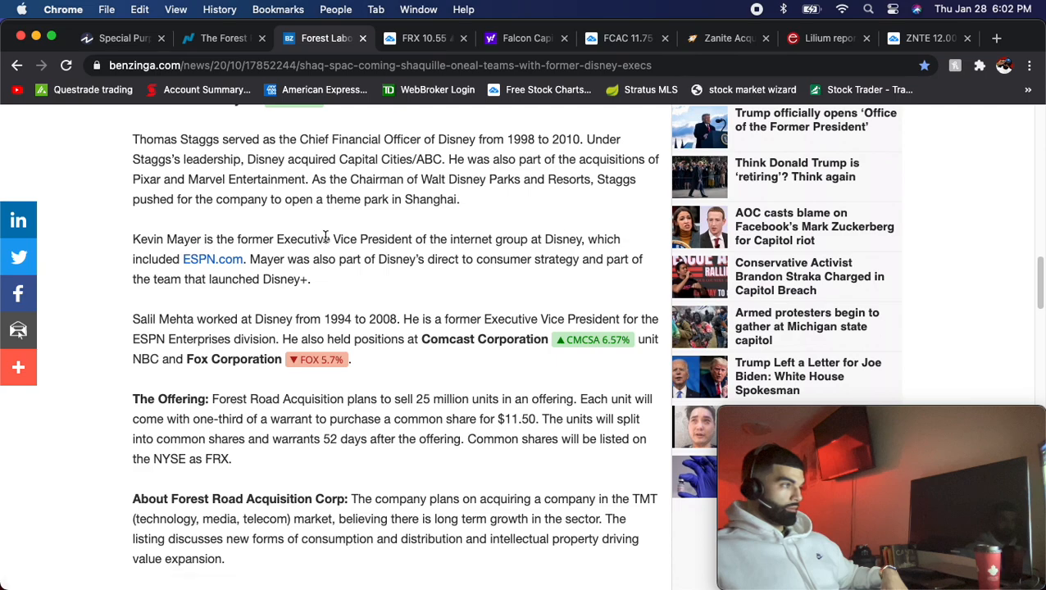
mouse_move(446, 253)
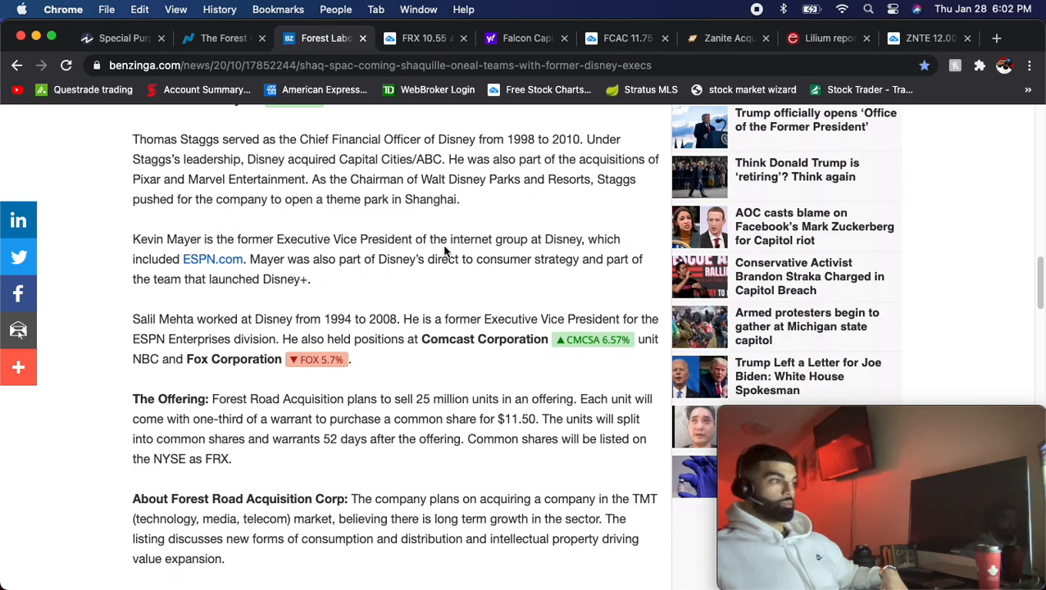
mouse_move(402, 272)
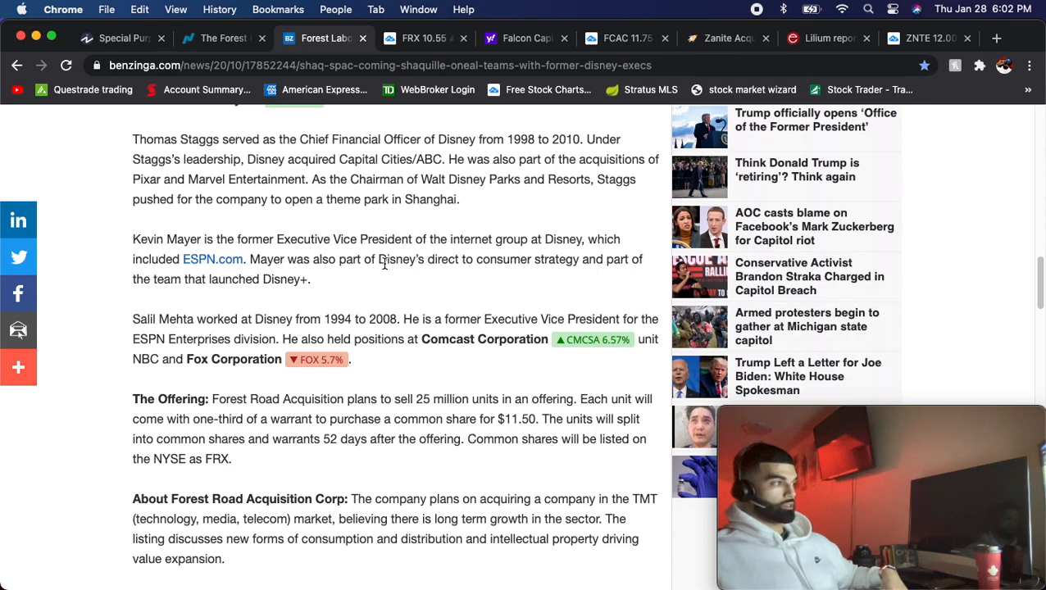
scroll("down", 3)
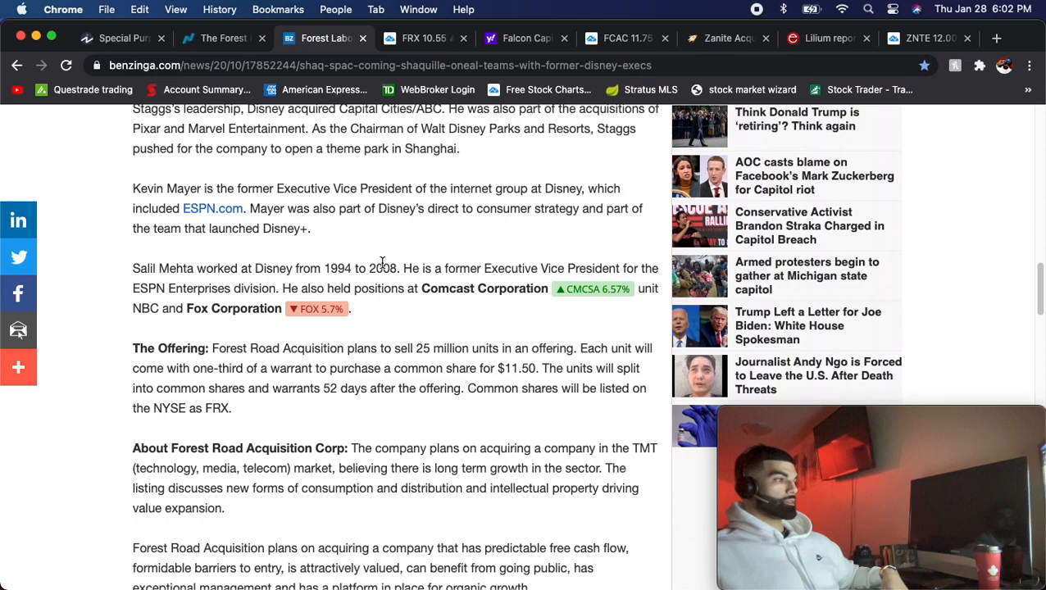
scroll("down", 3)
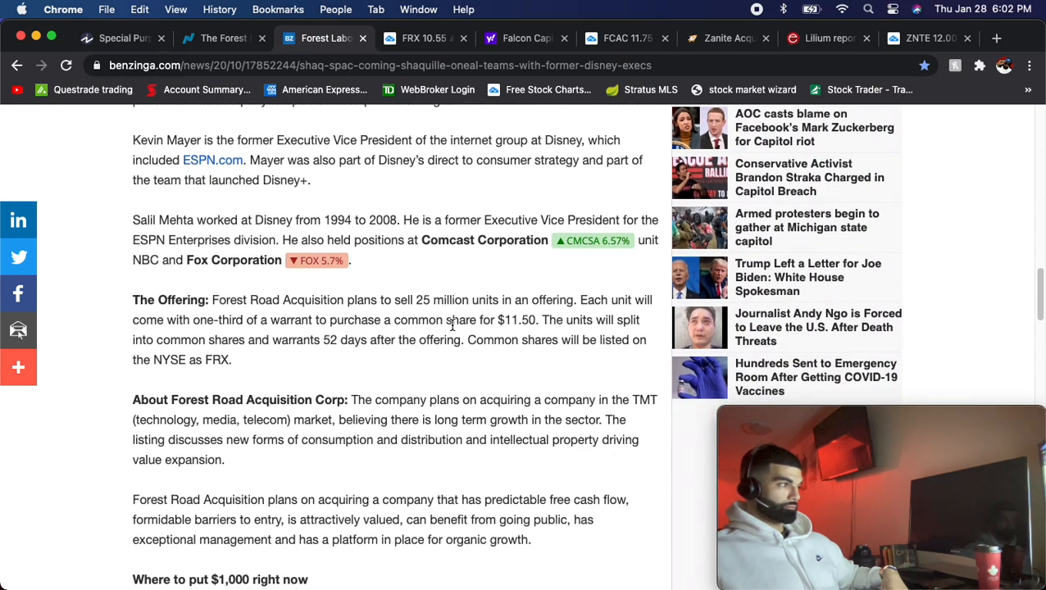
scroll("up", 3)
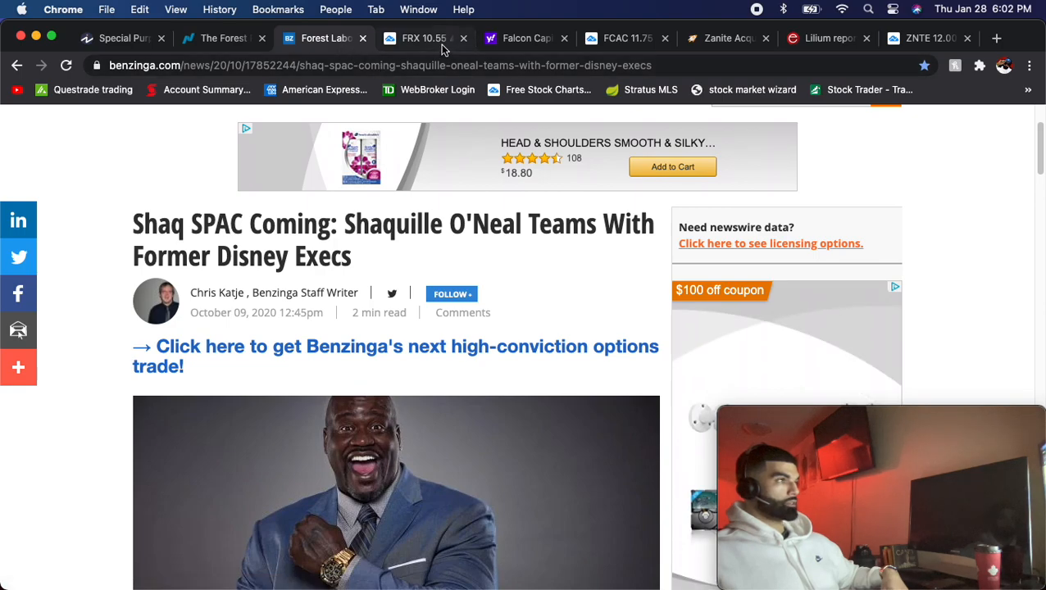
Step: Review the Benzinga article's Offering and company description, then return to the FRX daily chart
left_click(425, 38)
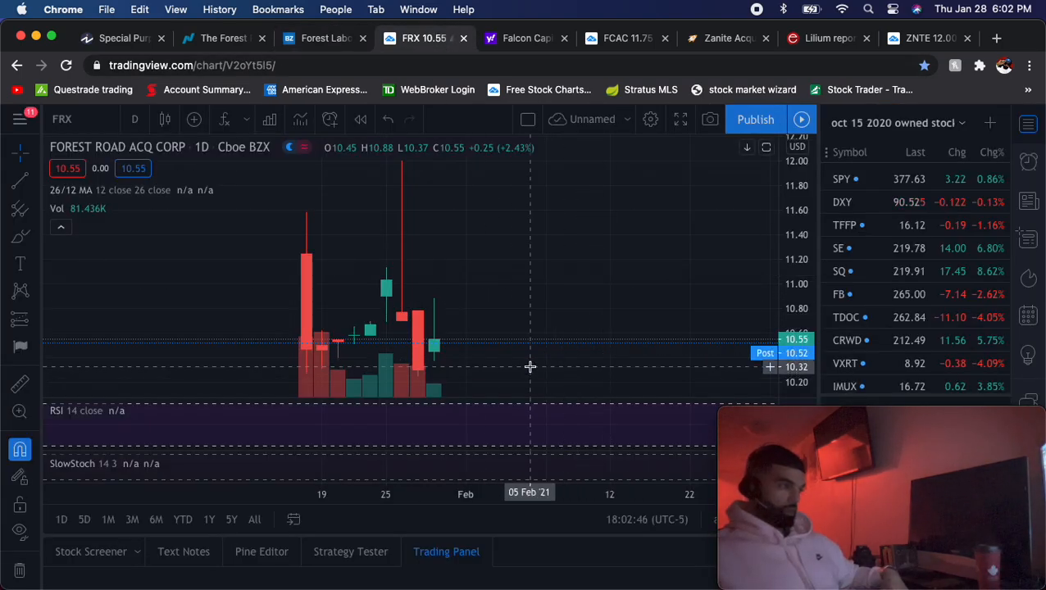
mouse_move(550, 59)
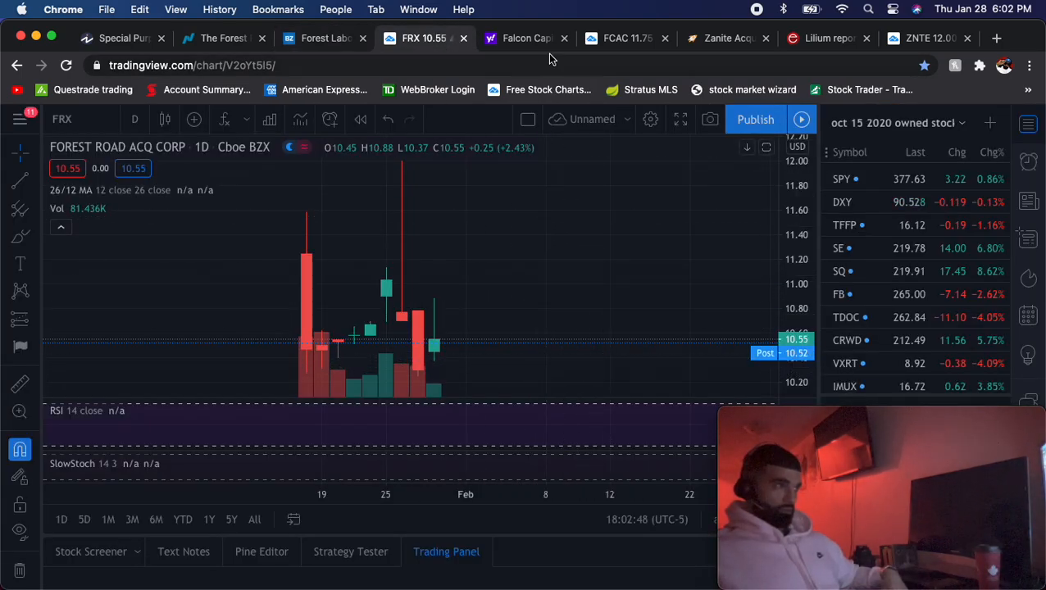
left_click(320, 38)
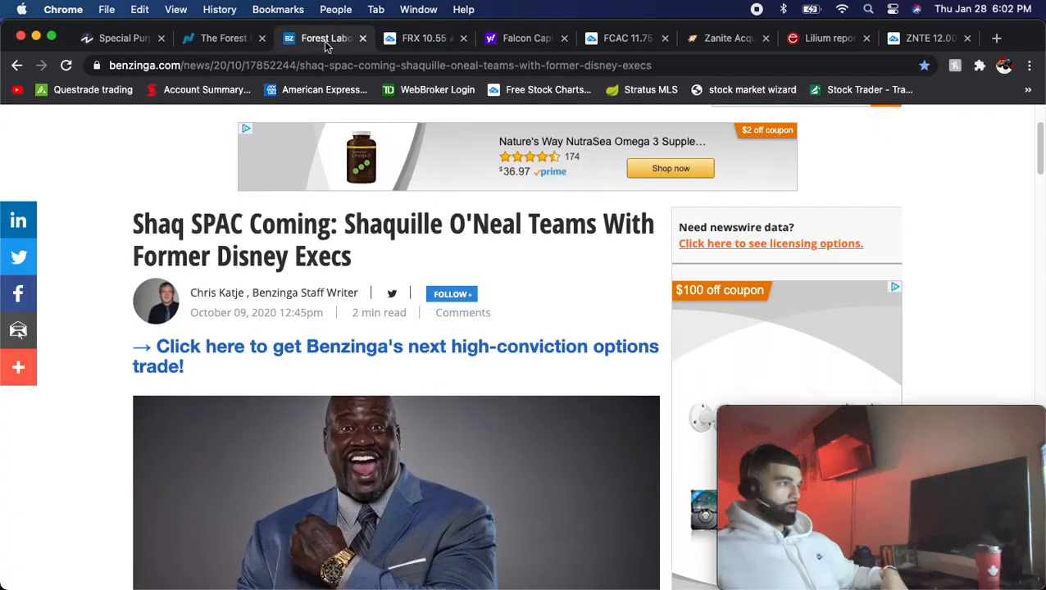
scroll("down", 3)
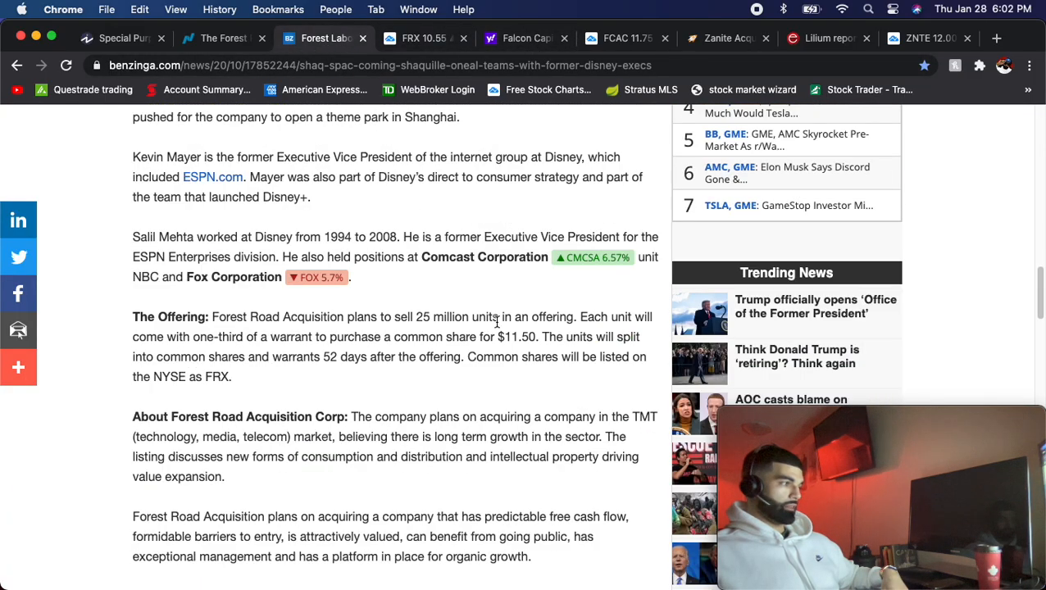
scroll("down", 3)
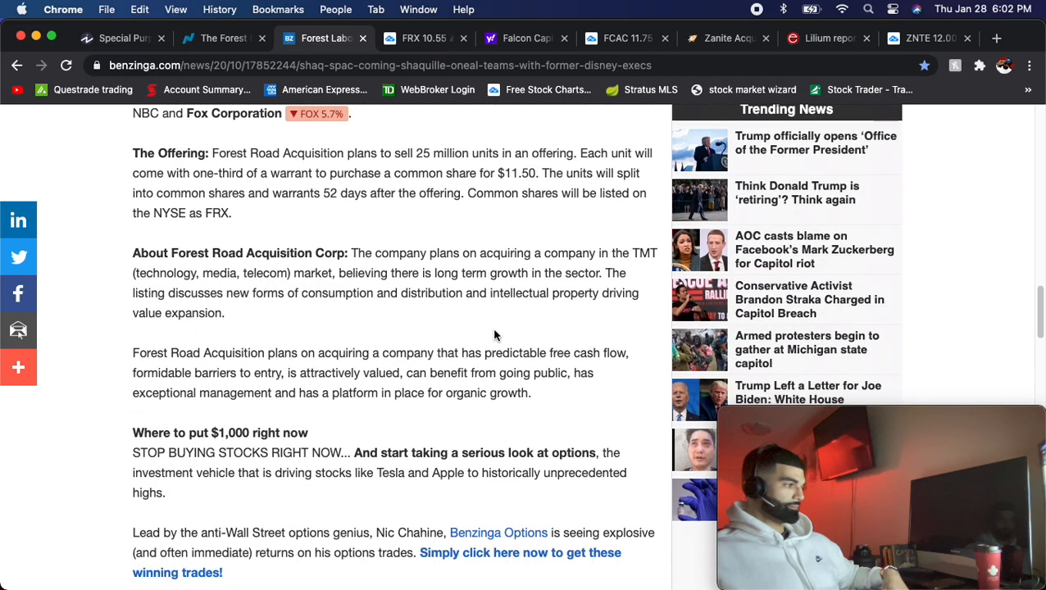
scroll("down", 3)
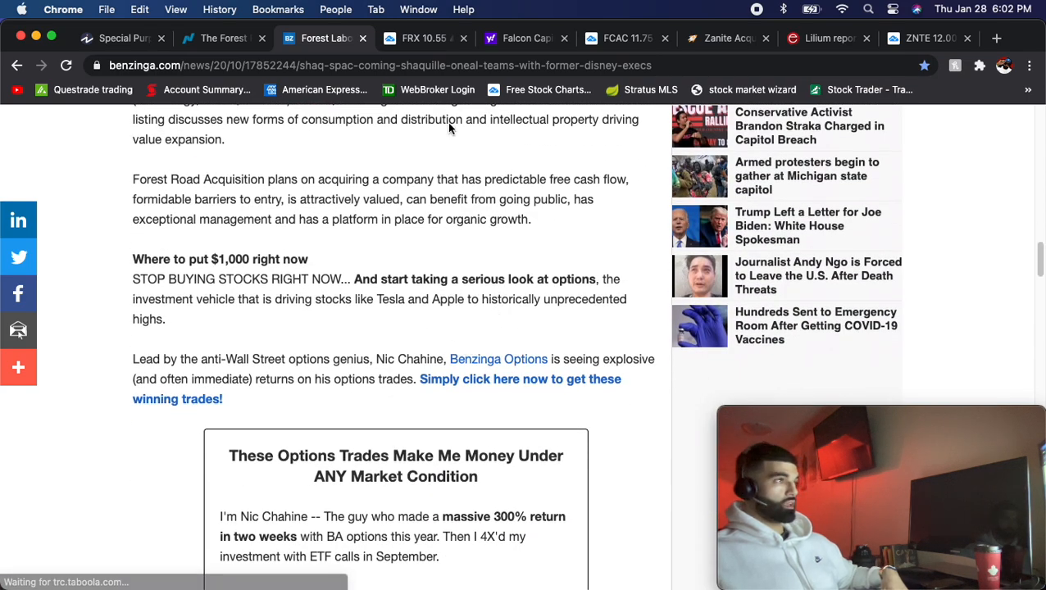
left_click(423, 38)
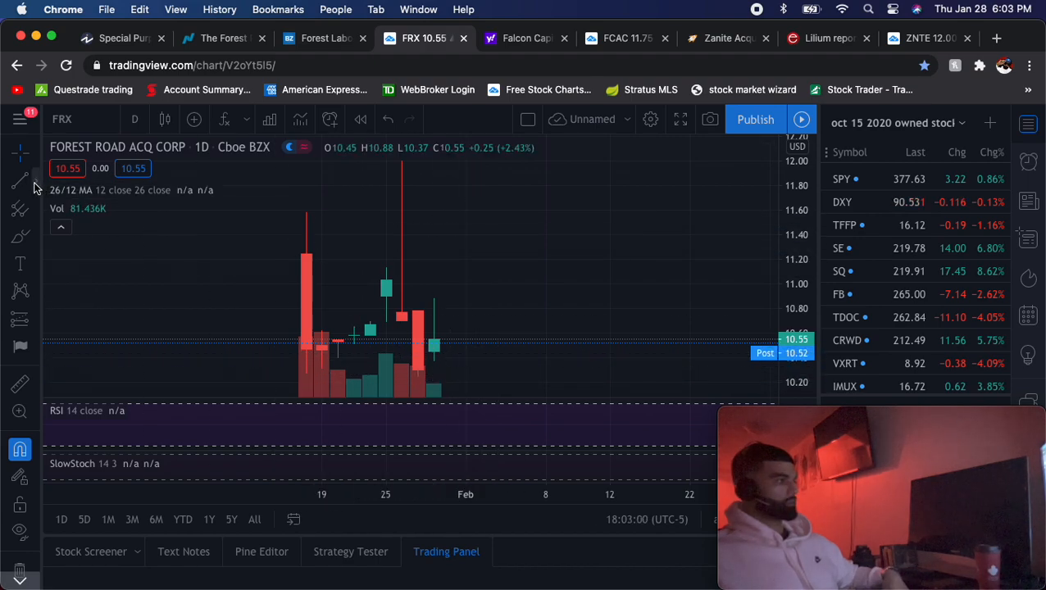
mouse_move(465, 384)
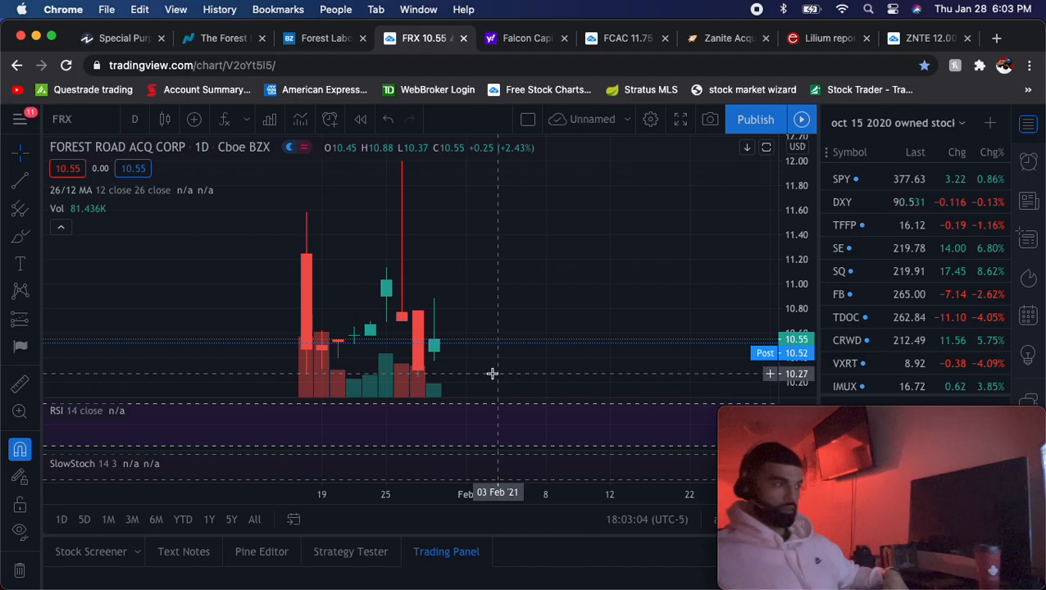
mouse_move(486, 386)
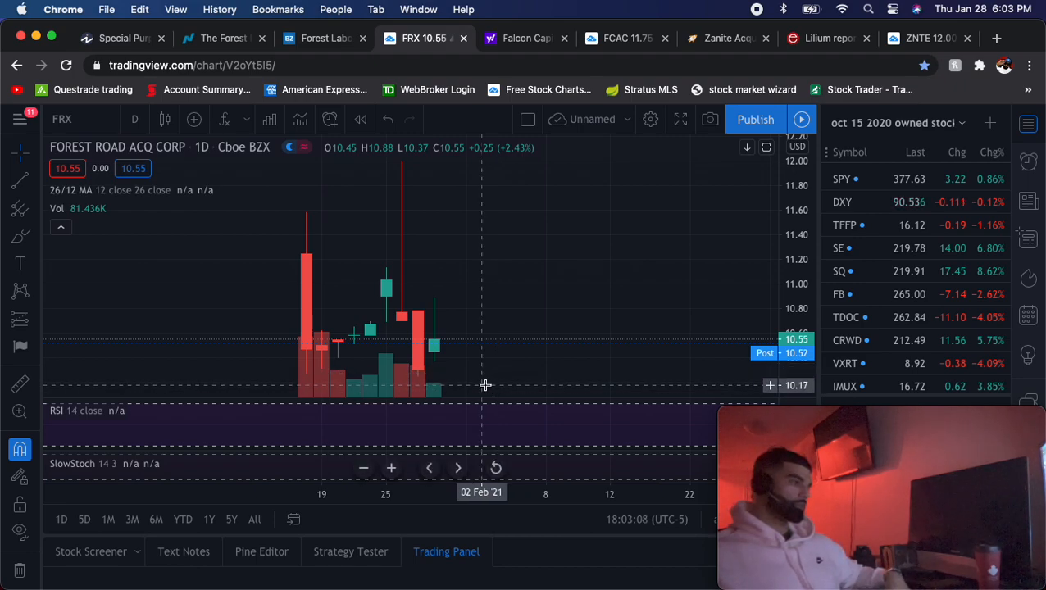
mouse_move(457, 384)
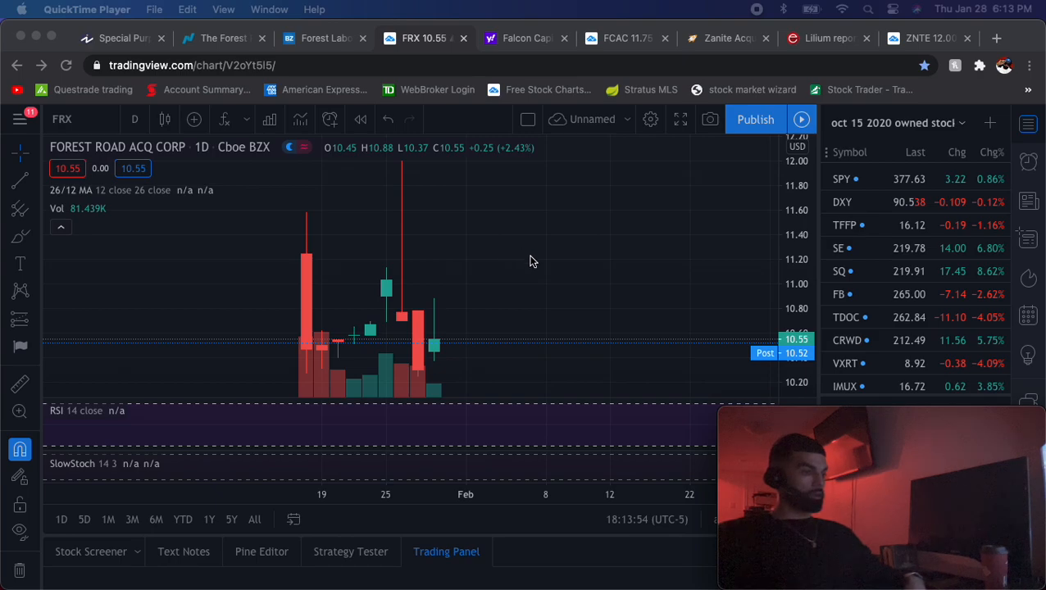
mouse_move(516, 331)
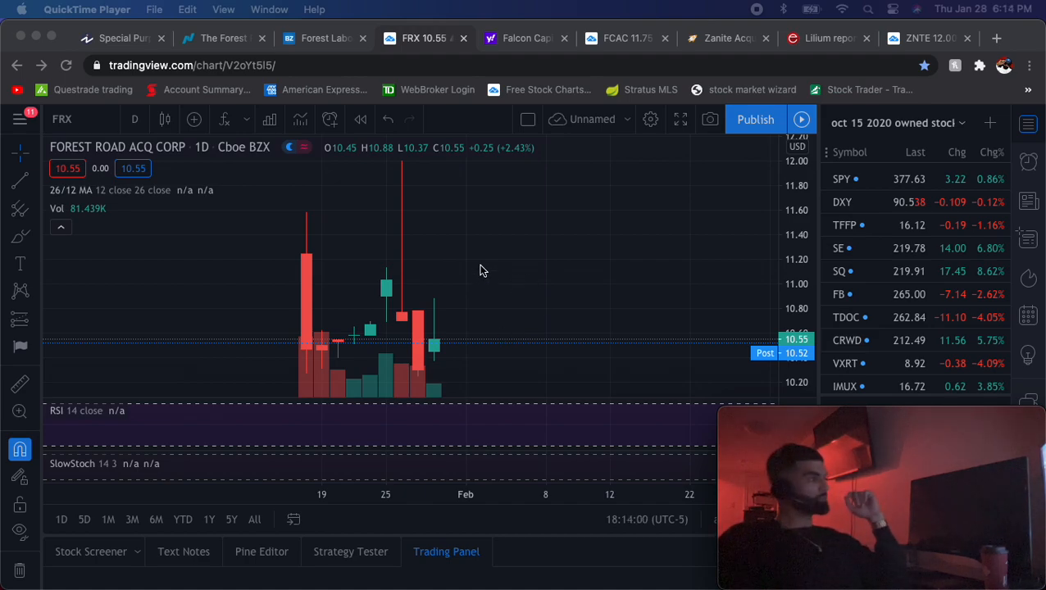
mouse_move(396, 183)
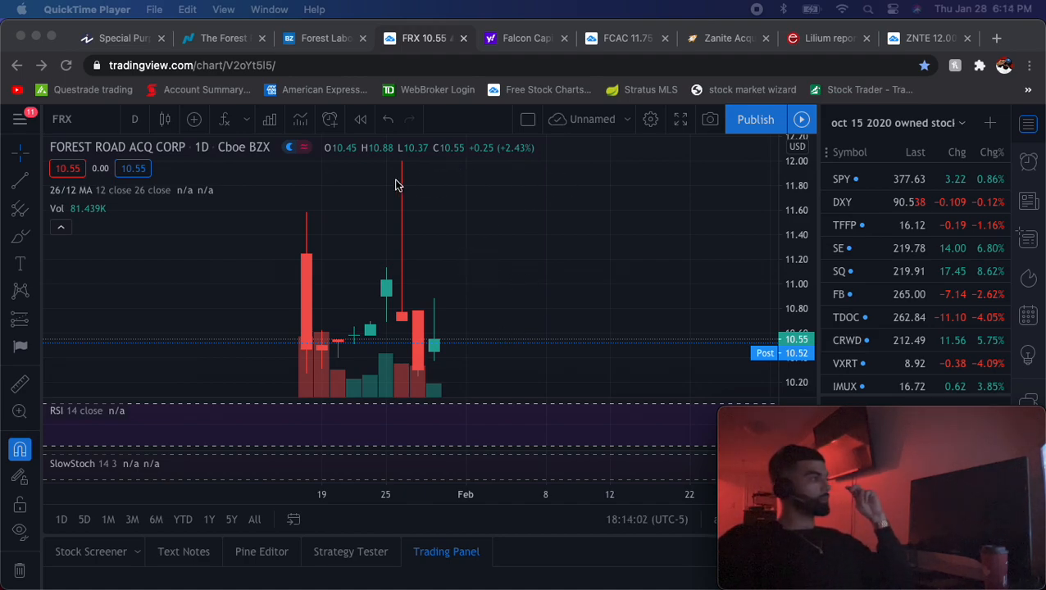
mouse_move(413, 216)
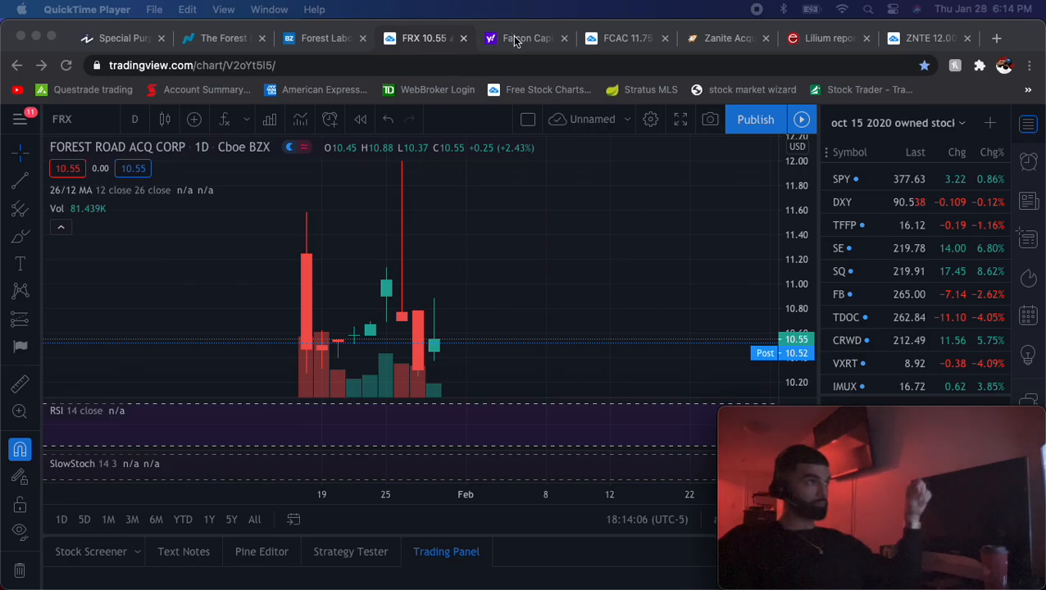
Step: Glance at the Yahoo Finance Falcon Capital SPAC article, then bring up the FCAC chart
left_click(525, 38)
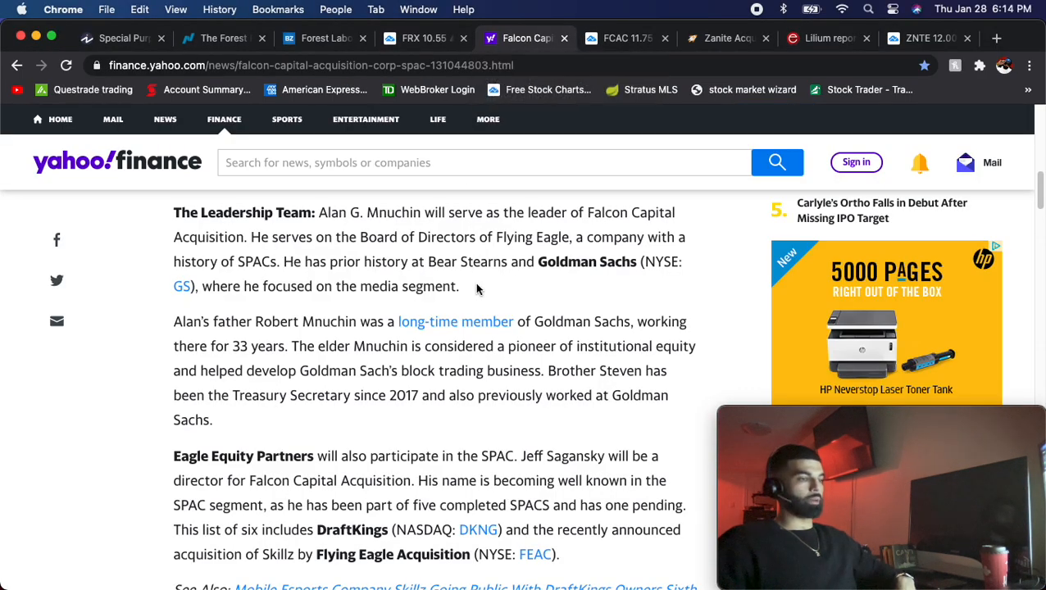
scroll("up", 3)
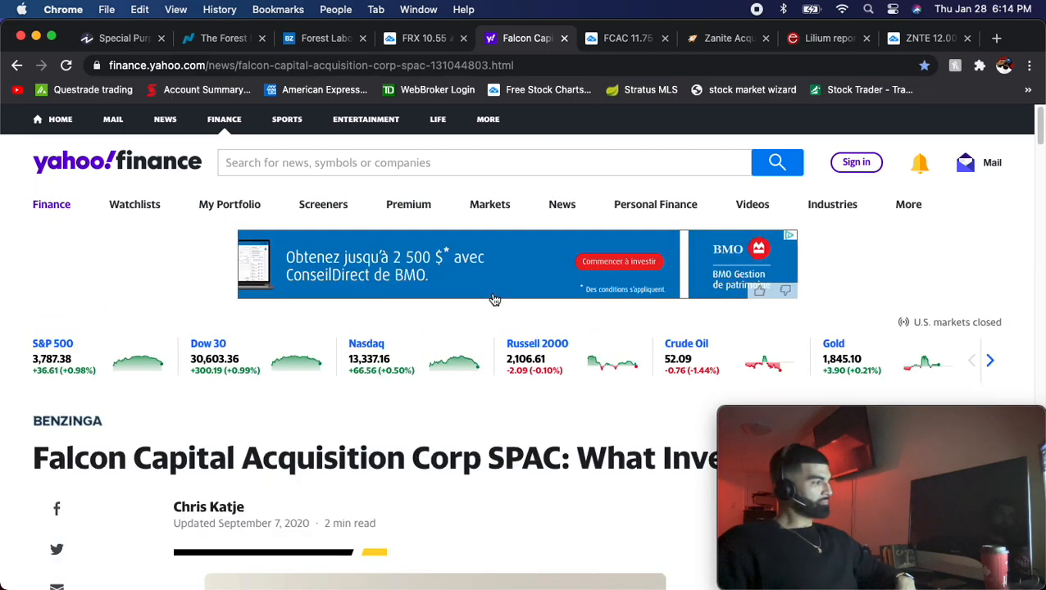
scroll("down", 3)
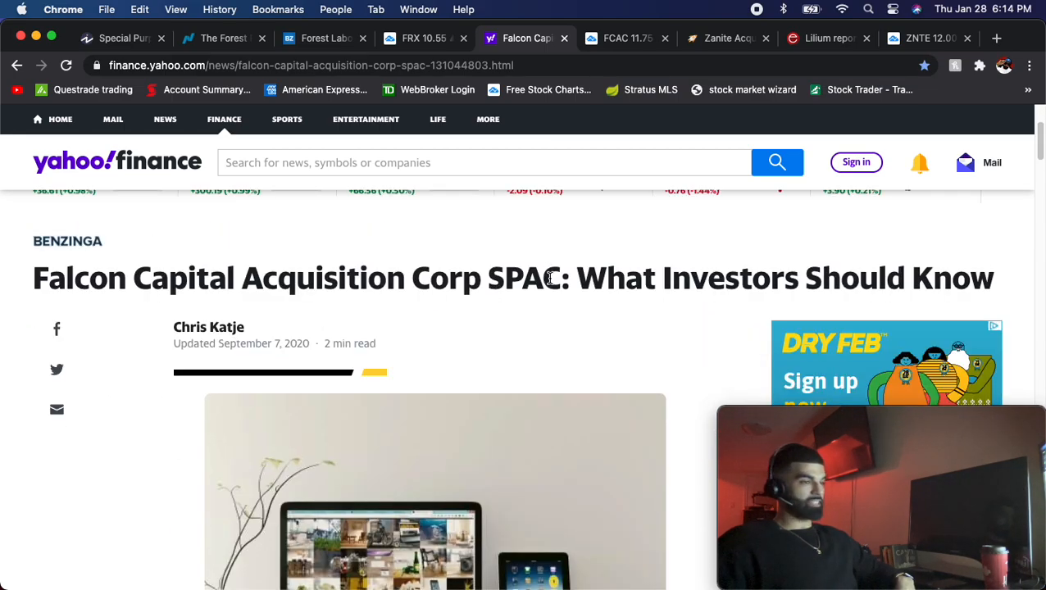
left_click(627, 38)
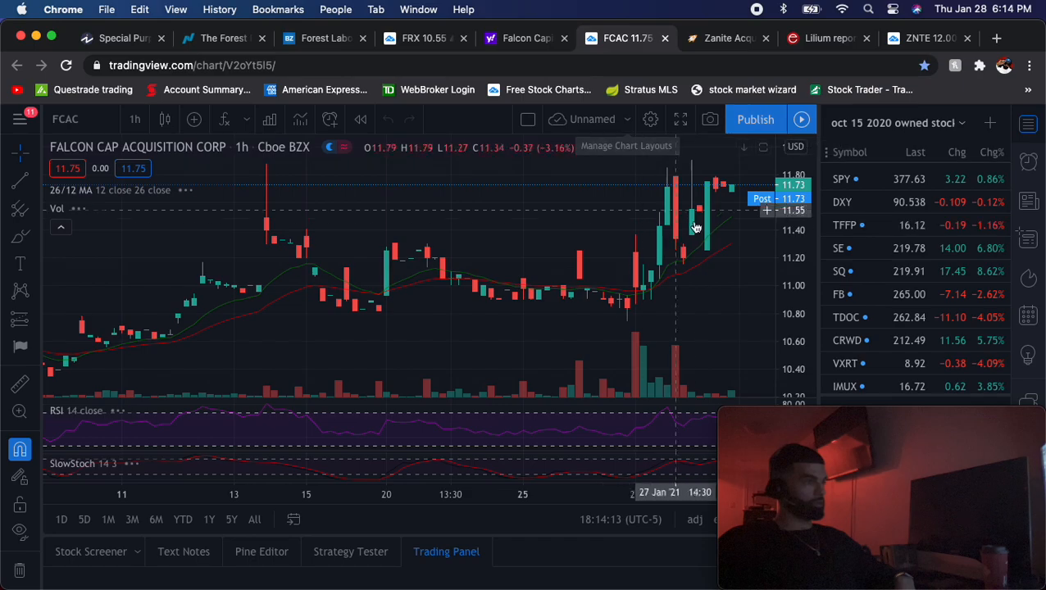
Step: Switch the FCAC chart from hourly to daily (1D) candles
left_click(134, 119)
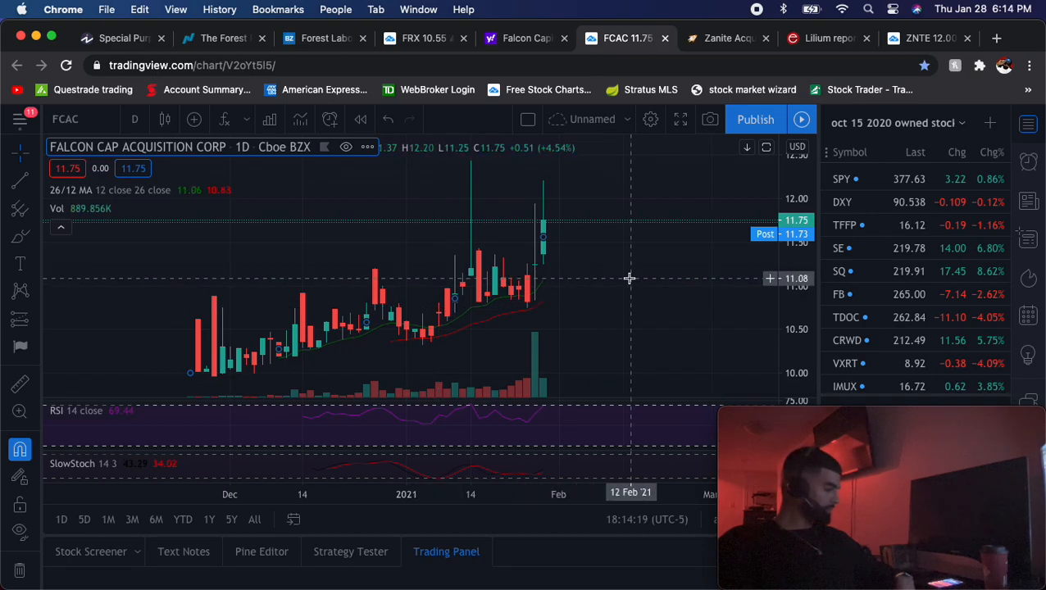
mouse_move(638, 276)
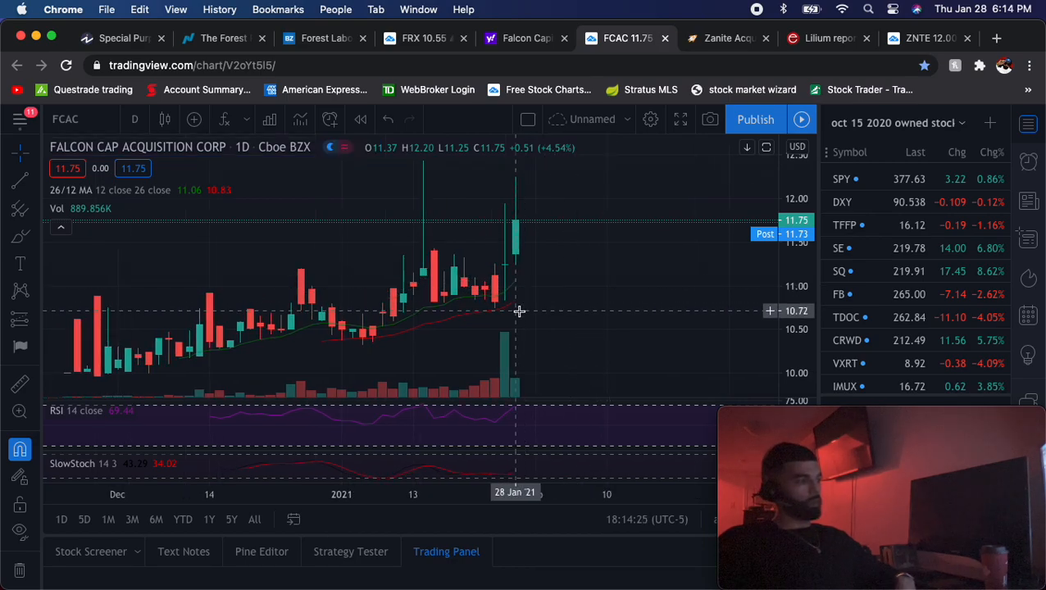
mouse_move(675, 336)
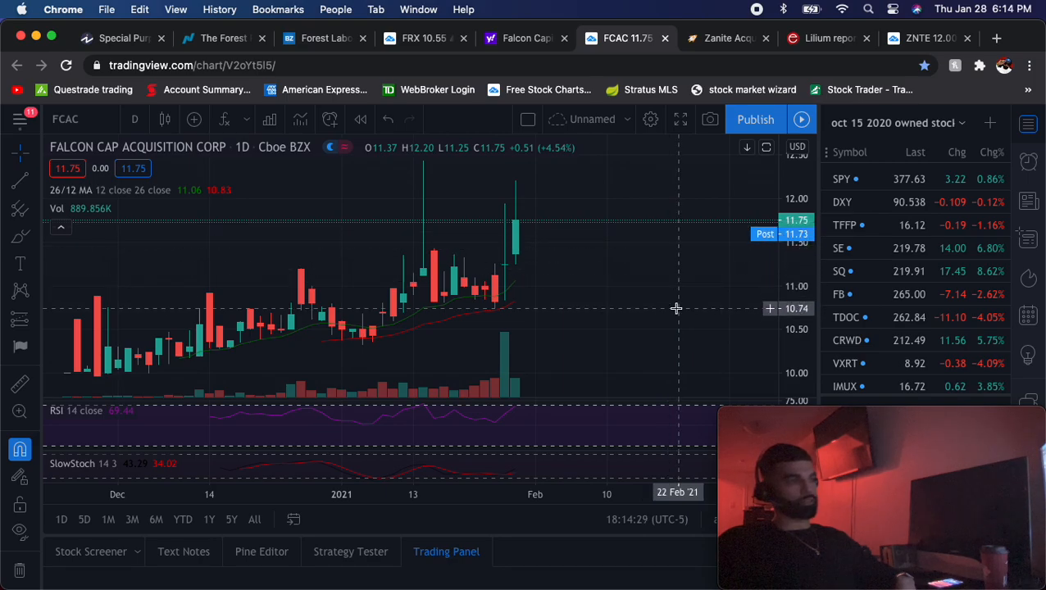
mouse_move(633, 376)
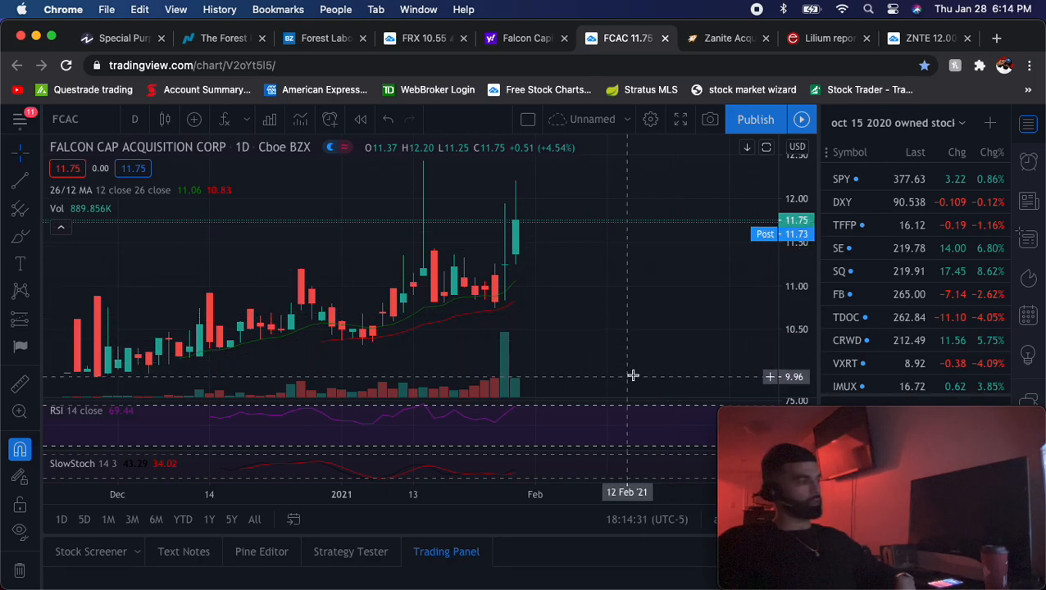
mouse_move(78, 350)
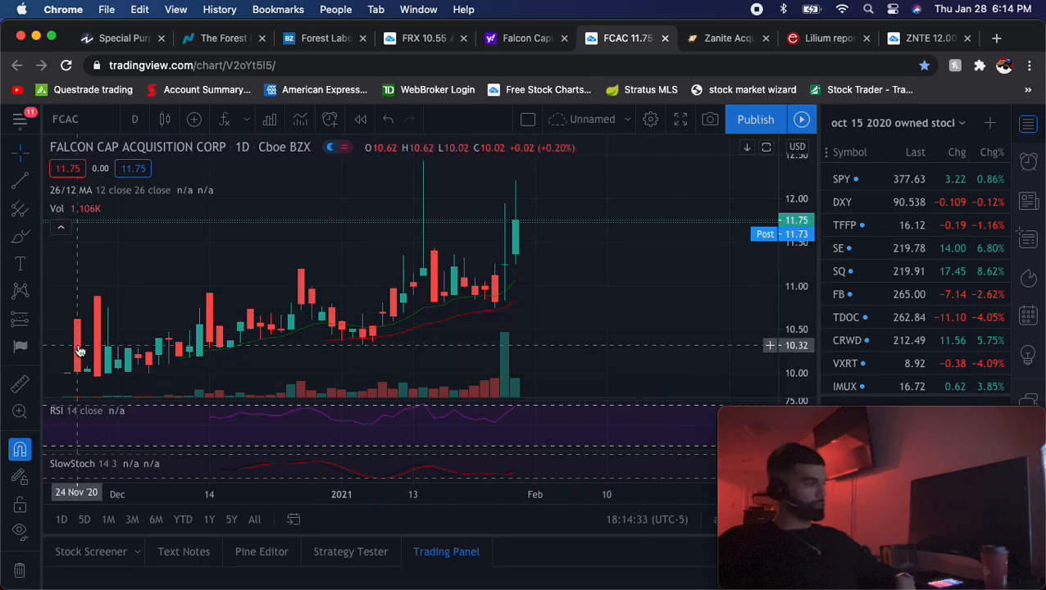
mouse_move(98, 347)
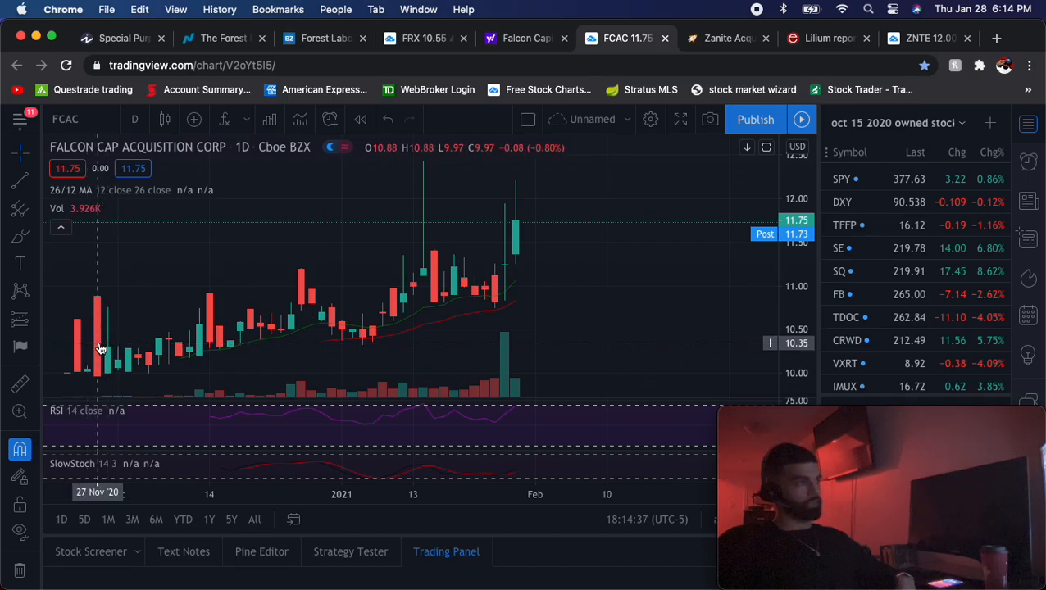
mouse_move(112, 364)
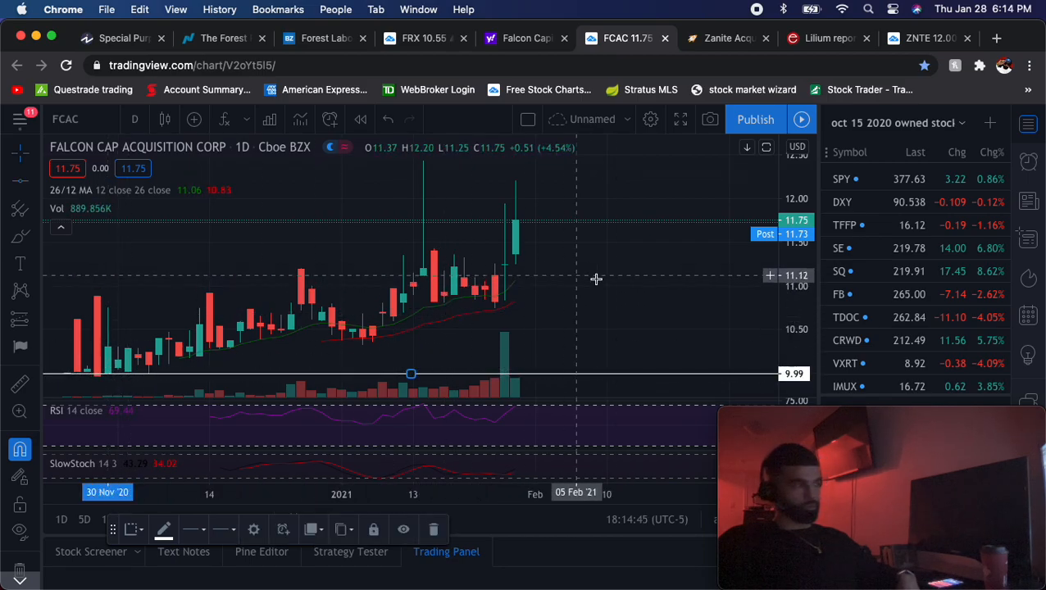
mouse_move(563, 95)
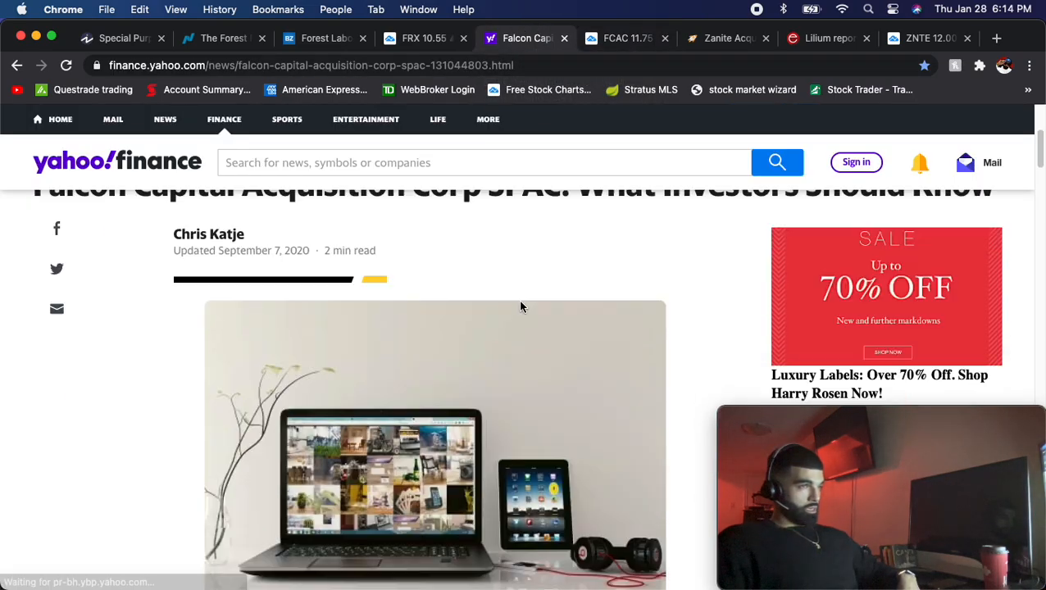
Step: Read the Falcon Capital article's Leadership Team, Eagle Equity Partners and Offering sections
scroll("down", 3)
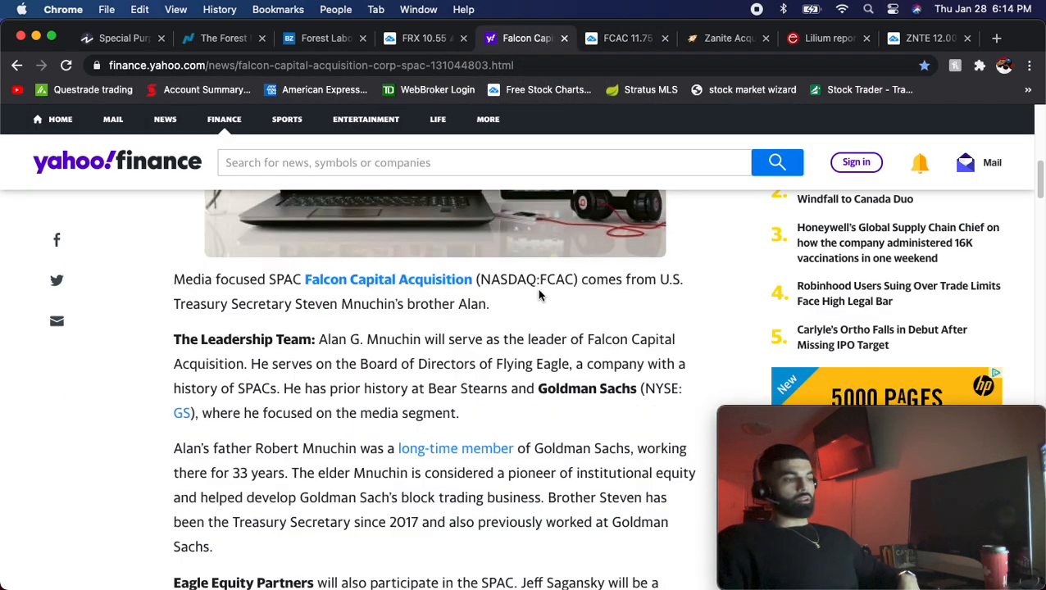
mouse_move(548, 297)
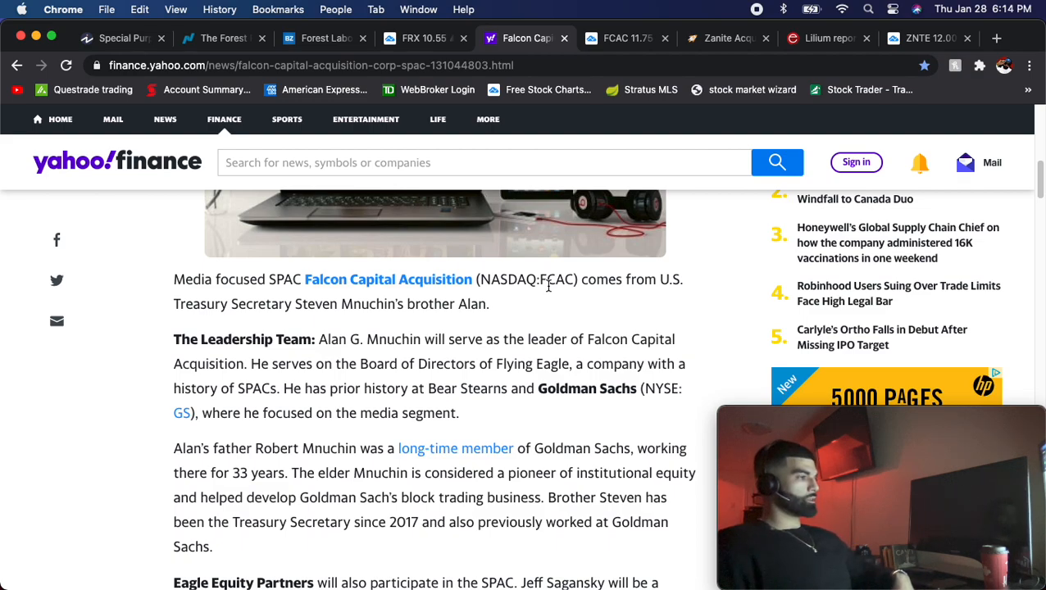
mouse_move(343, 338)
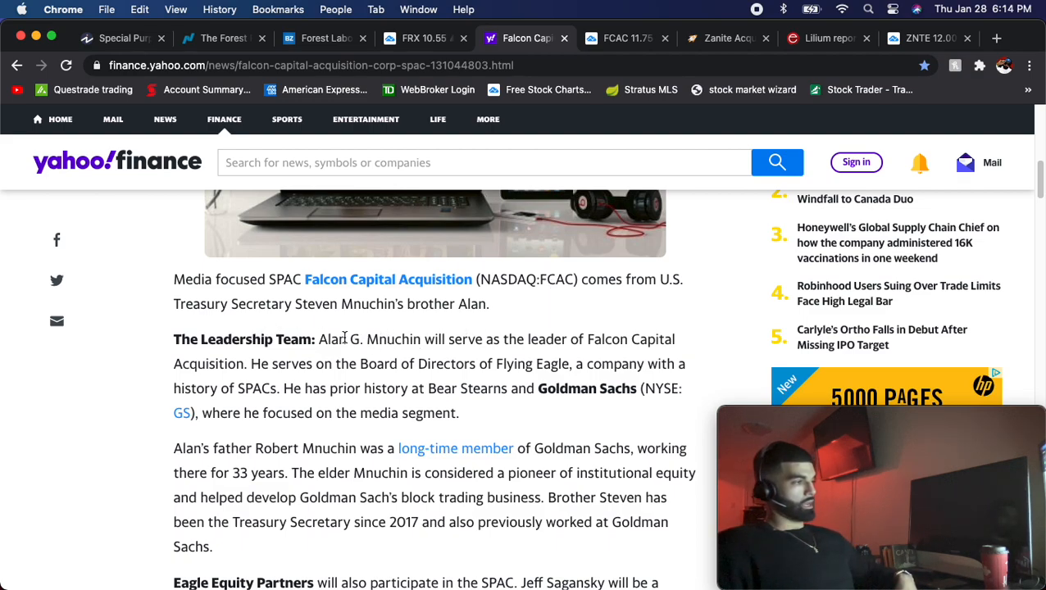
mouse_move(304, 308)
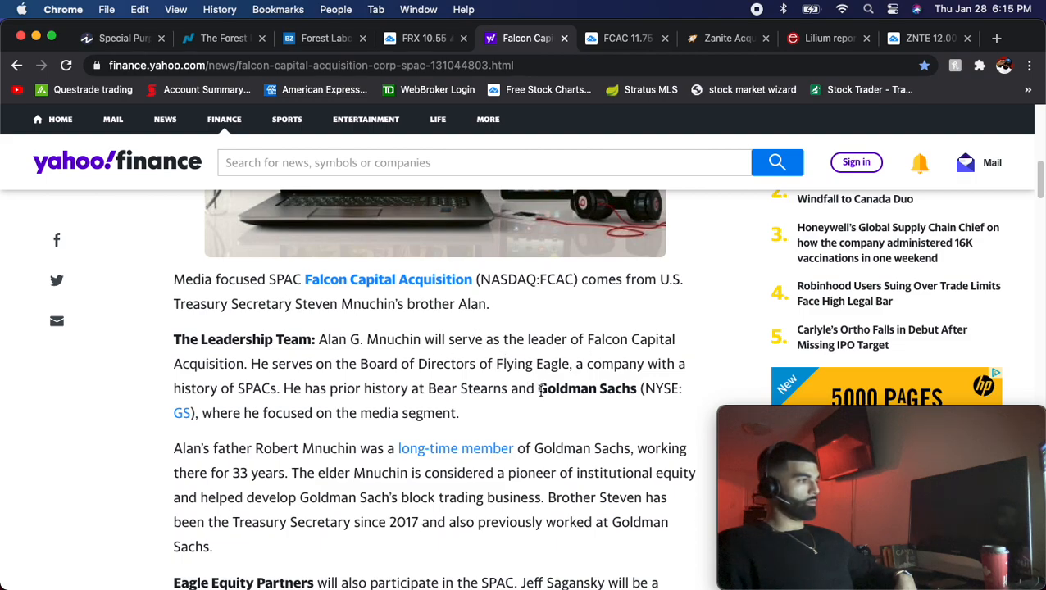
scroll("up", 3)
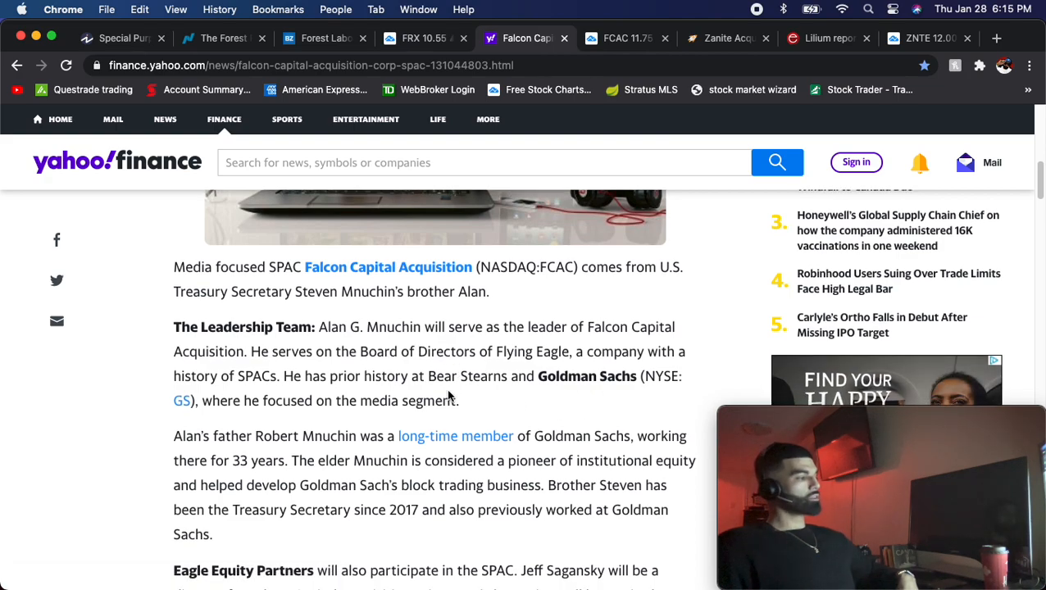
scroll("down", 3)
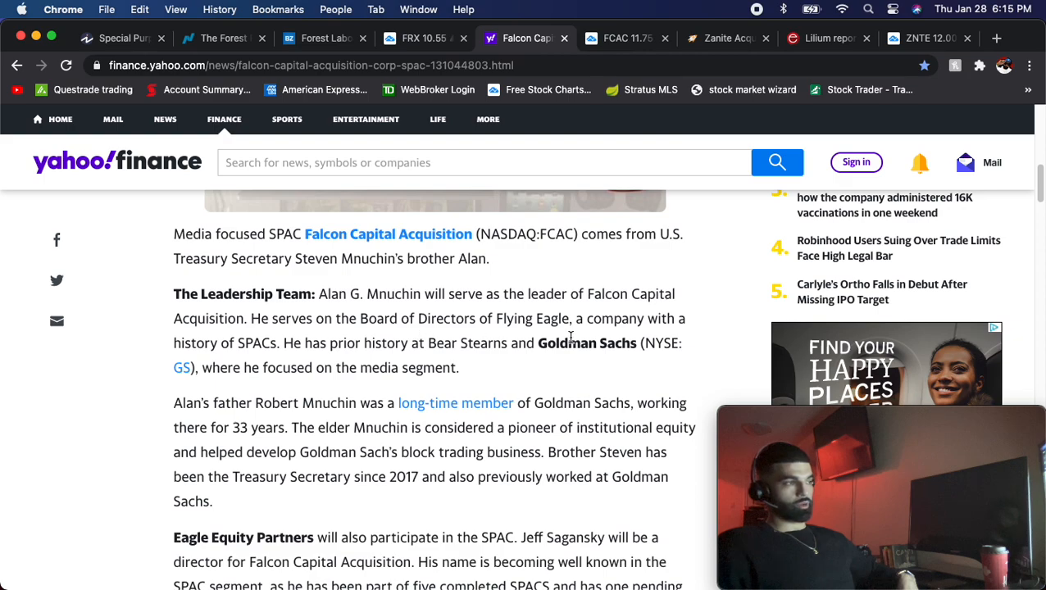
scroll("down", 3)
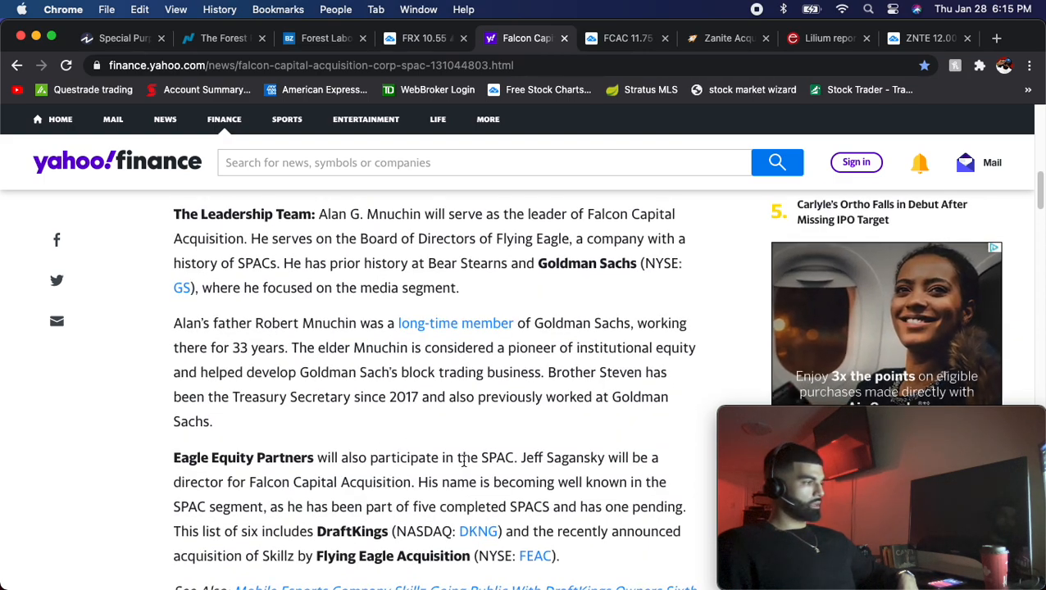
scroll("down", 3)
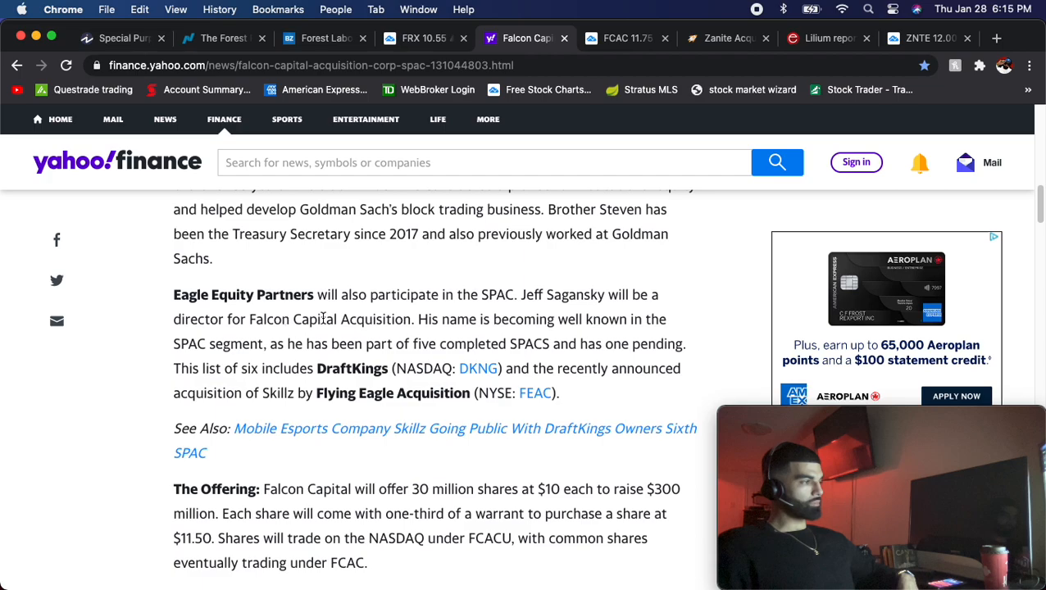
scroll("down", 3)
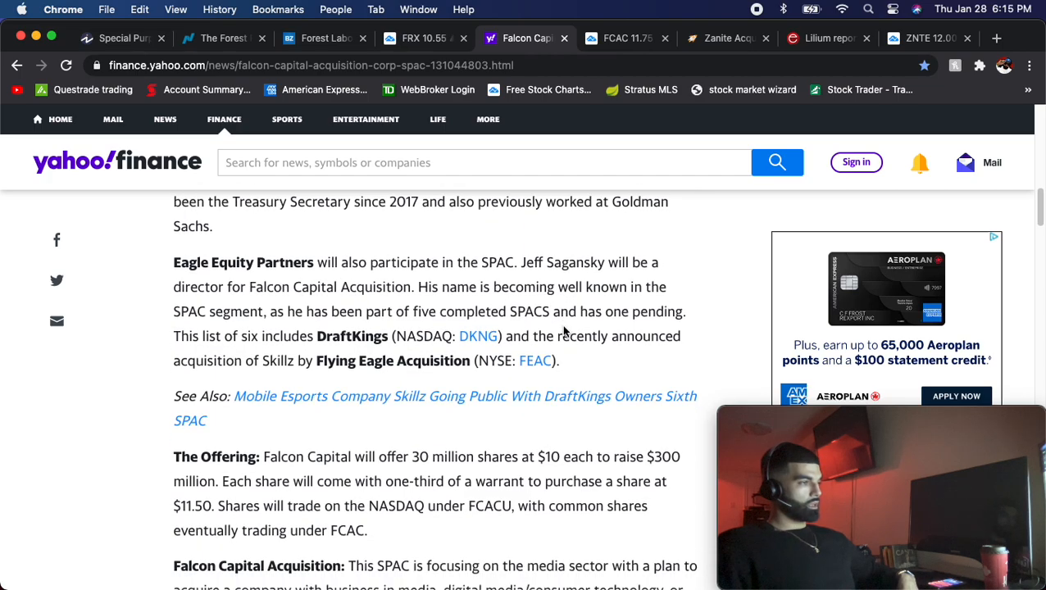
mouse_move(380, 351)
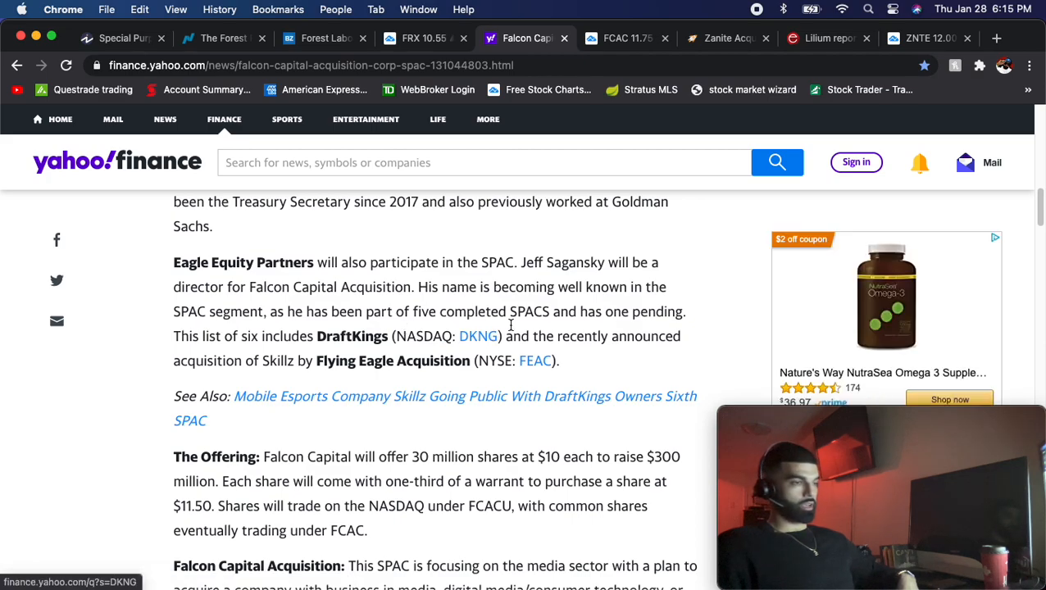
mouse_move(310, 362)
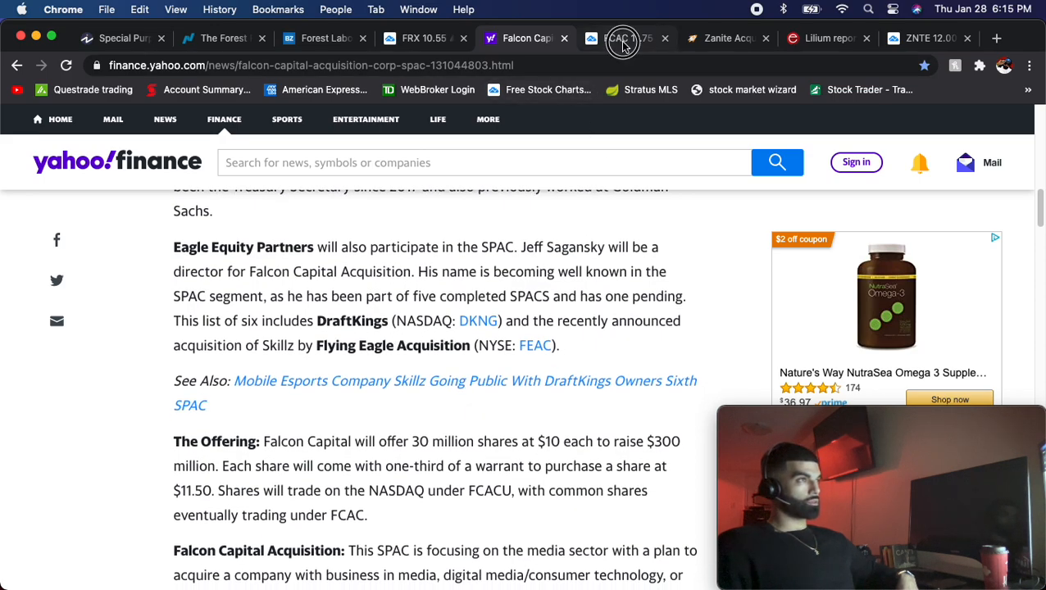
Step: From the FCAC chart tab, search DK and load the DraftKings (DKNG) daily chart
left_click(623, 38)
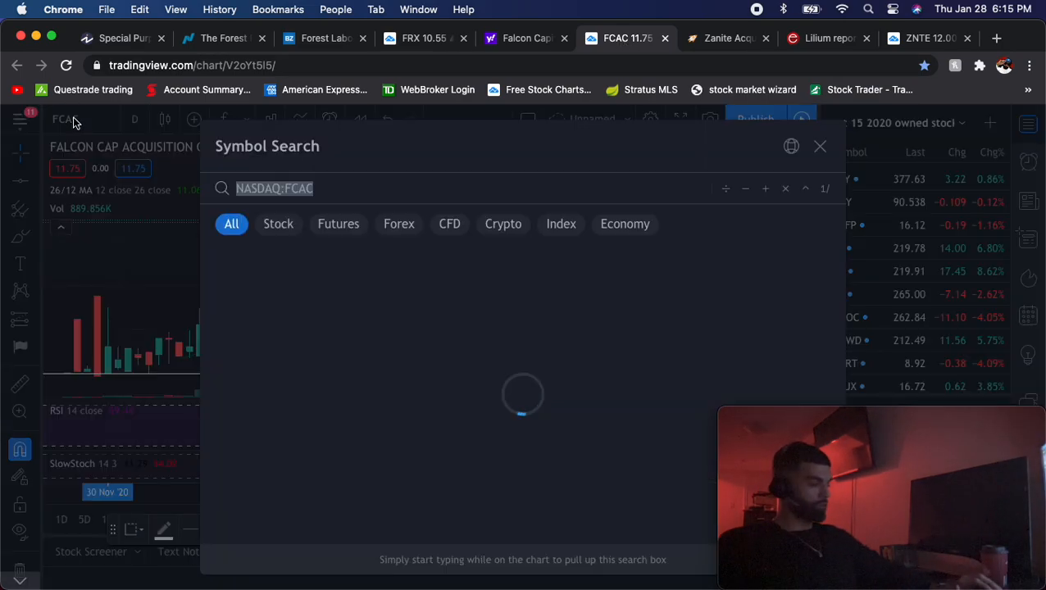
type("DK")
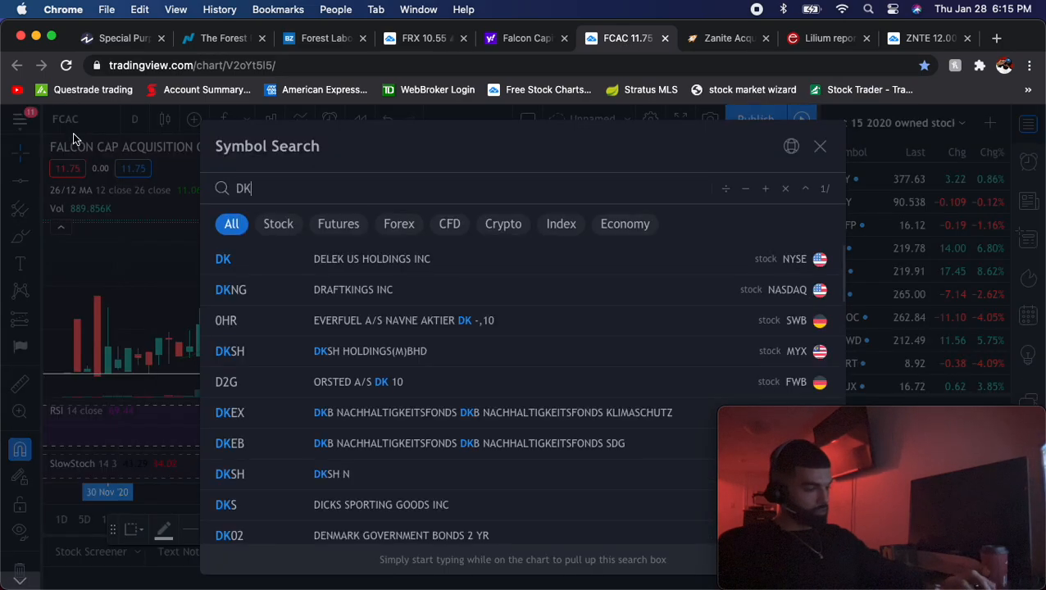
left_click(230, 289)
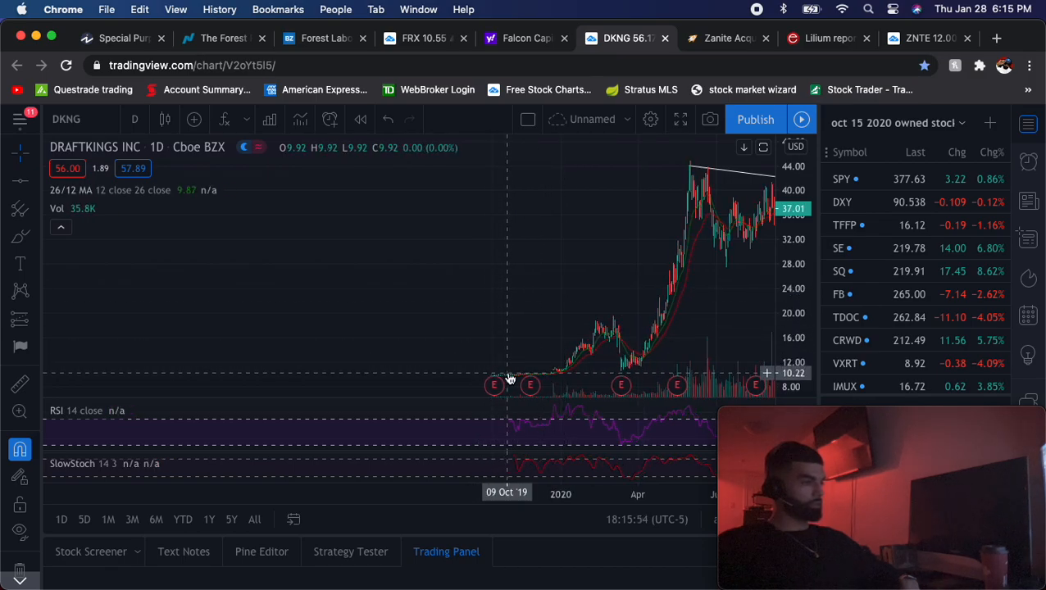
mouse_move(574, 355)
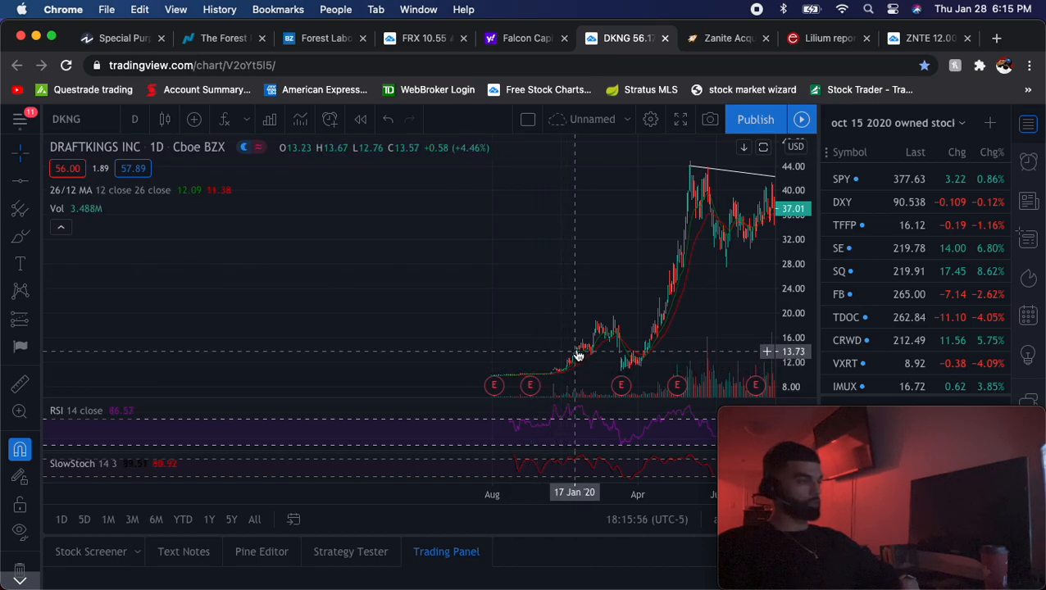
mouse_move(663, 311)
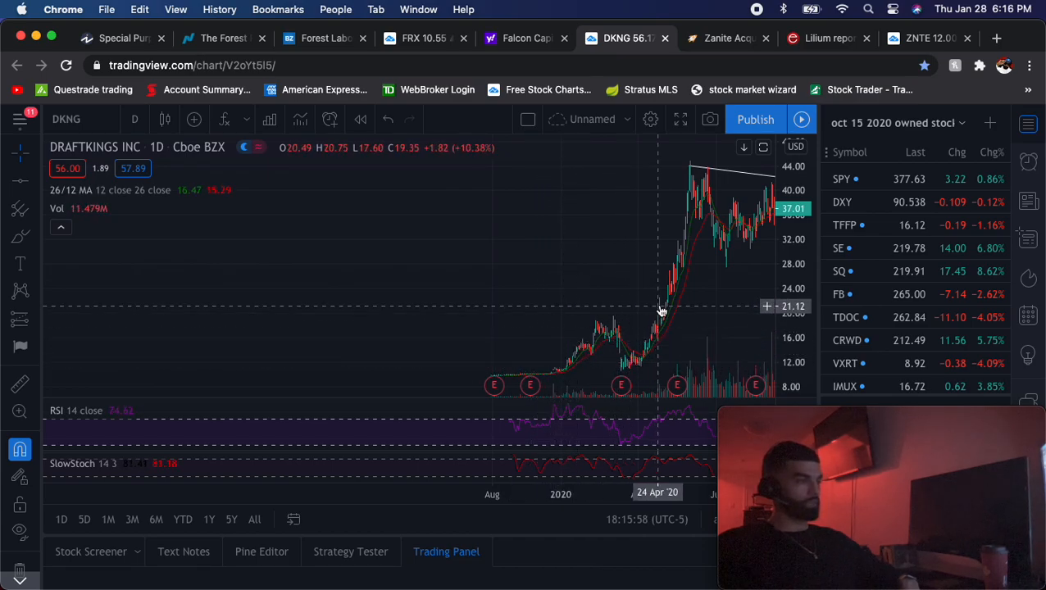
mouse_move(617, 318)
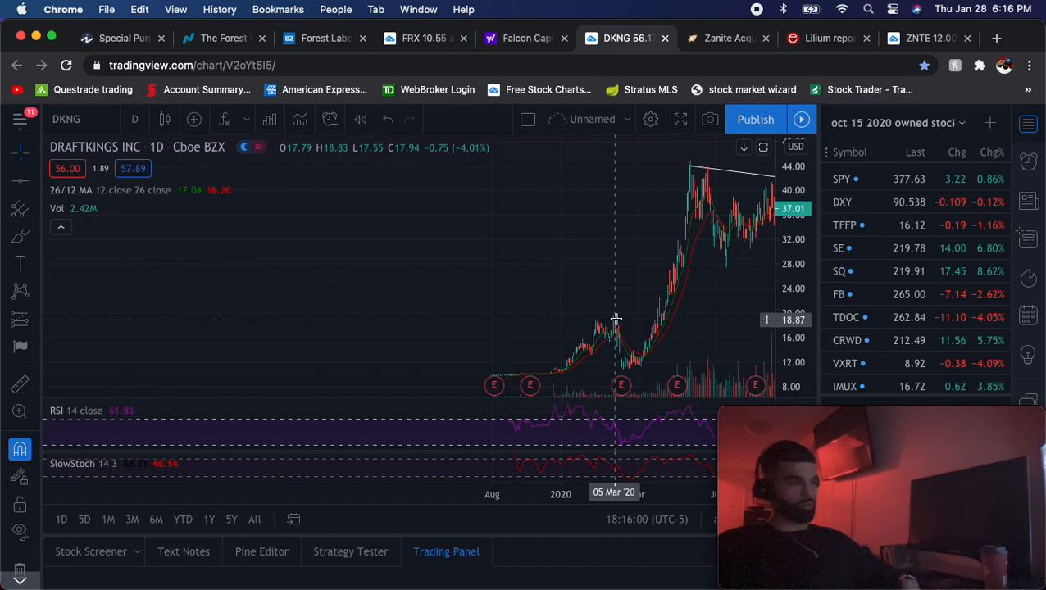
mouse_move(578, 359)
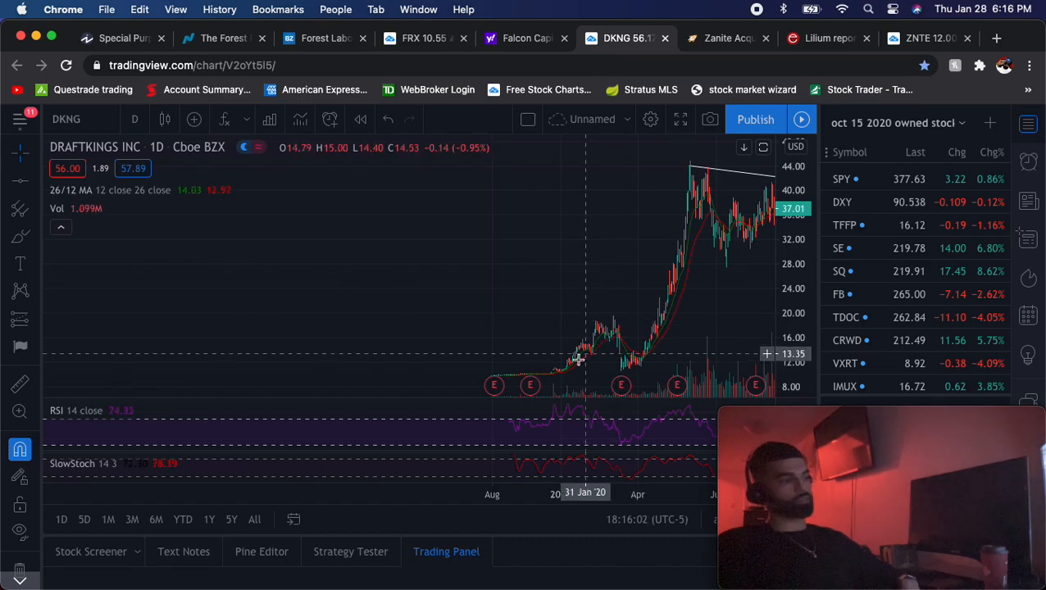
mouse_move(567, 360)
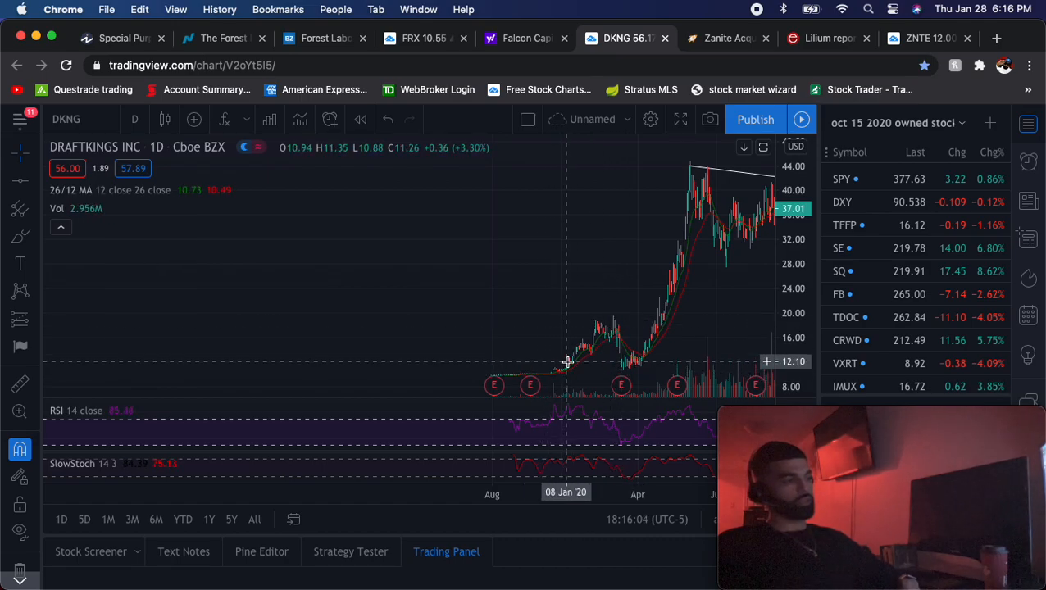
mouse_move(607, 335)
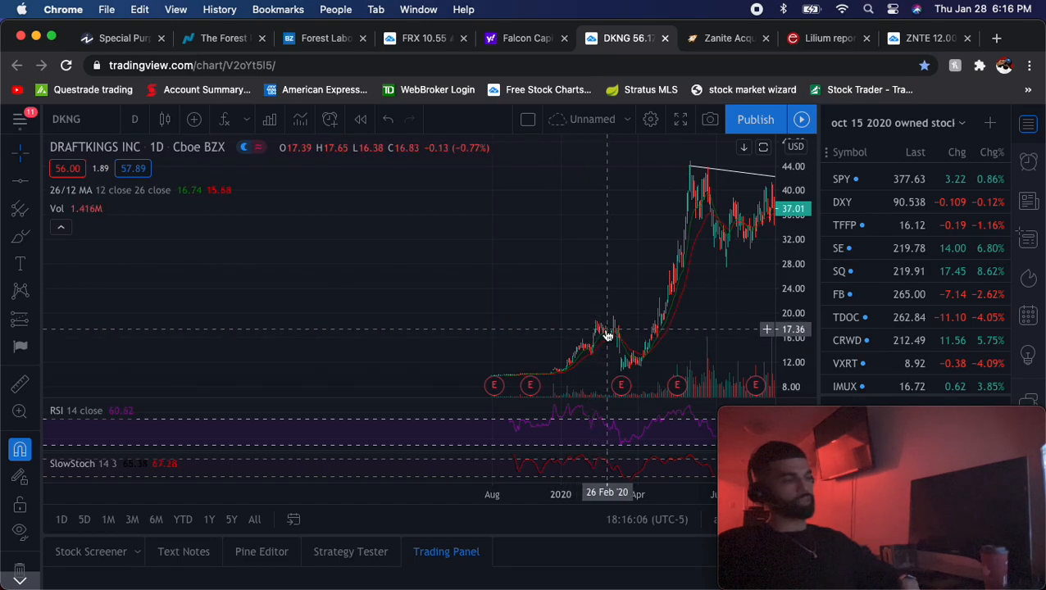
mouse_move(614, 334)
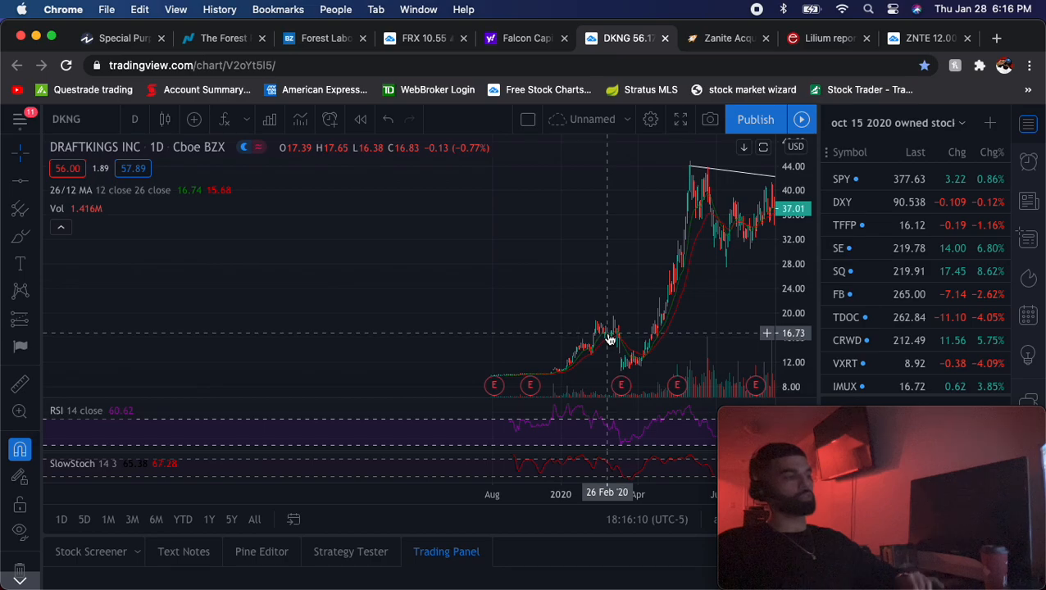
mouse_move(600, 338)
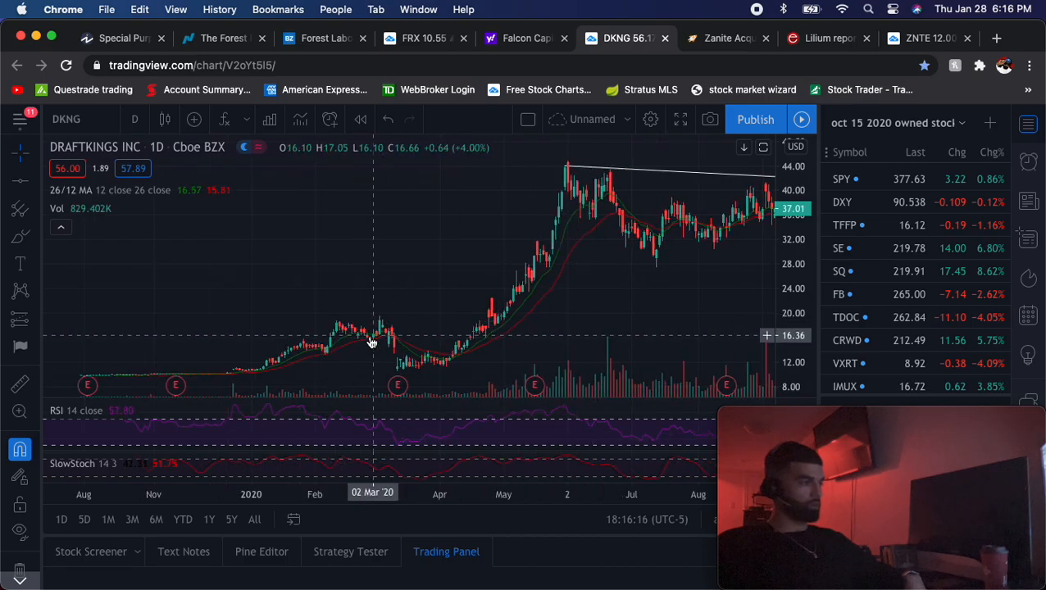
mouse_move(267, 367)
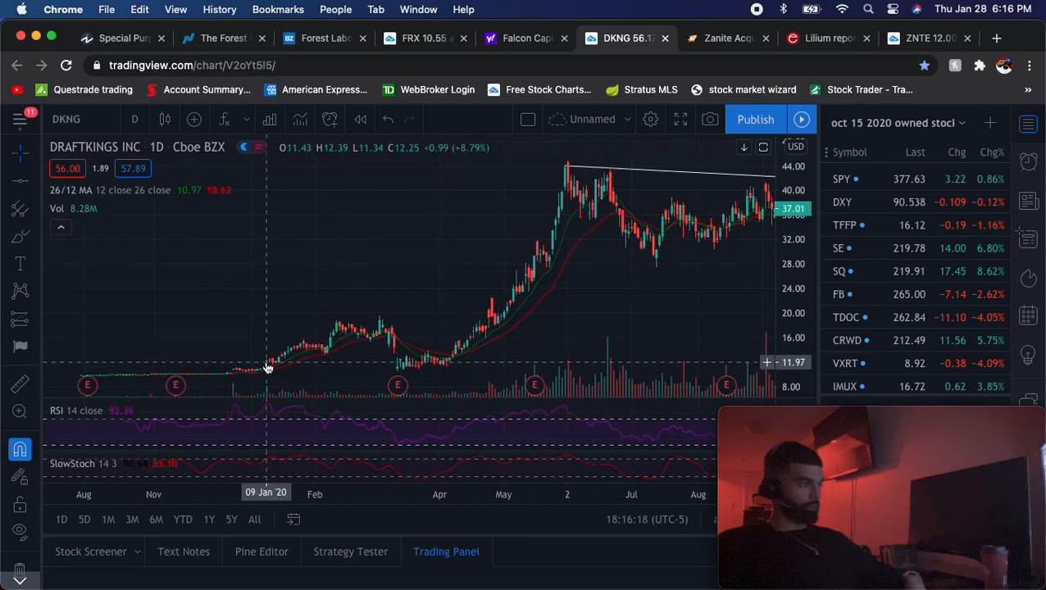
mouse_move(343, 341)
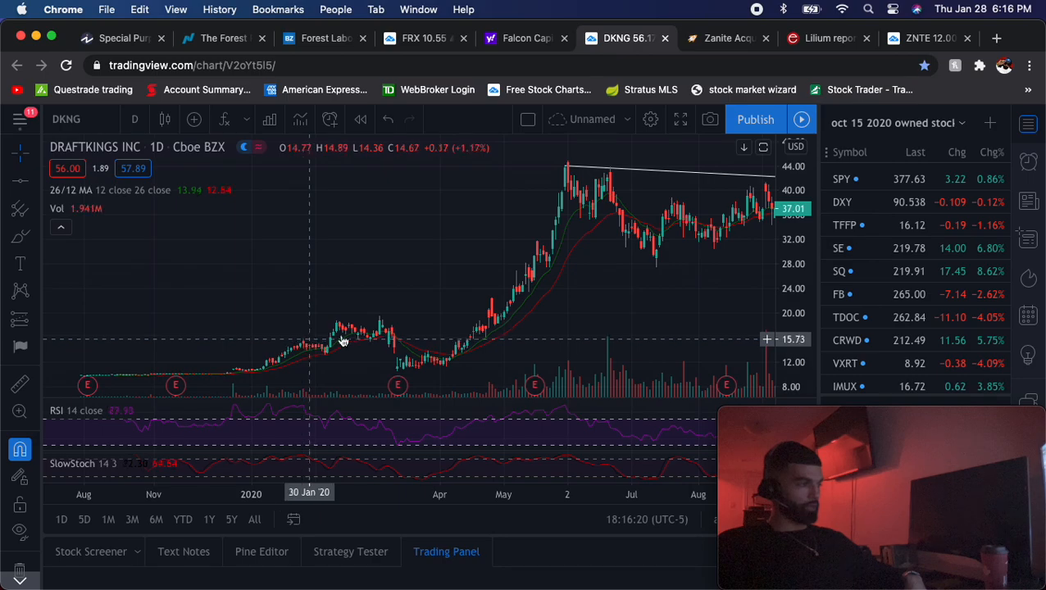
mouse_move(378, 332)
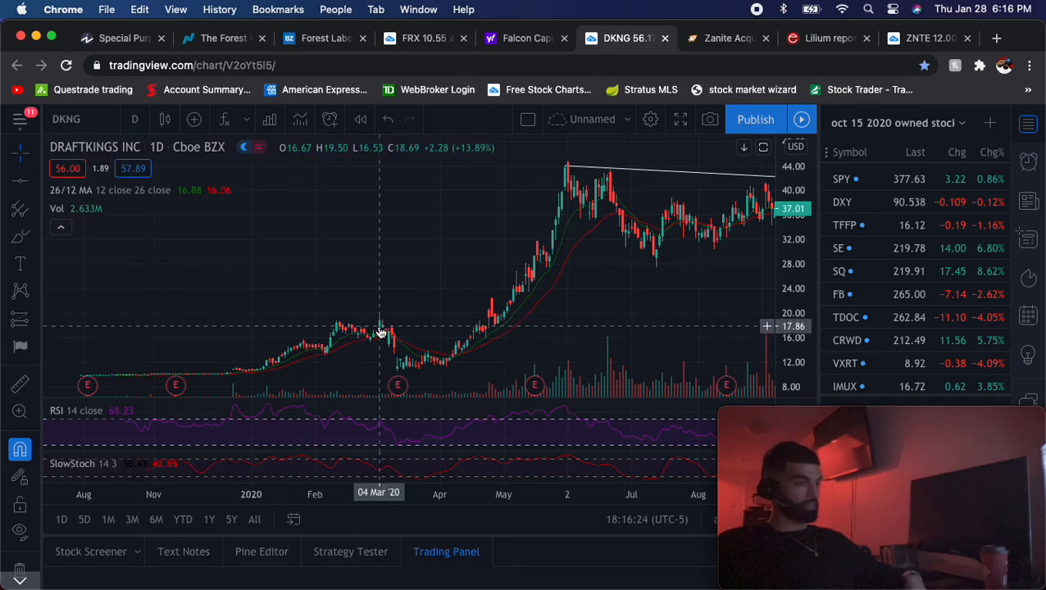
mouse_move(381, 335)
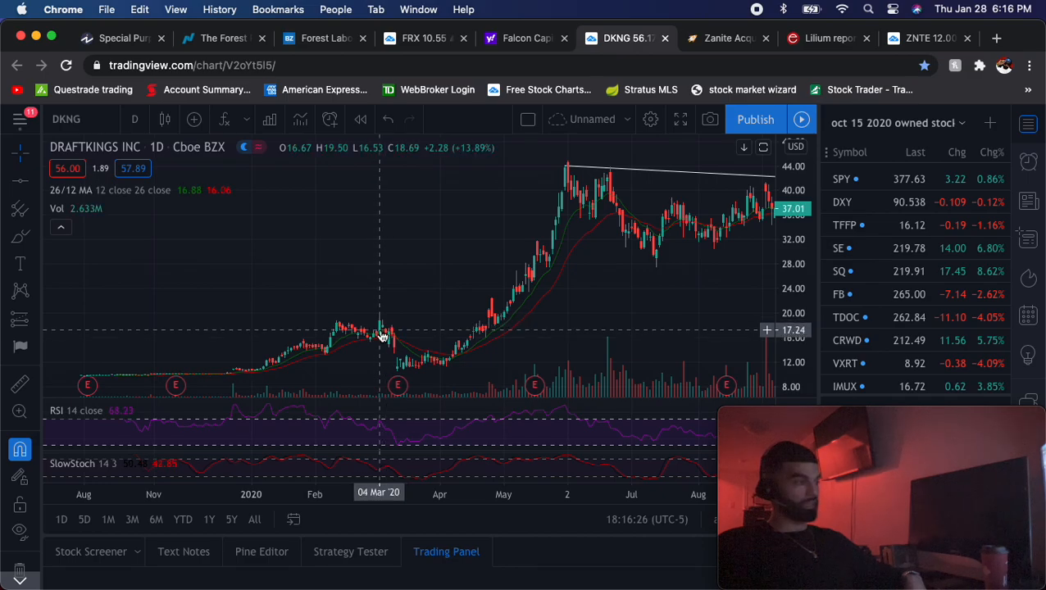
mouse_move(378, 314)
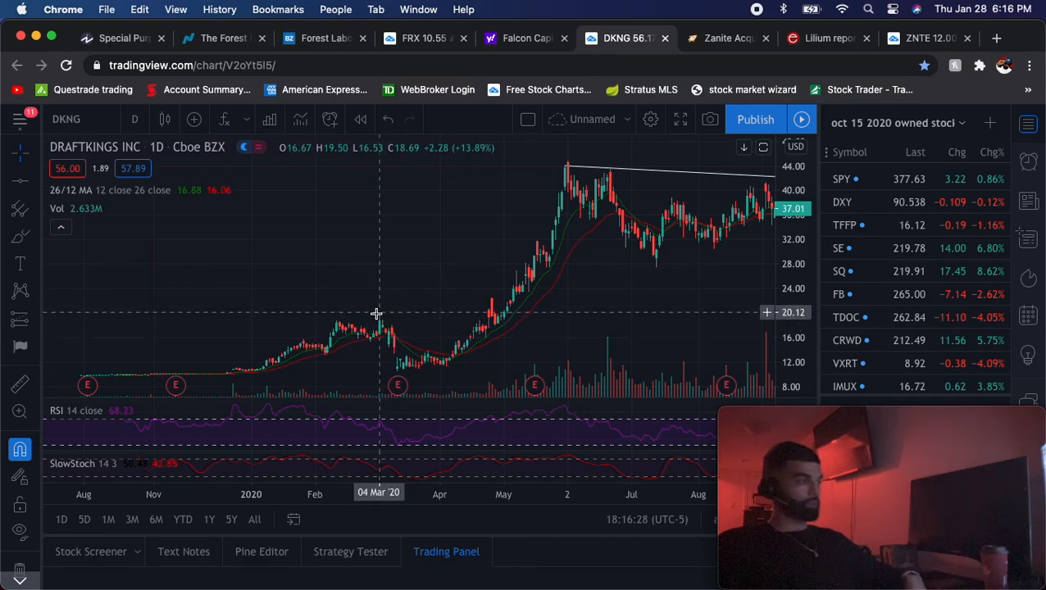
mouse_move(265, 378)
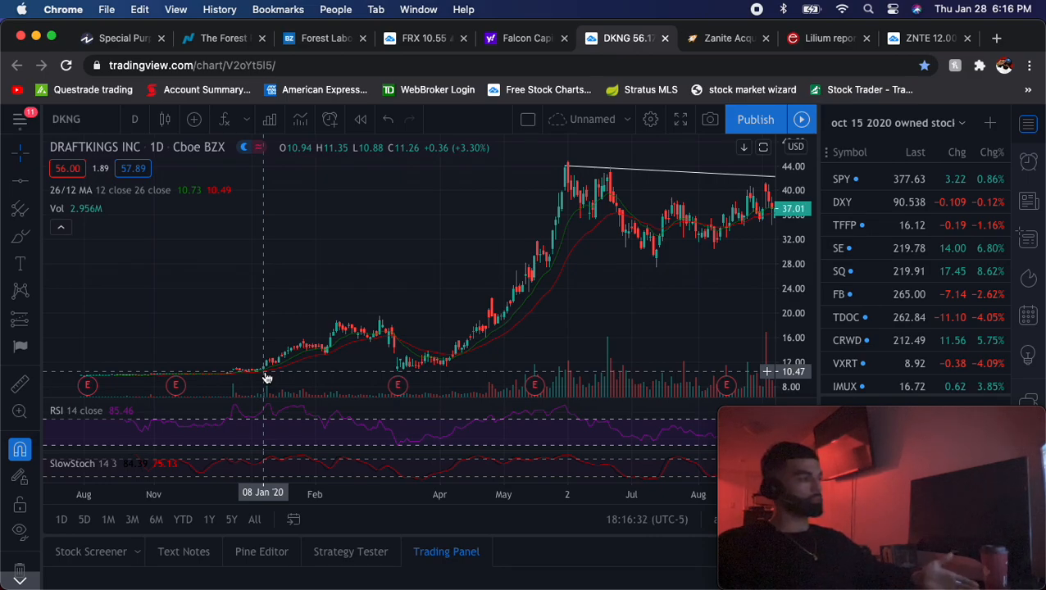
mouse_move(380, 309)
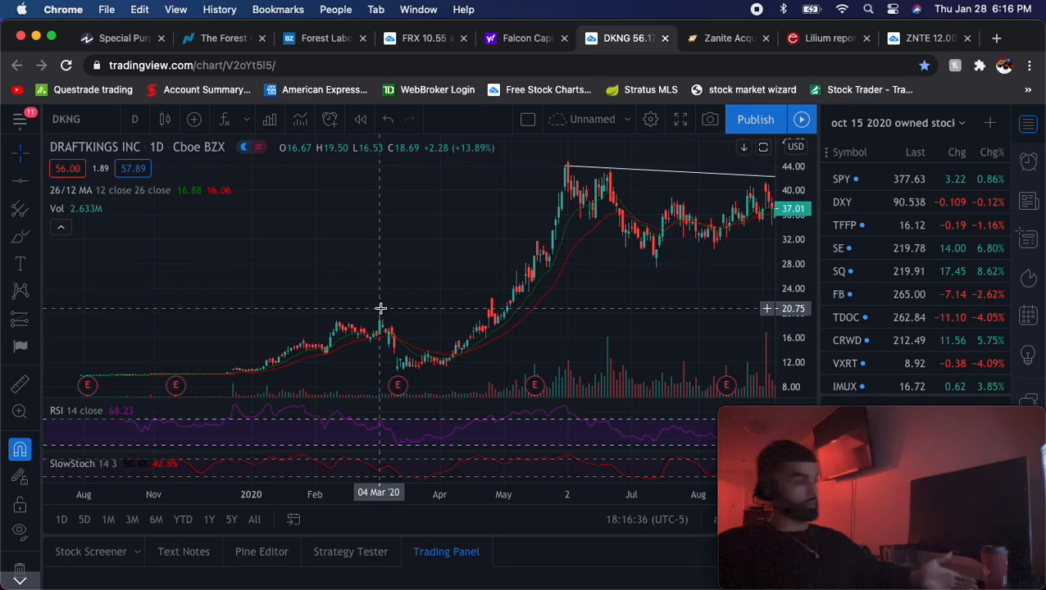
mouse_move(385, 326)
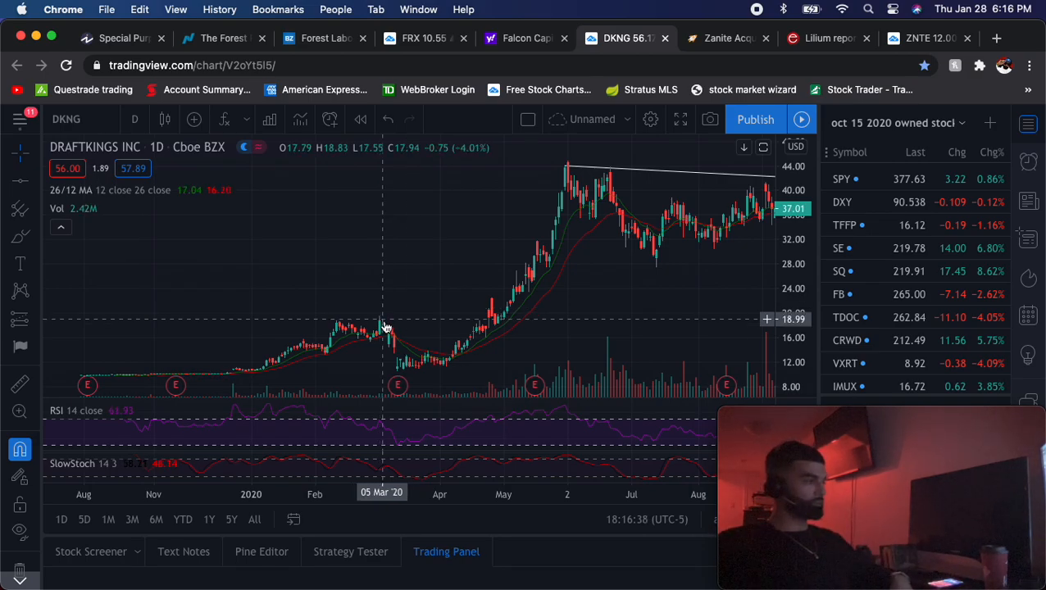
mouse_move(380, 269)
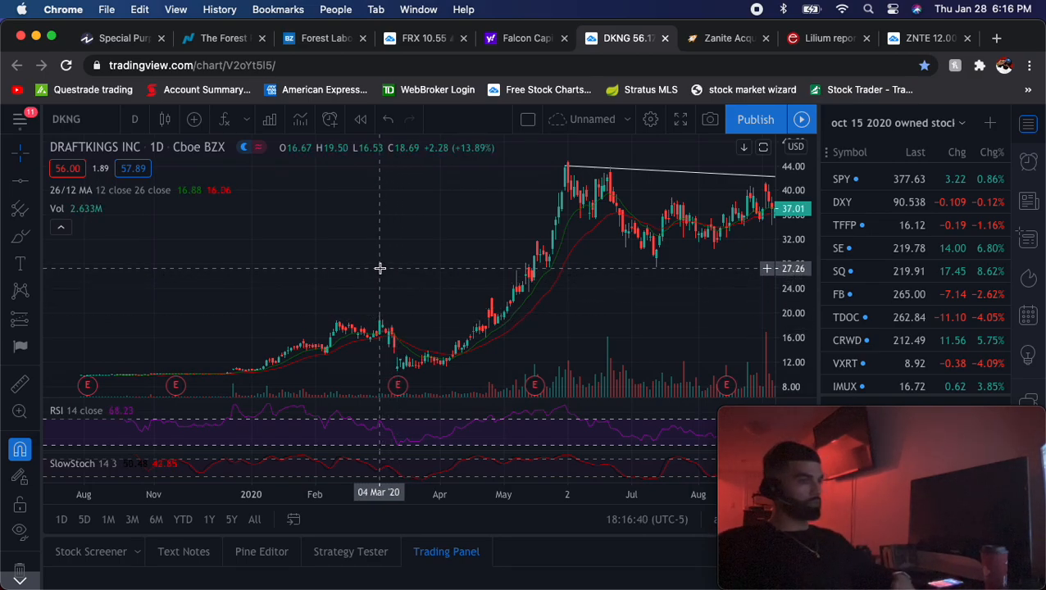
mouse_move(400, 318)
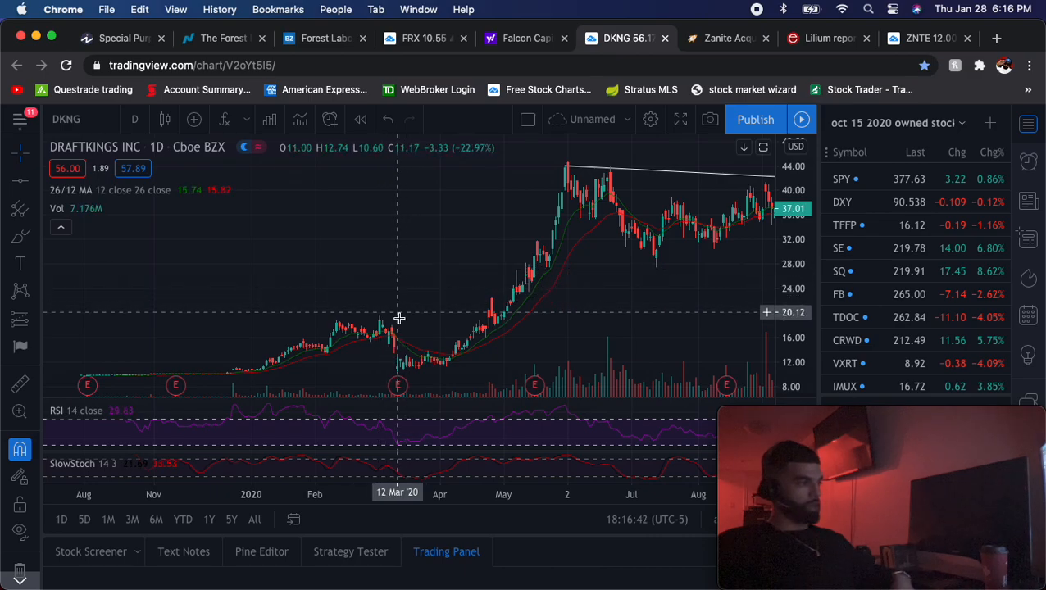
mouse_move(406, 351)
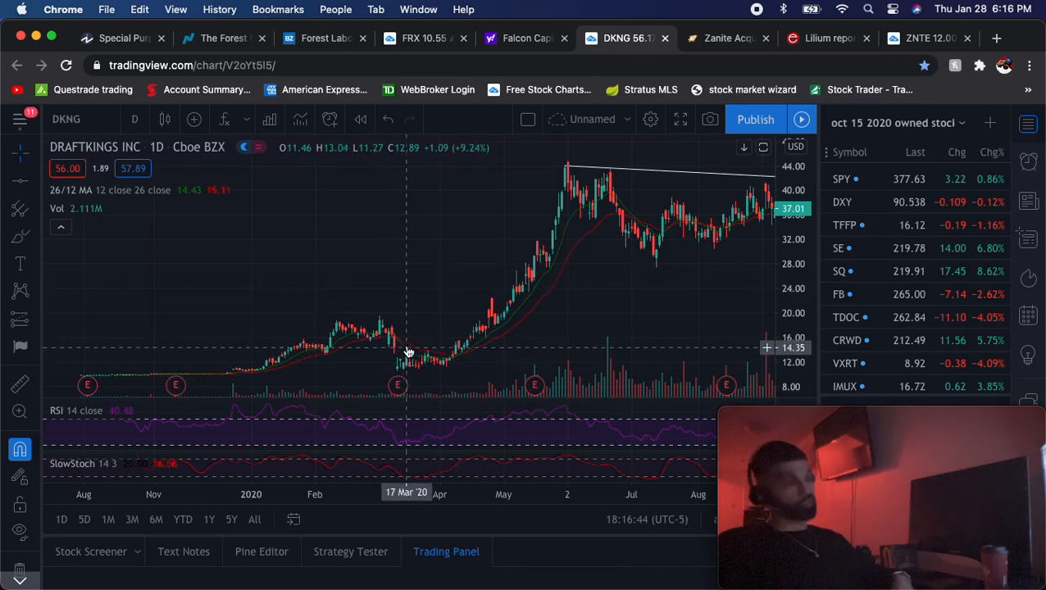
mouse_move(397, 354)
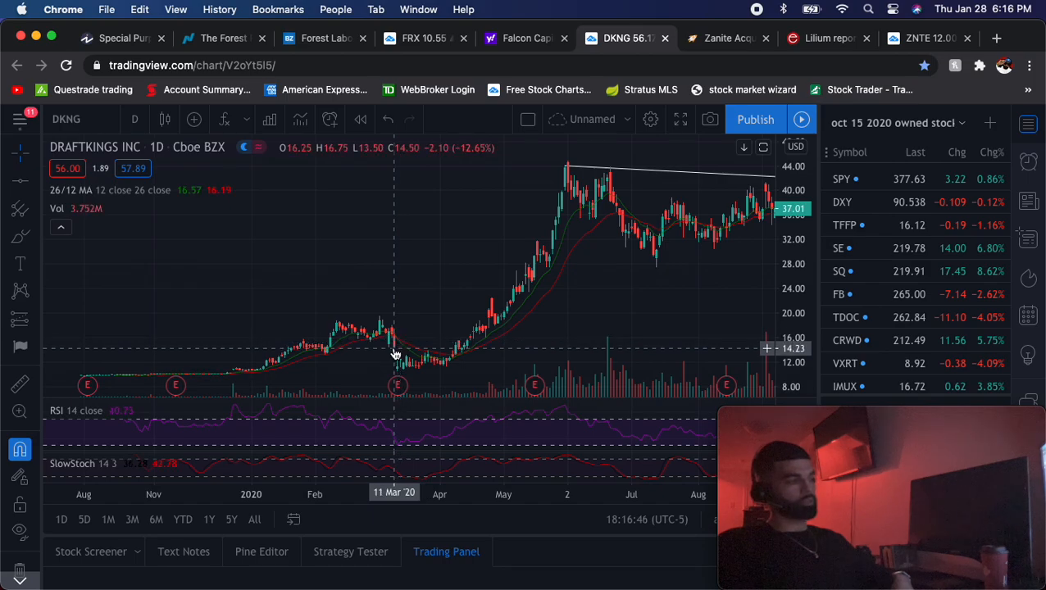
mouse_move(655, 308)
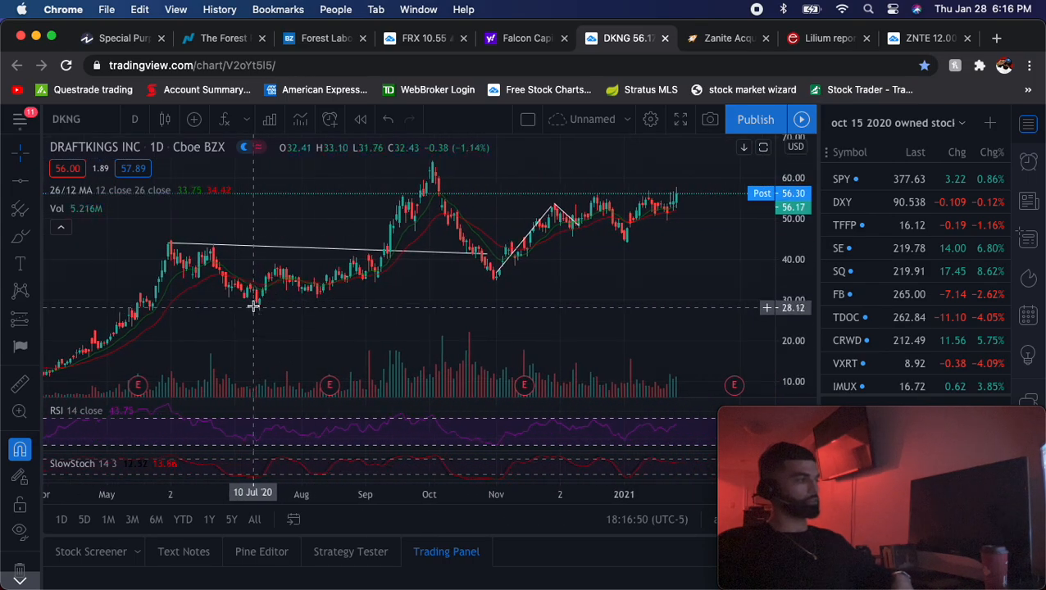
mouse_move(685, 184)
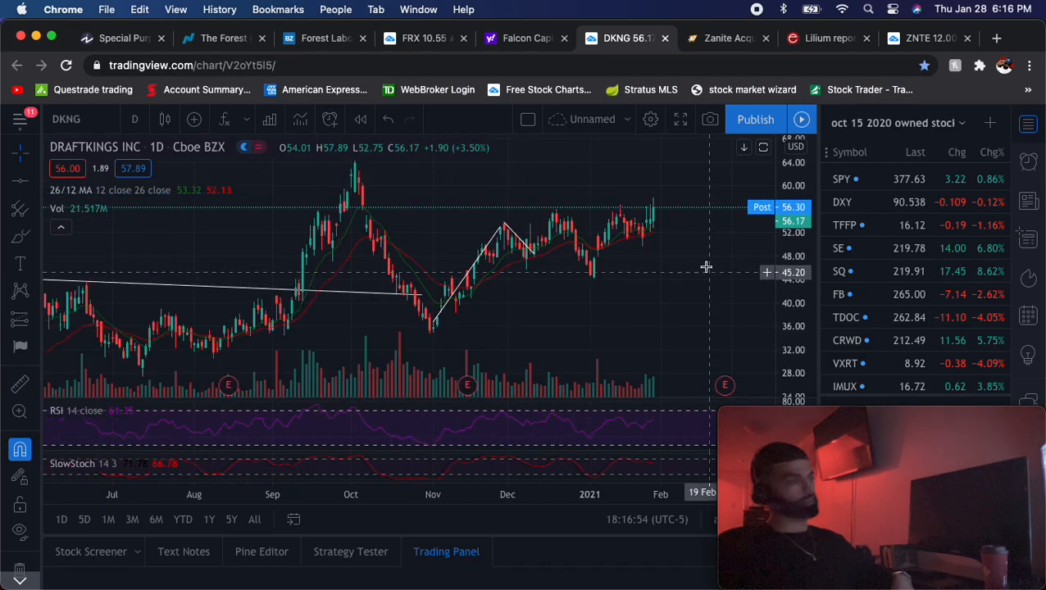
mouse_move(663, 210)
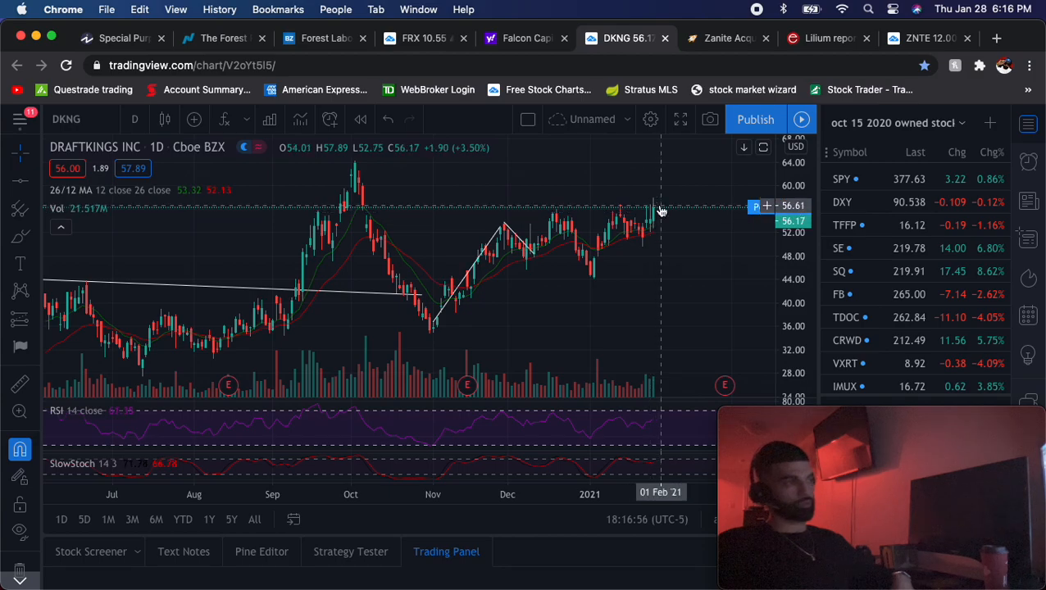
mouse_move(525, 38)
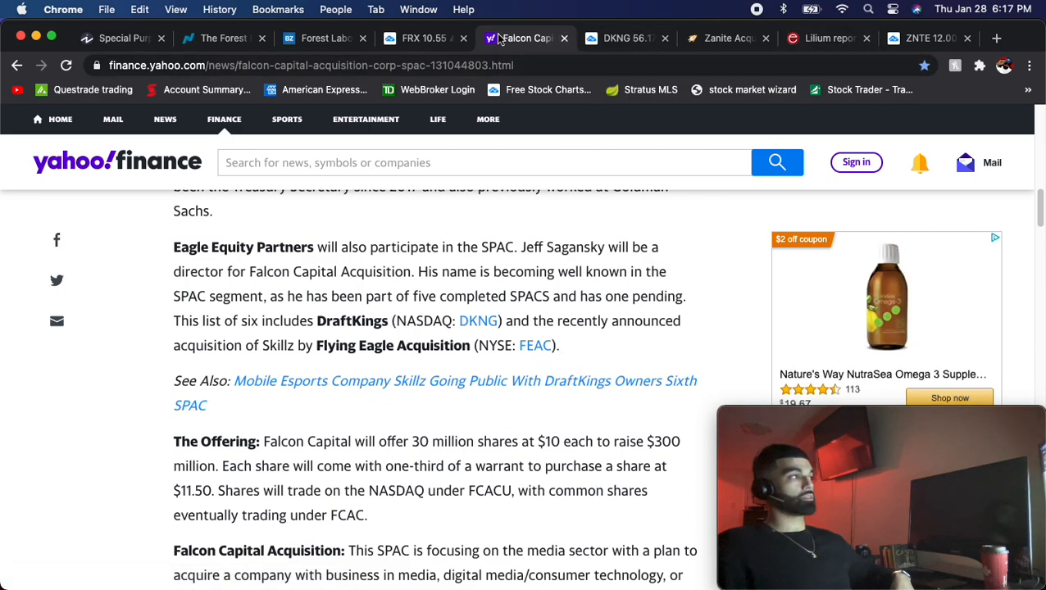
Step: Close the old research, Falcon Capital article and DKNG chart tabs, leaving without saving chart changes
left_click(161, 37)
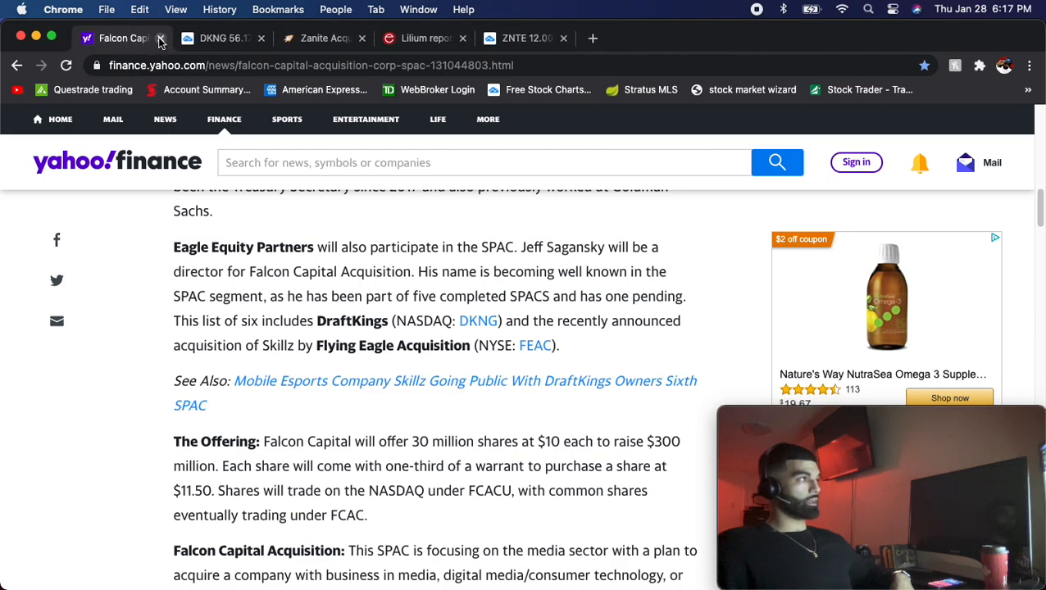
left_click(161, 37)
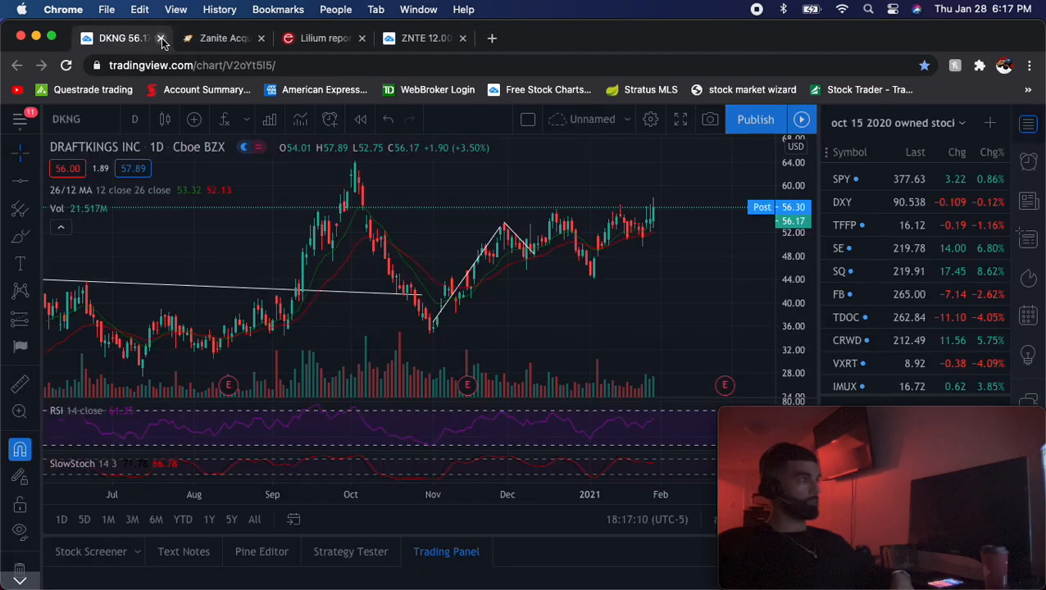
left_click(161, 37)
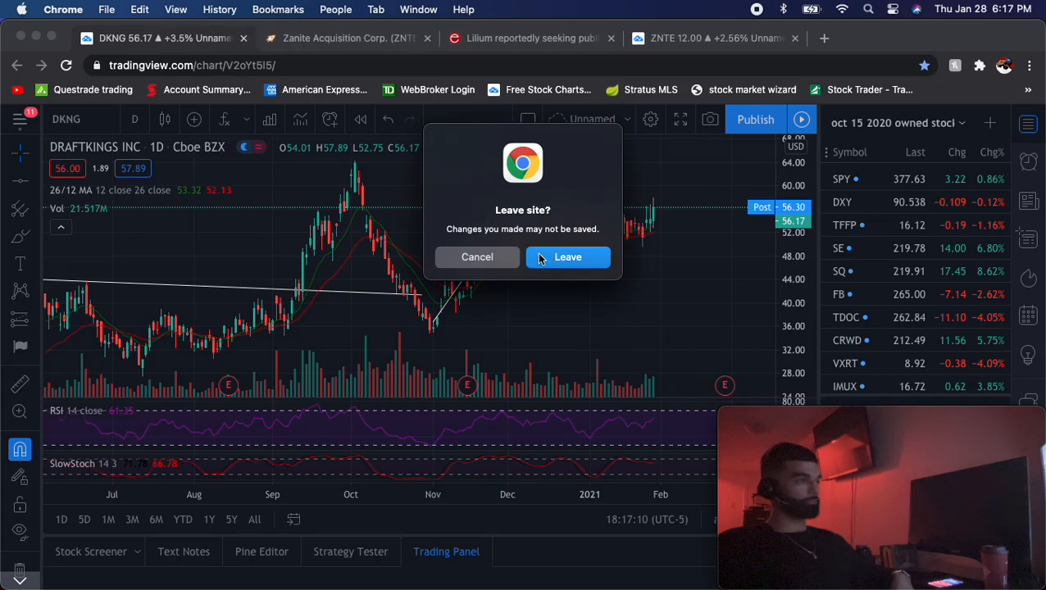
left_click(568, 256)
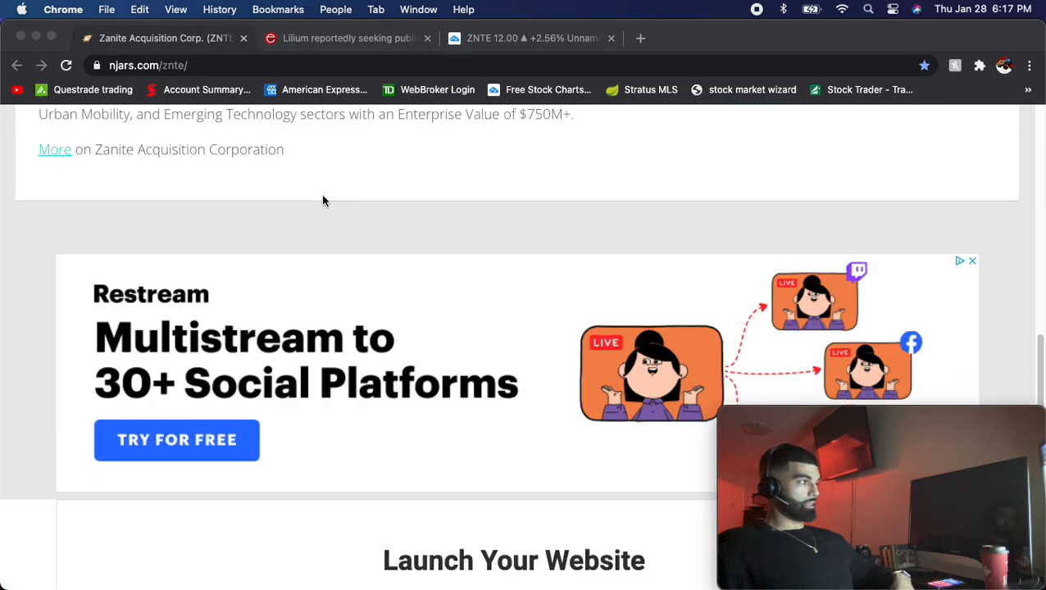
scroll("up", 3)
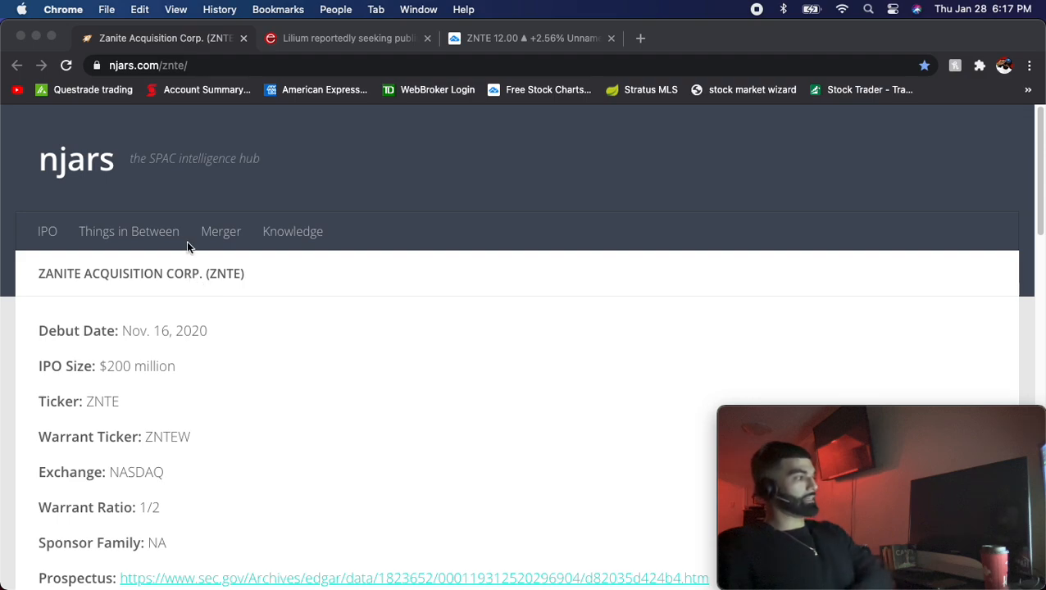
mouse_move(294, 326)
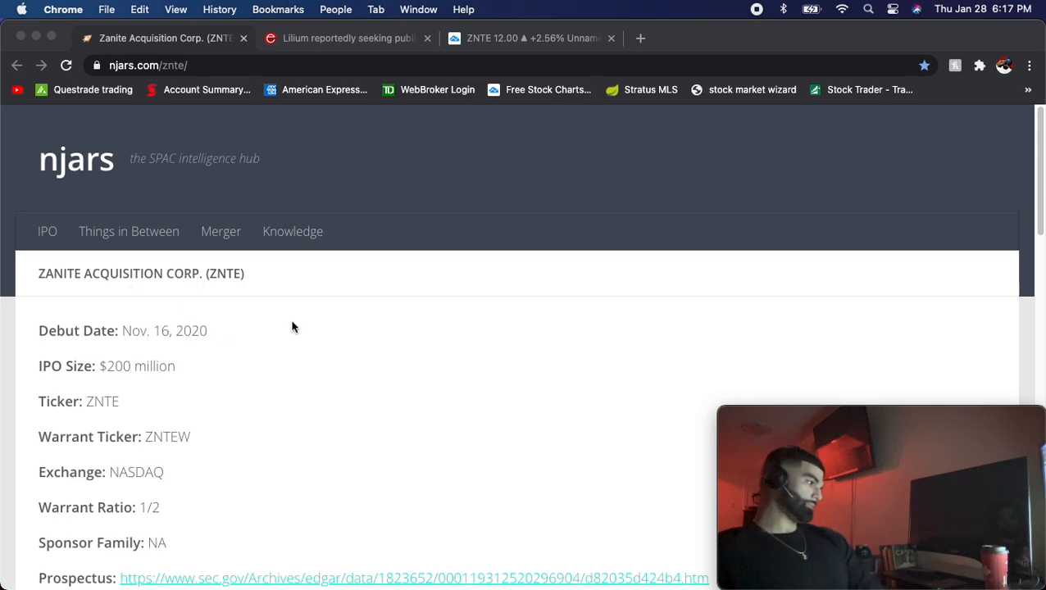
mouse_move(342, 274)
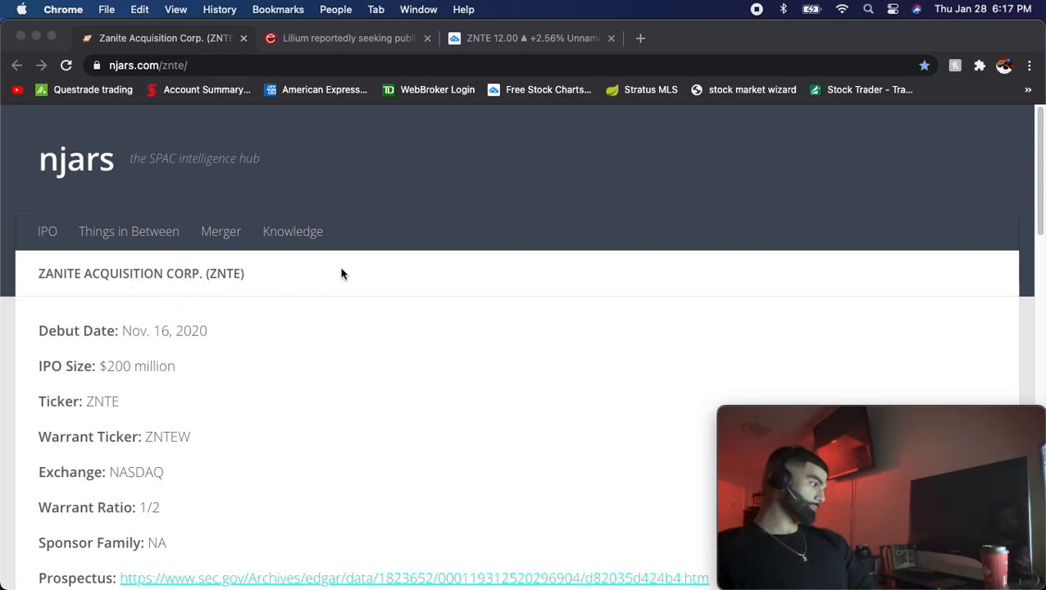
scroll("down", 3)
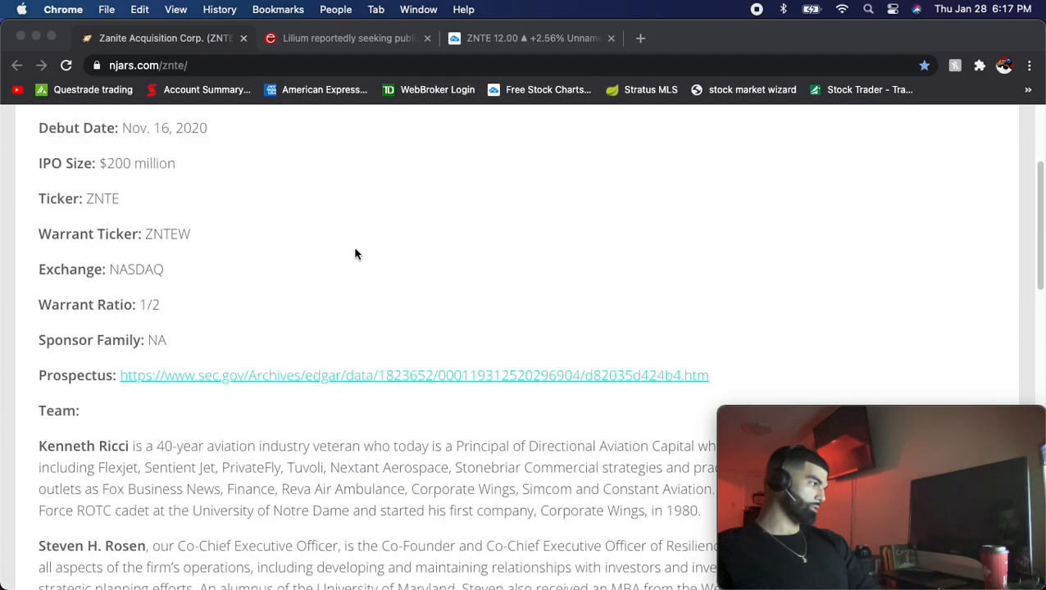
scroll("down", 3)
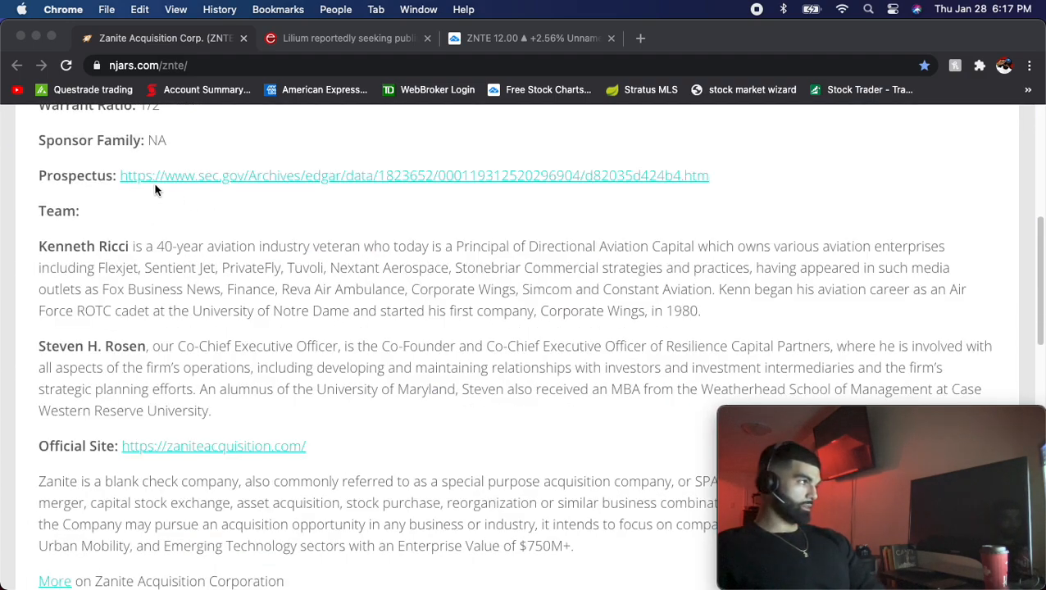
mouse_move(364, 241)
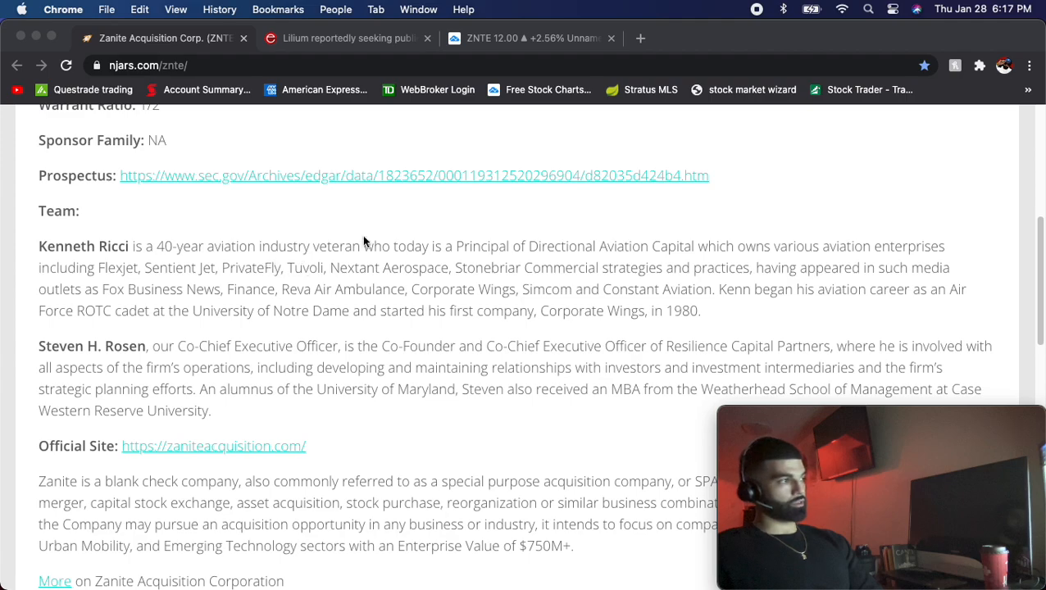
mouse_move(382, 254)
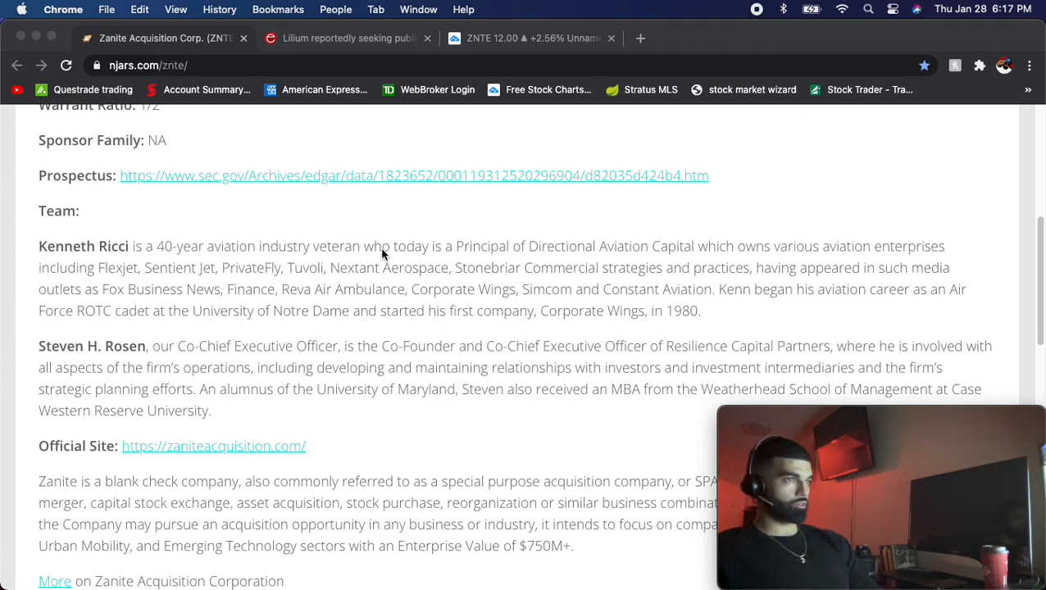
mouse_move(73, 304)
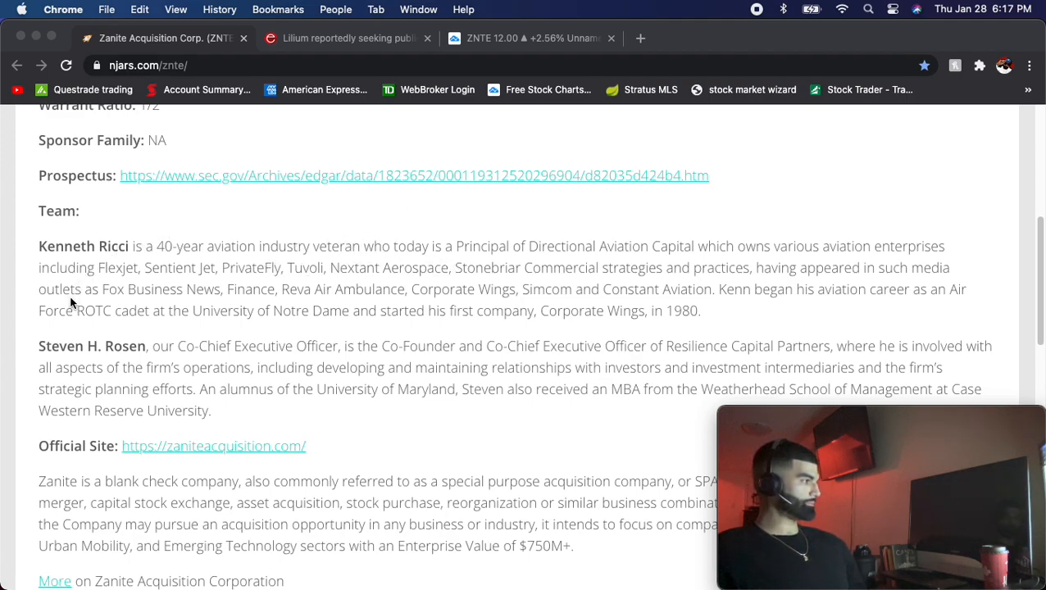
mouse_move(212, 337)
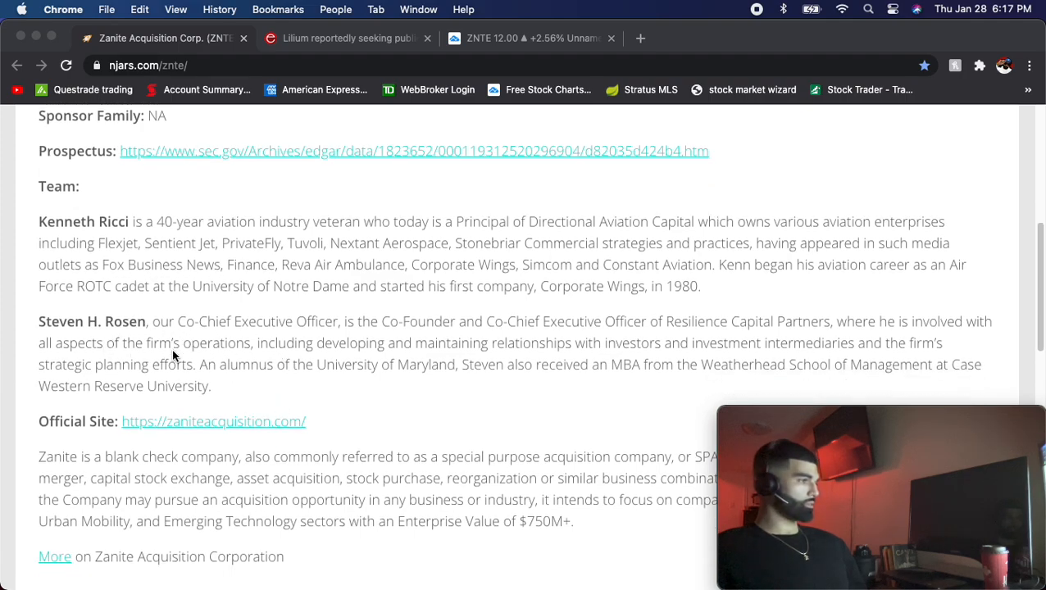
mouse_move(691, 330)
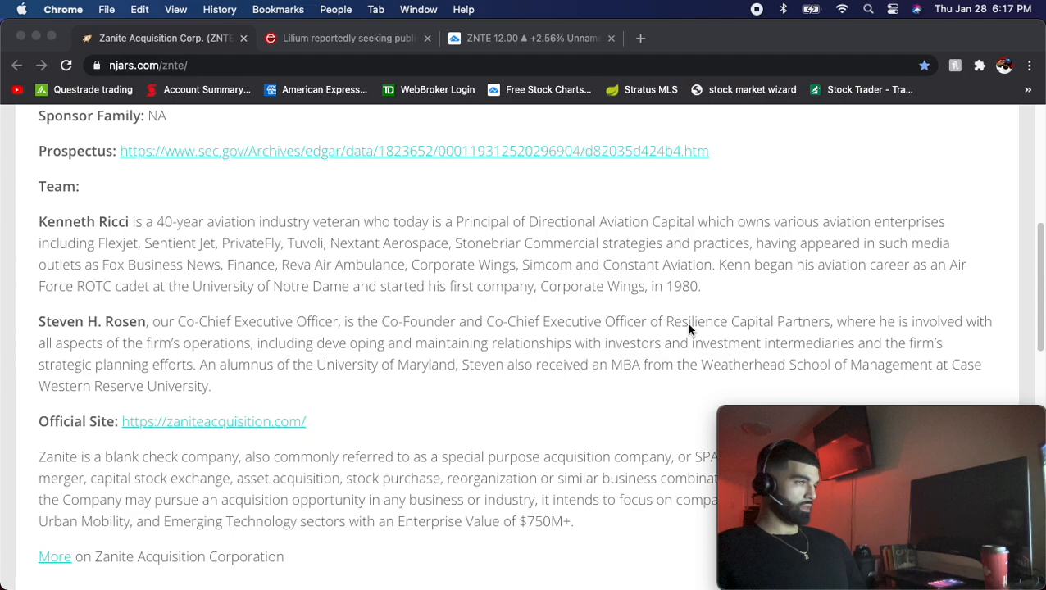
mouse_move(540, 390)
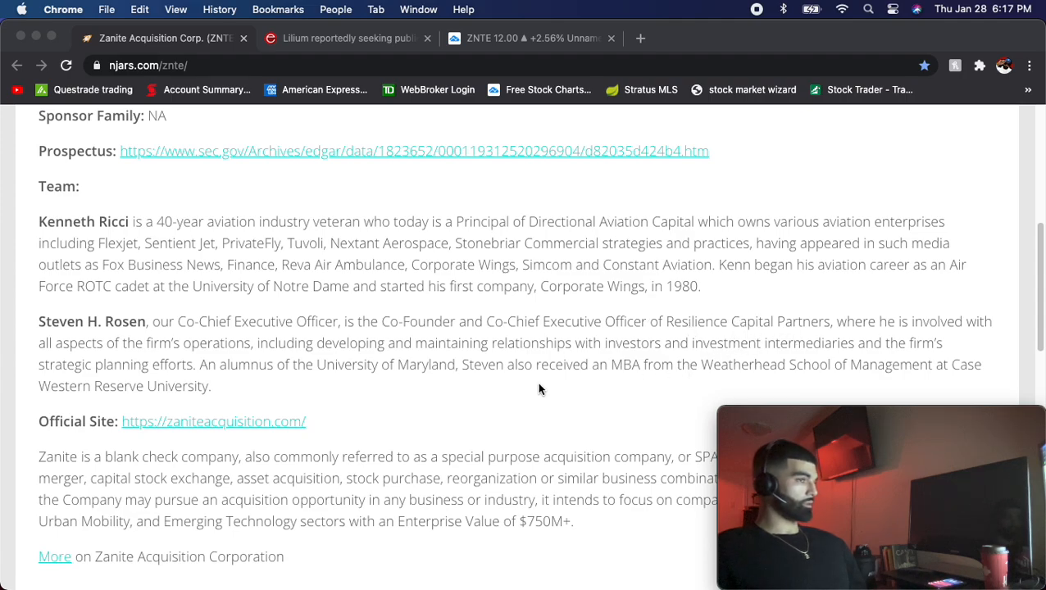
mouse_move(404, 423)
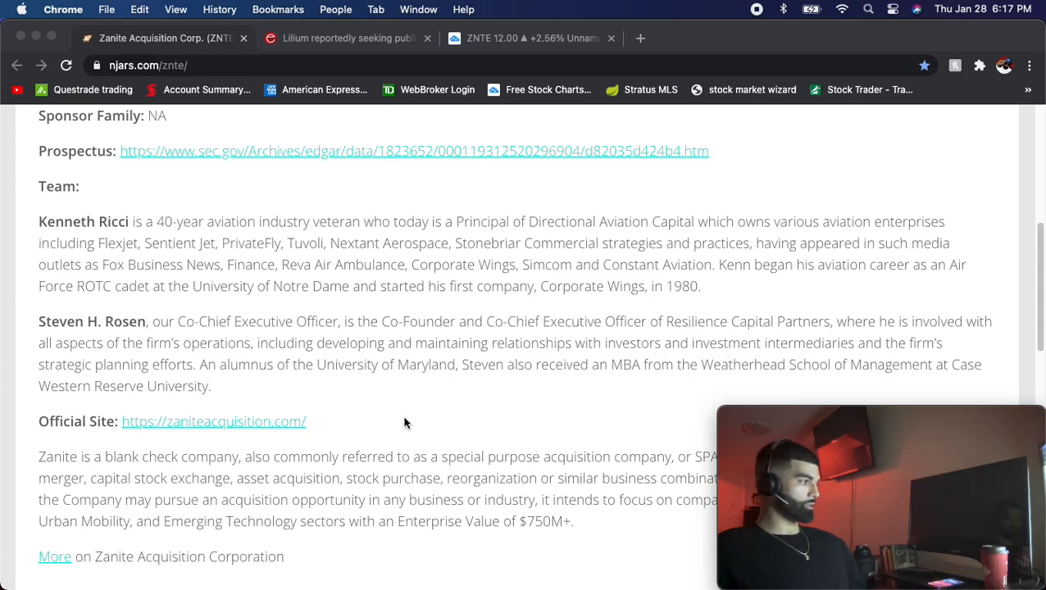
scroll("down", 3)
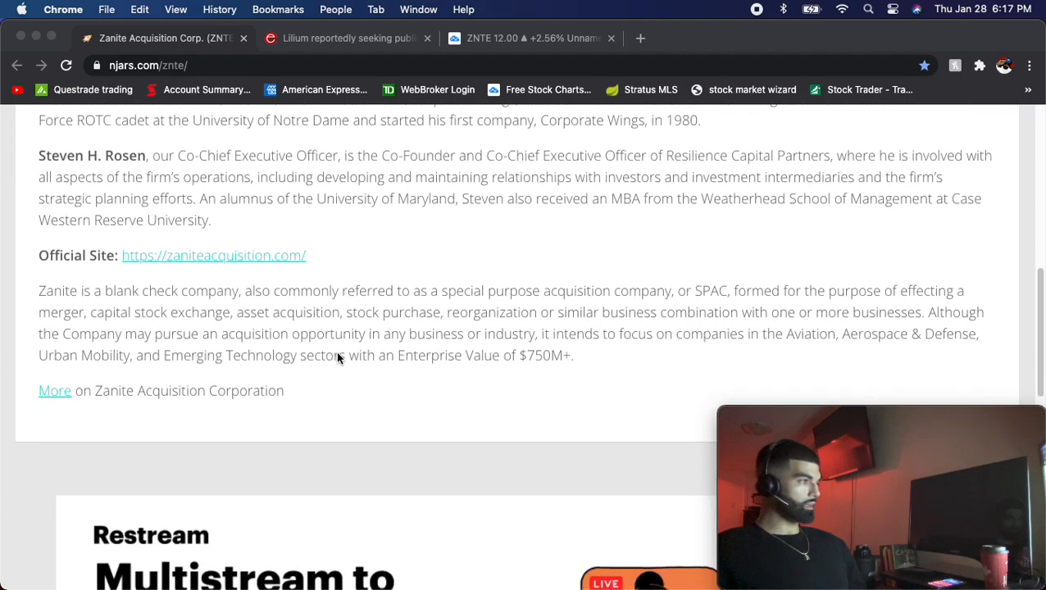
mouse_move(901, 303)
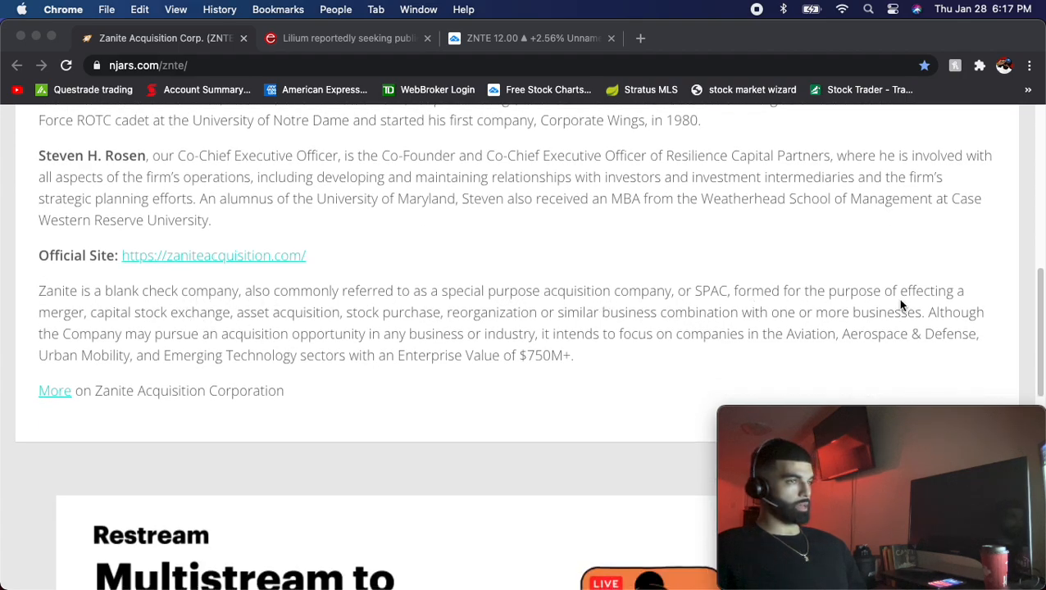
scroll("up", 3)
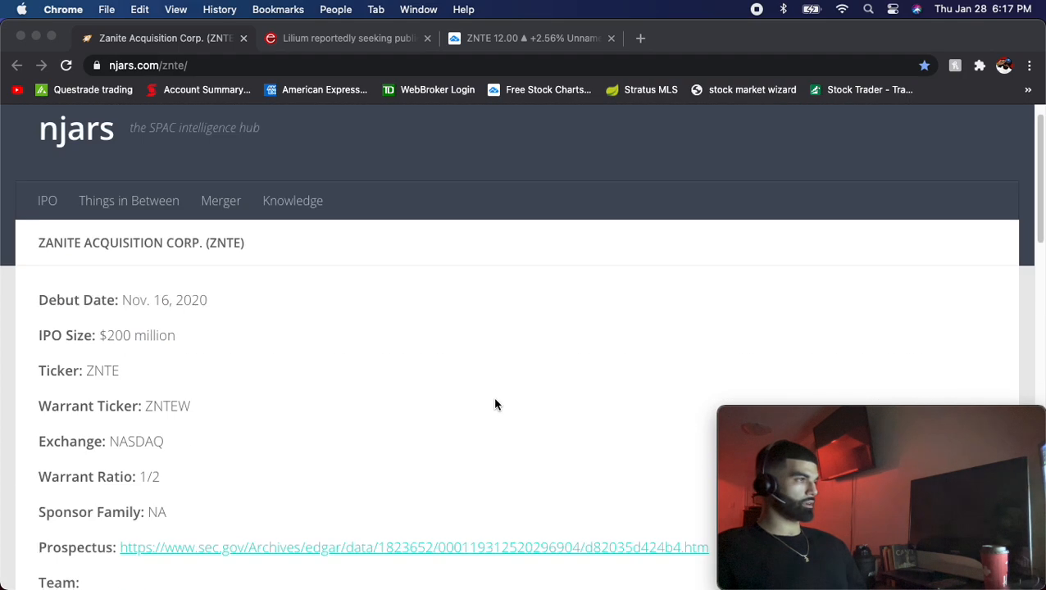
Step: Dismiss the sign-up popup and read the Lilium SPAC article through its Blade, Nikola and SPAC-trend sections, returning to the headline
left_click(344, 37)
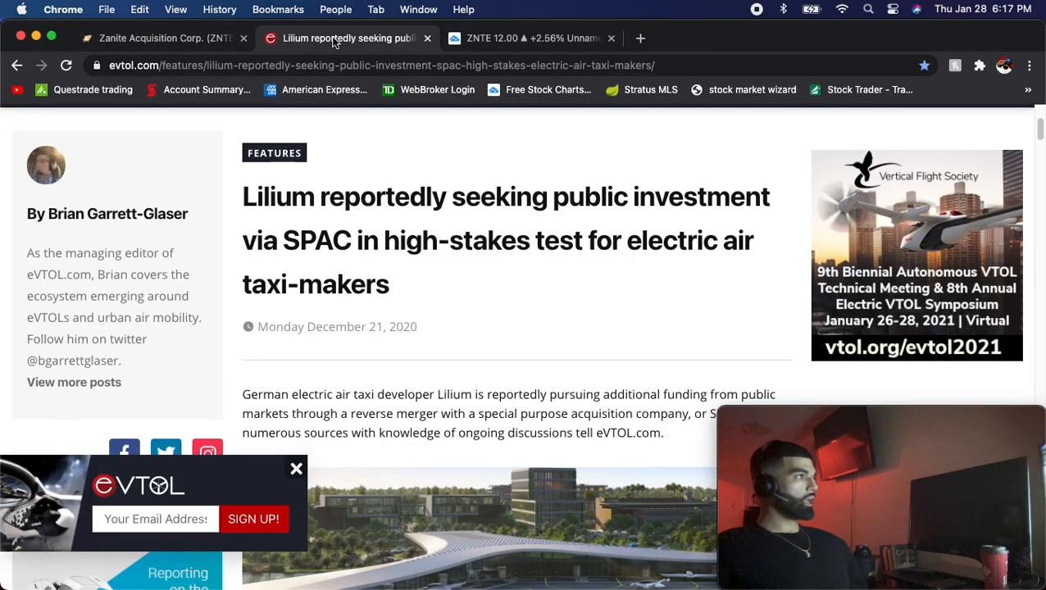
mouse_move(323, 449)
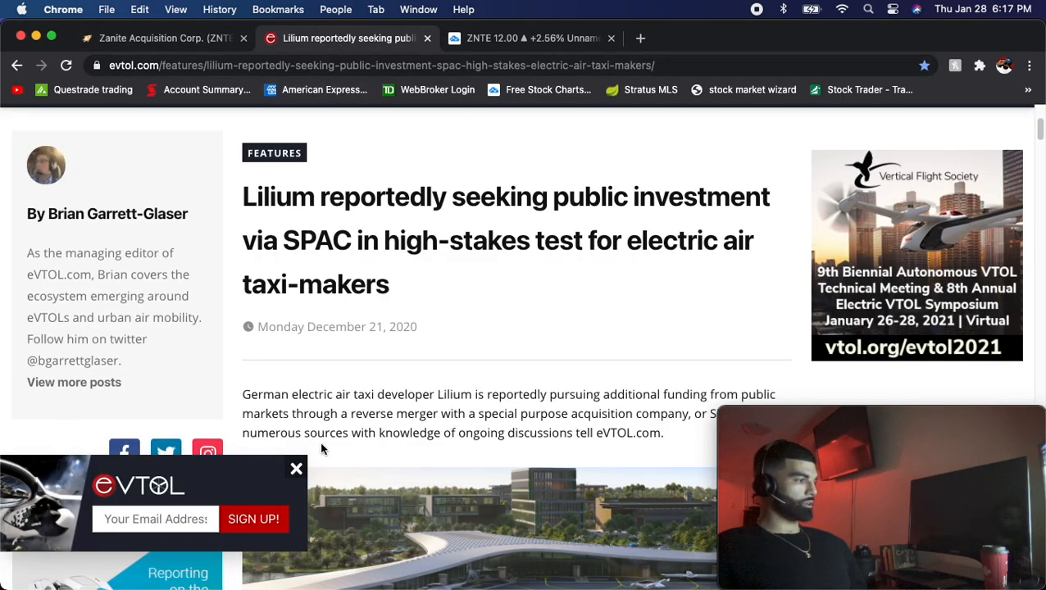
left_click(295, 469)
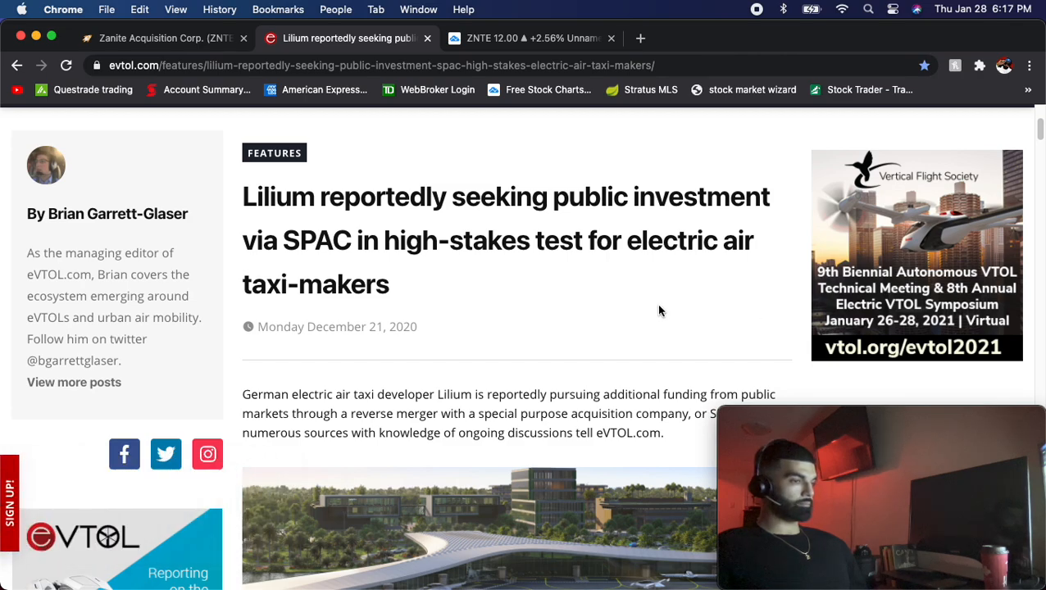
scroll("down", 3)
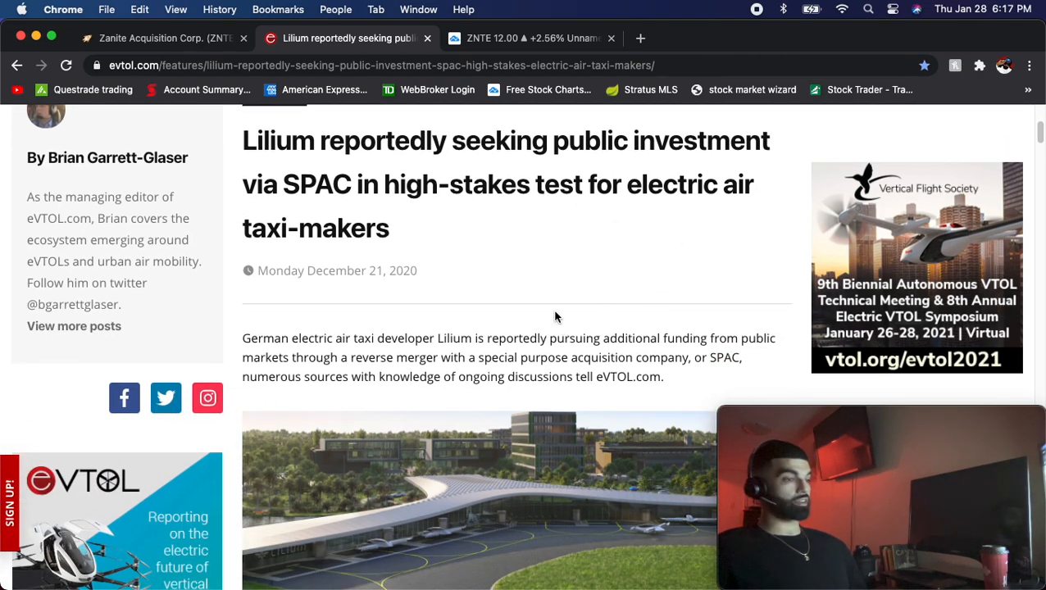
scroll("down", 3)
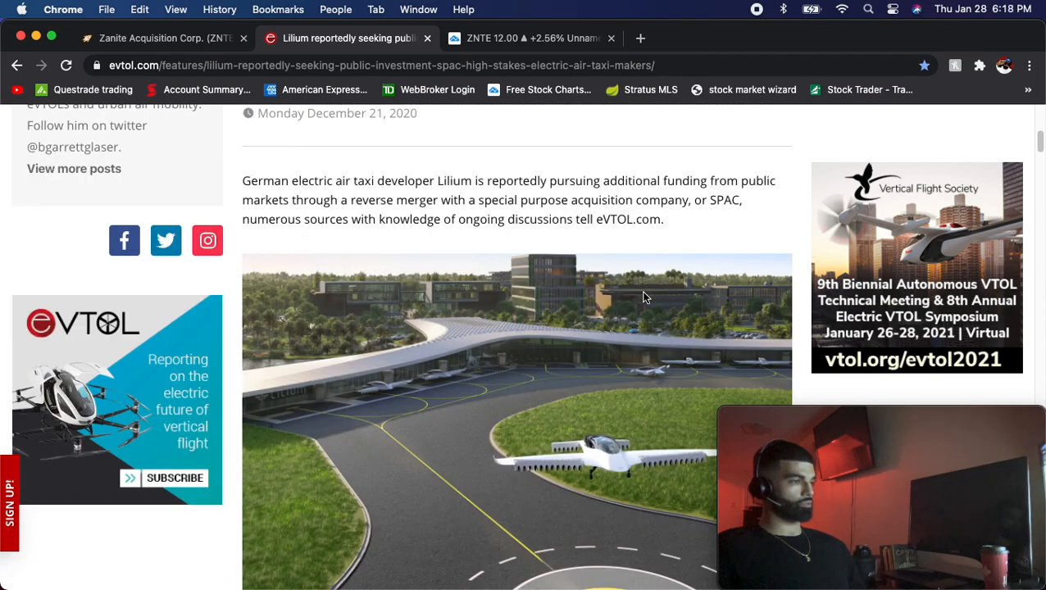
scroll("down", 3)
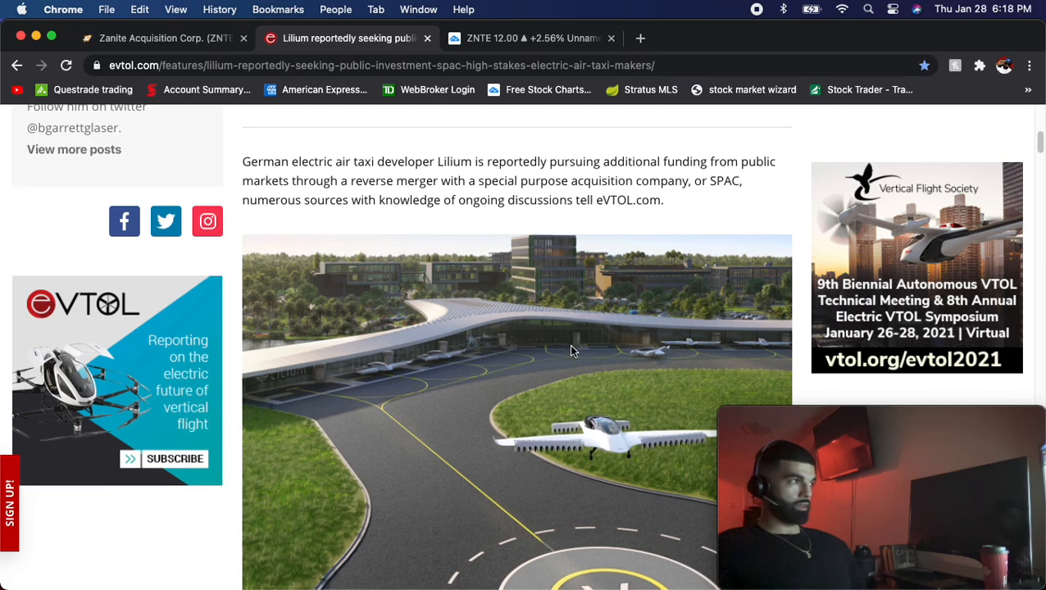
scroll("down", 3)
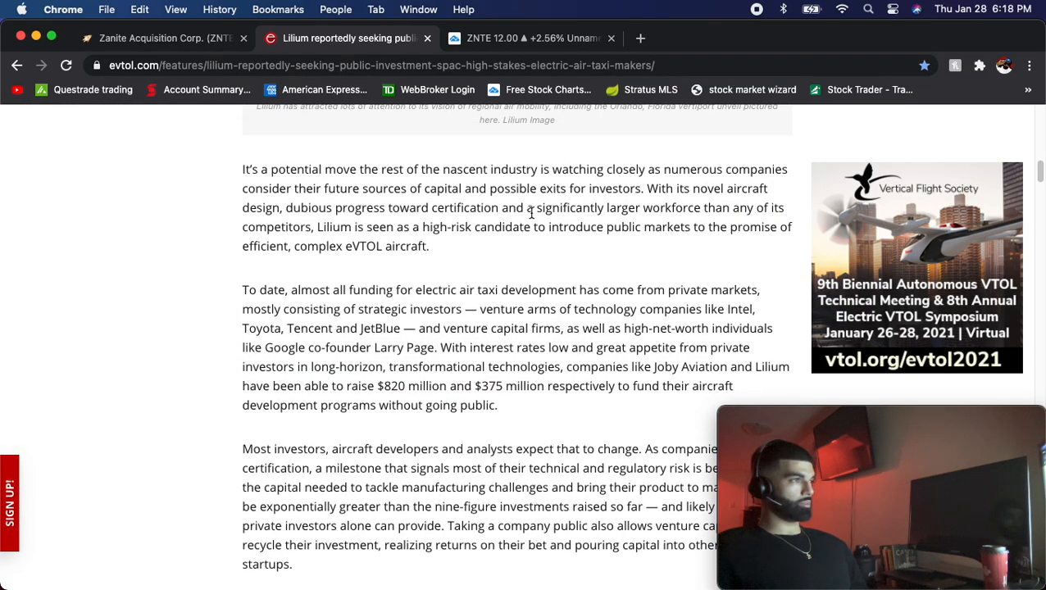
scroll("down", 3)
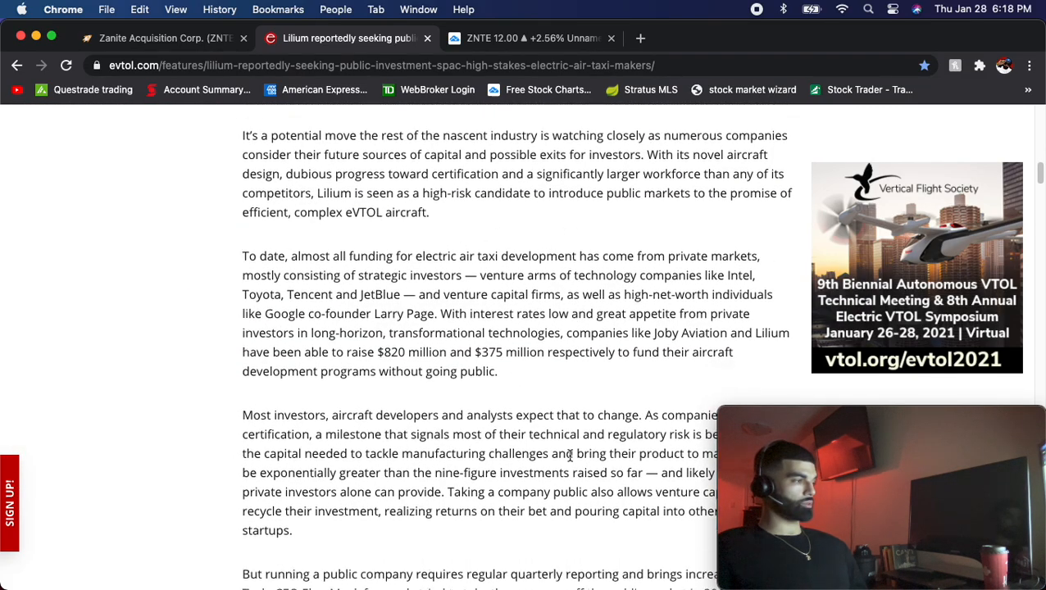
scroll("down", 3)
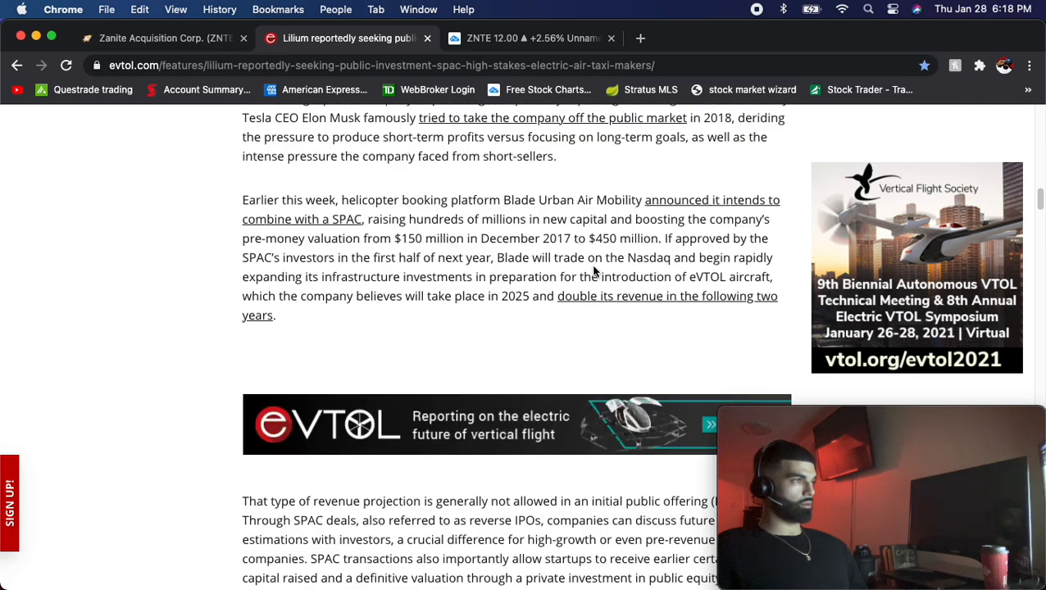
scroll("down", 3)
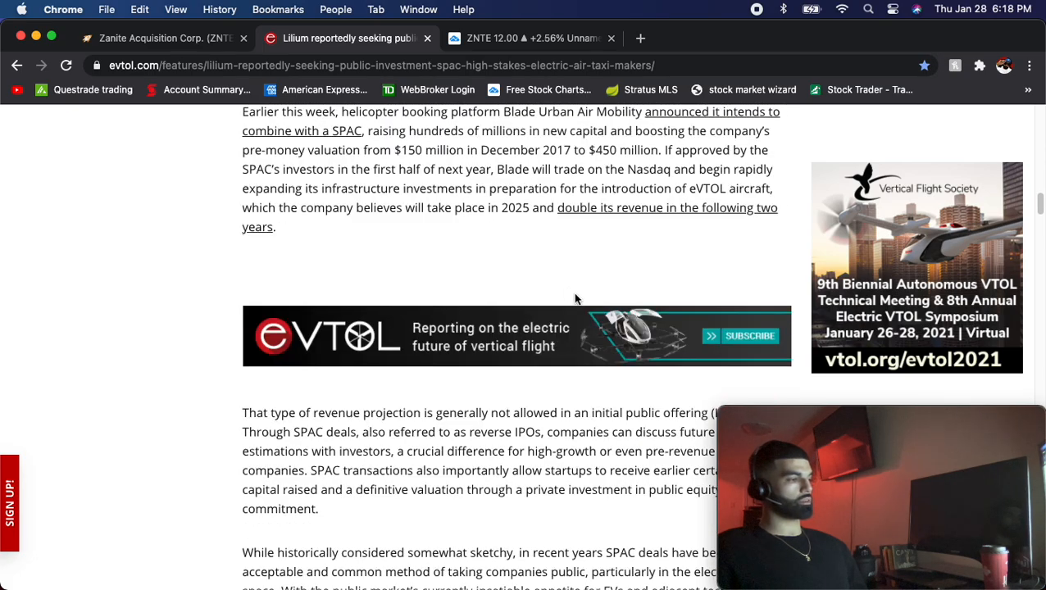
scroll("down", 3)
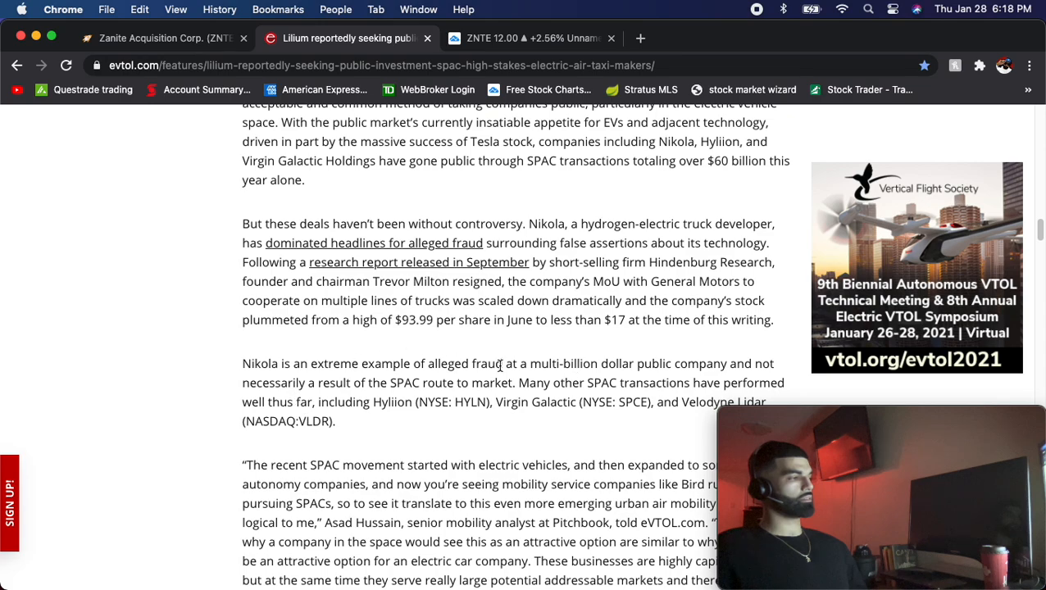
mouse_move(531, 353)
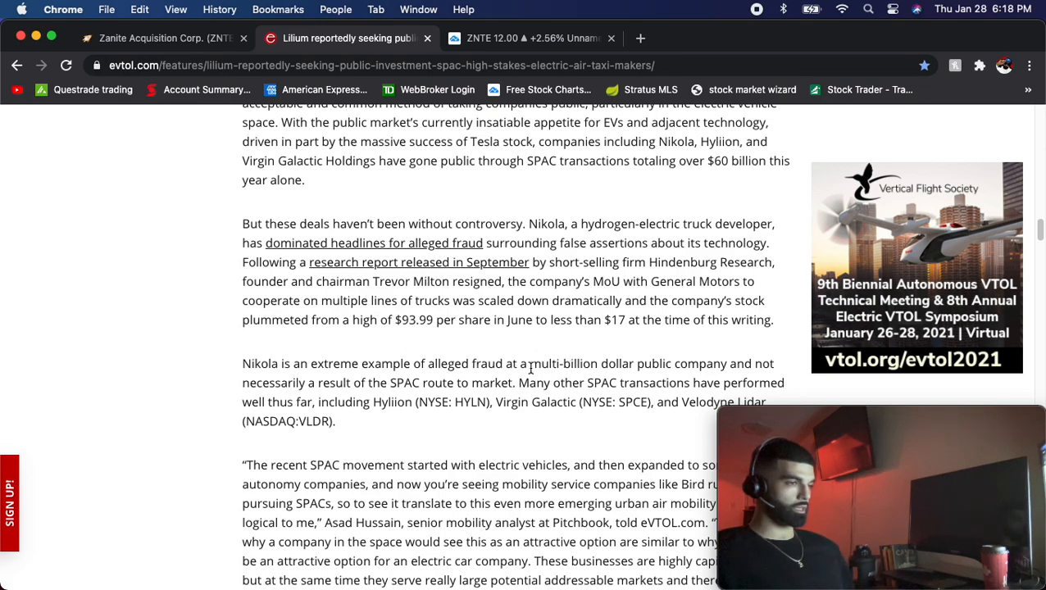
scroll("down", 3)
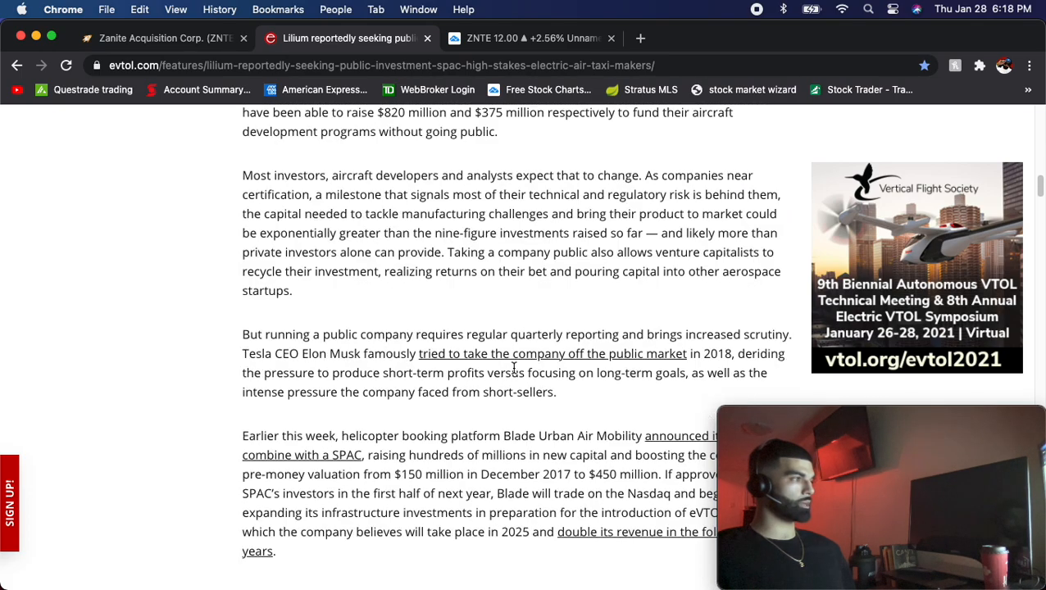
scroll("up", 3)
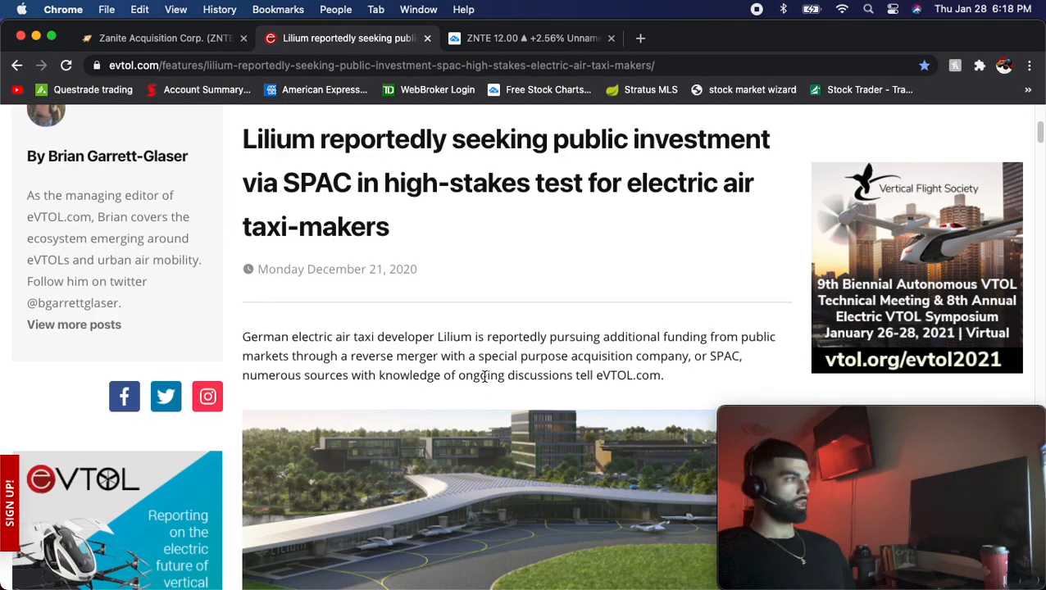
scroll("up", 3)
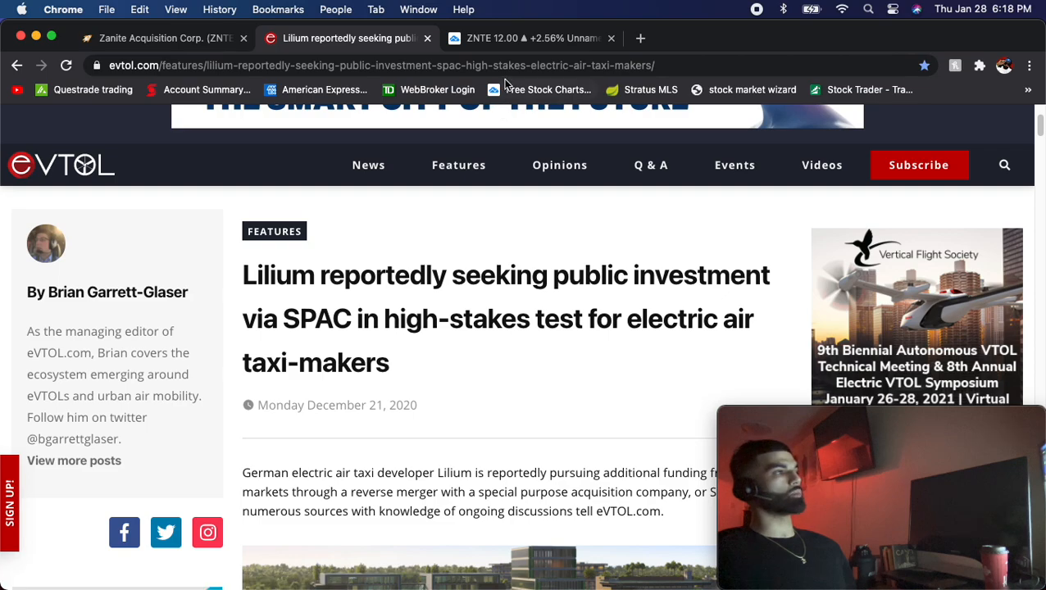
Step: Show the Zanite Acquisition (ZNTE) chart with the 1 day interval
left_click(532, 37)
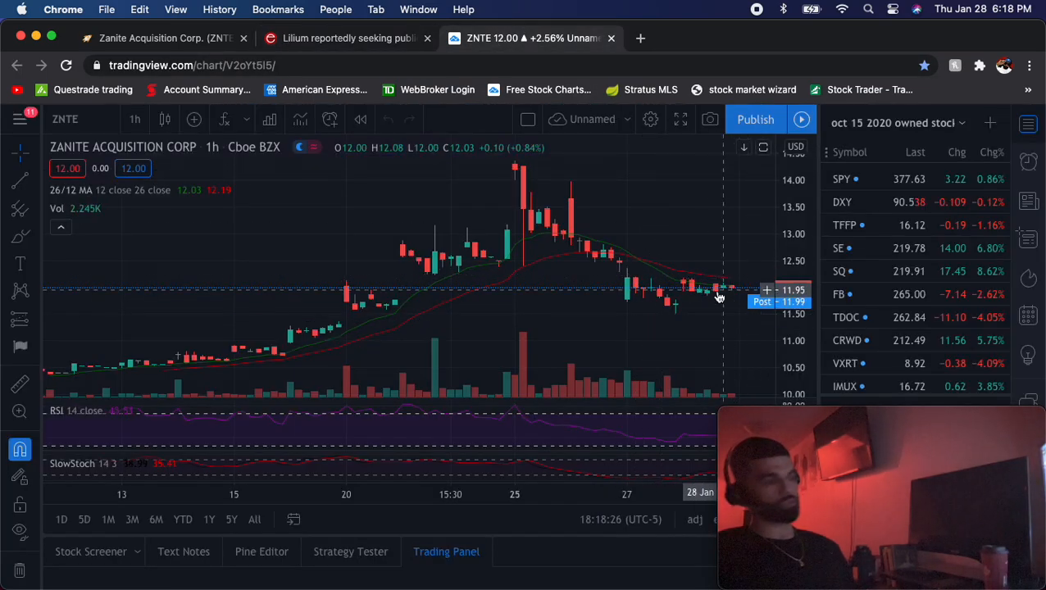
mouse_move(692, 313)
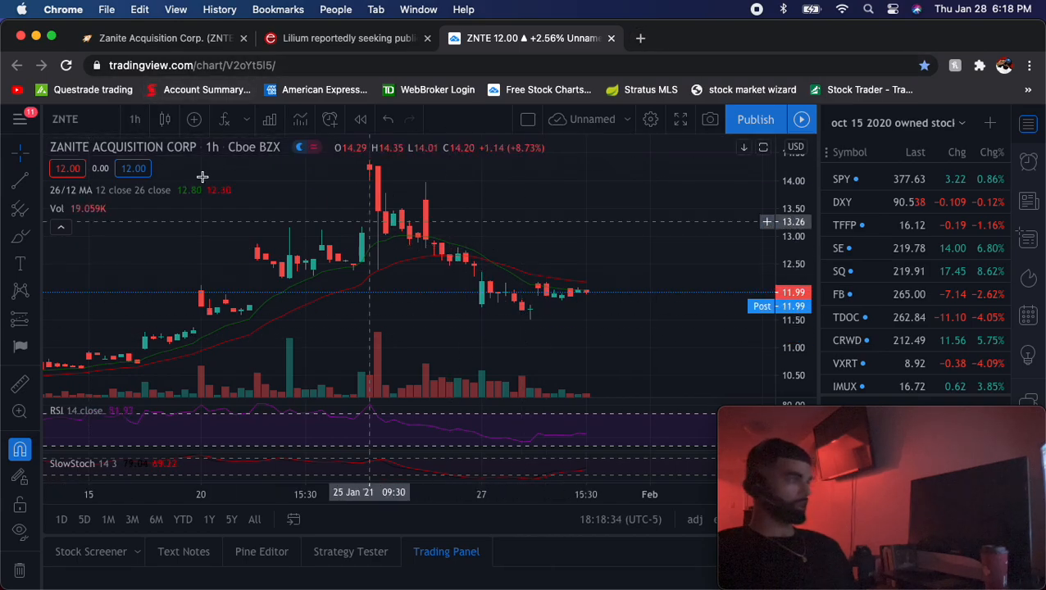
left_click(135, 118)
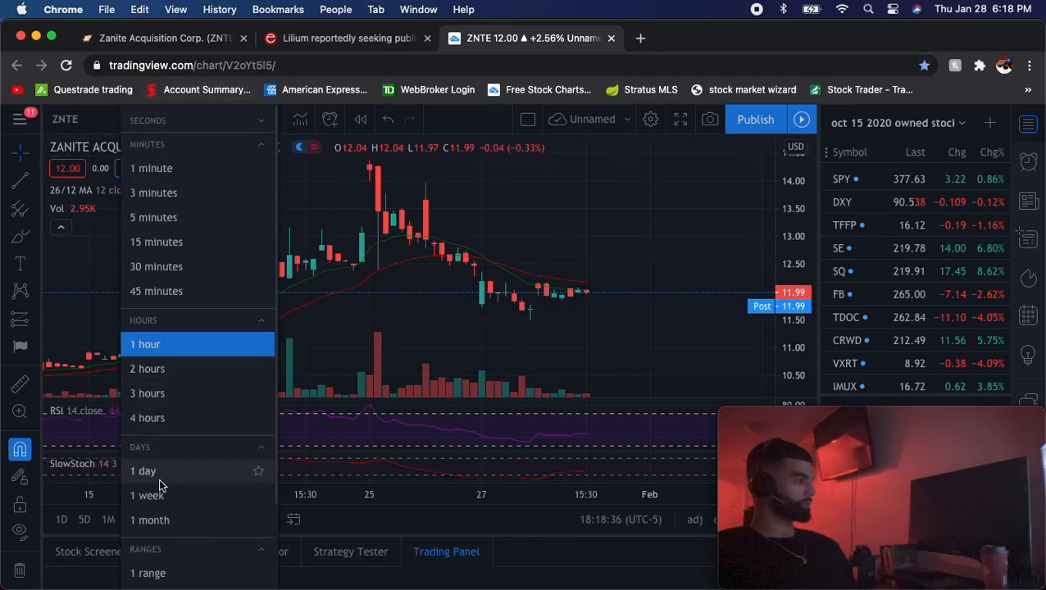
left_click(144, 471)
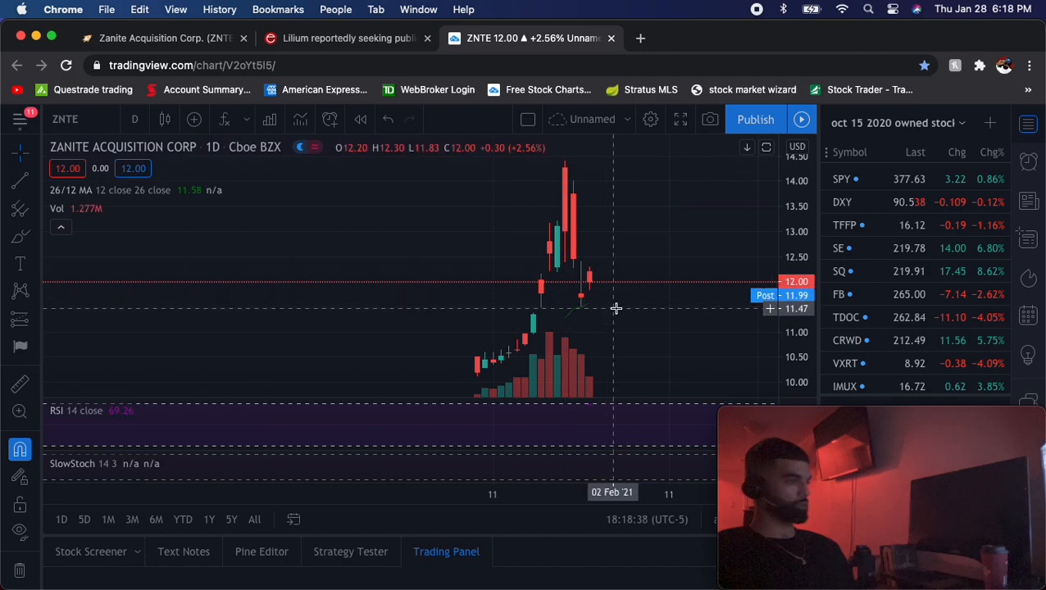
mouse_move(539, 315)
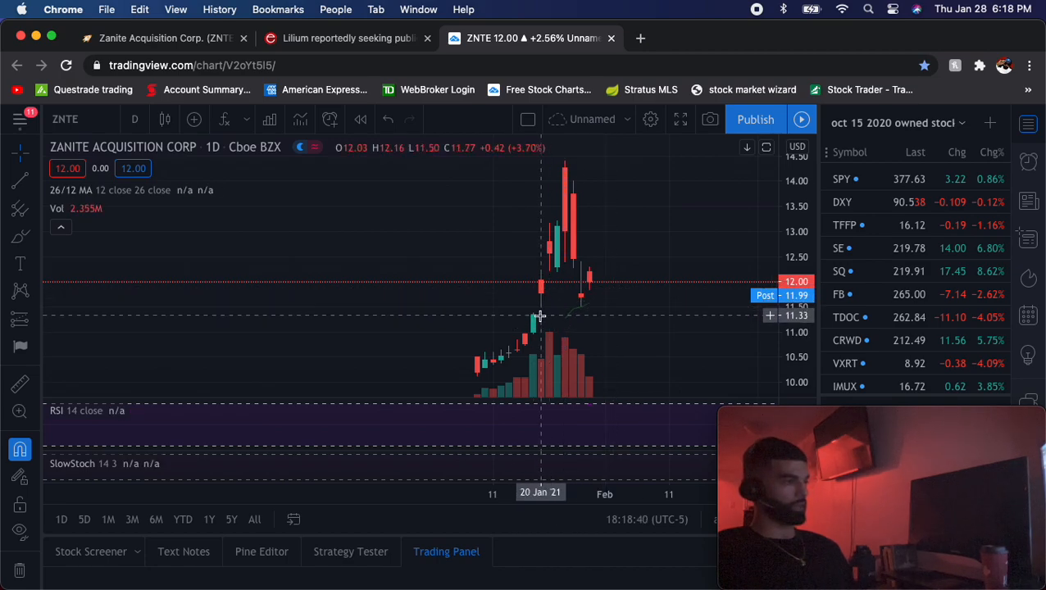
mouse_move(582, 318)
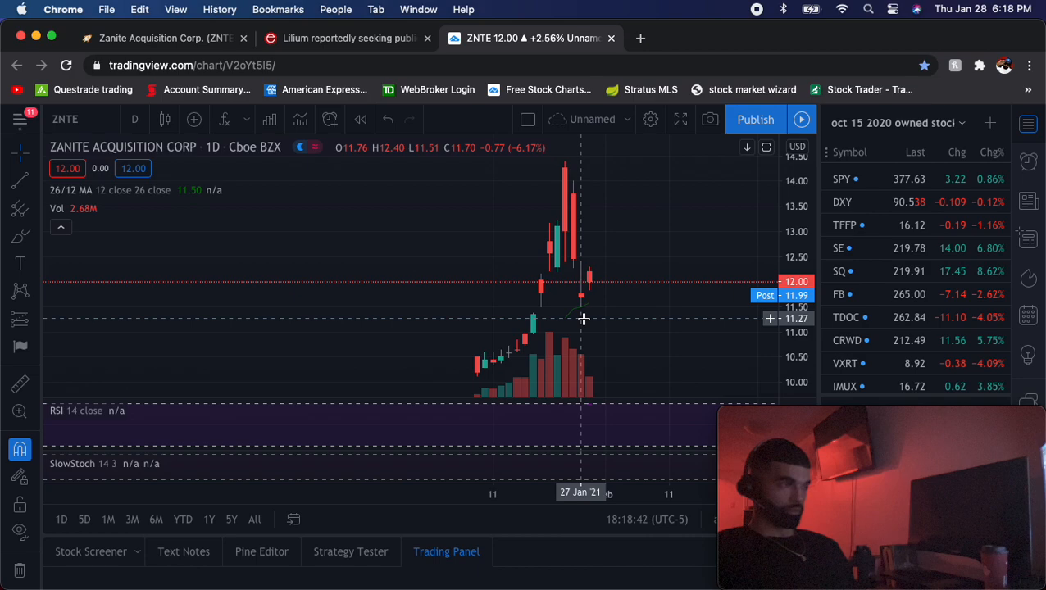
mouse_move(605, 275)
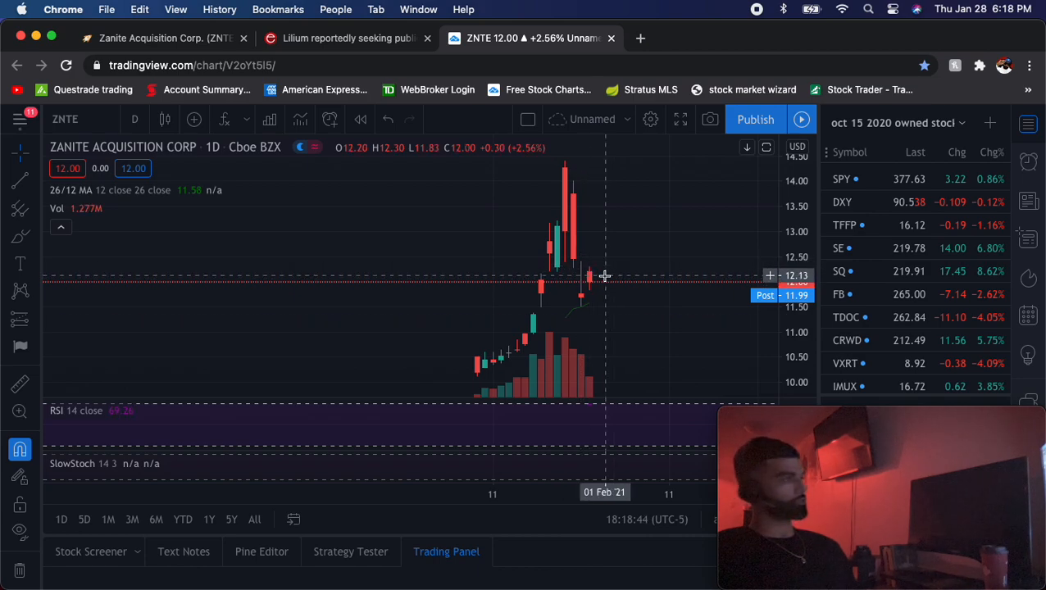
mouse_move(376, 168)
type("E")
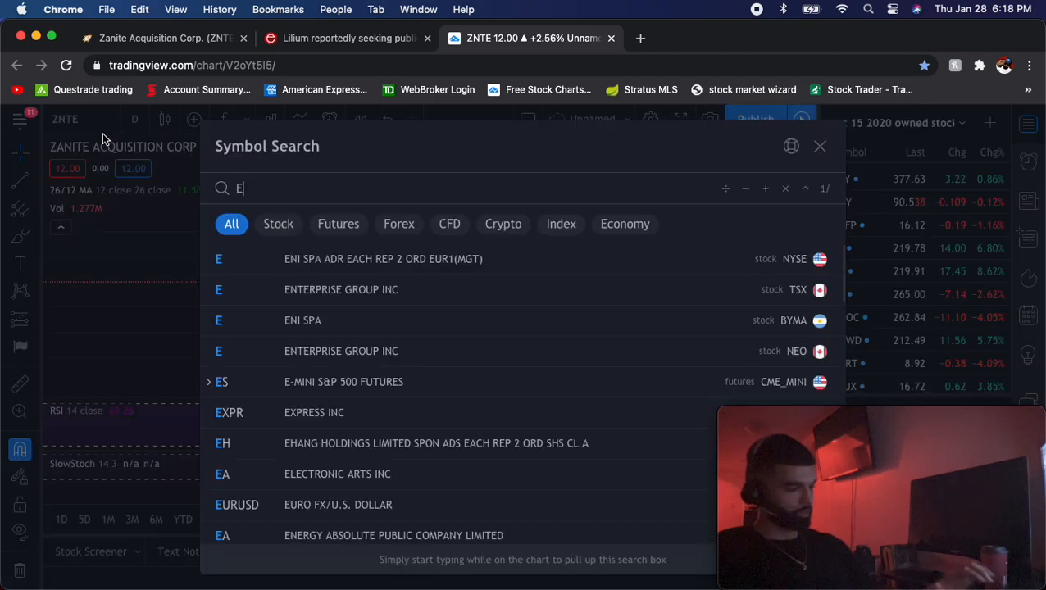
Step: Load the EHang Holdings (EH) daily chart via symbol search in place of ZNTE
type("H")
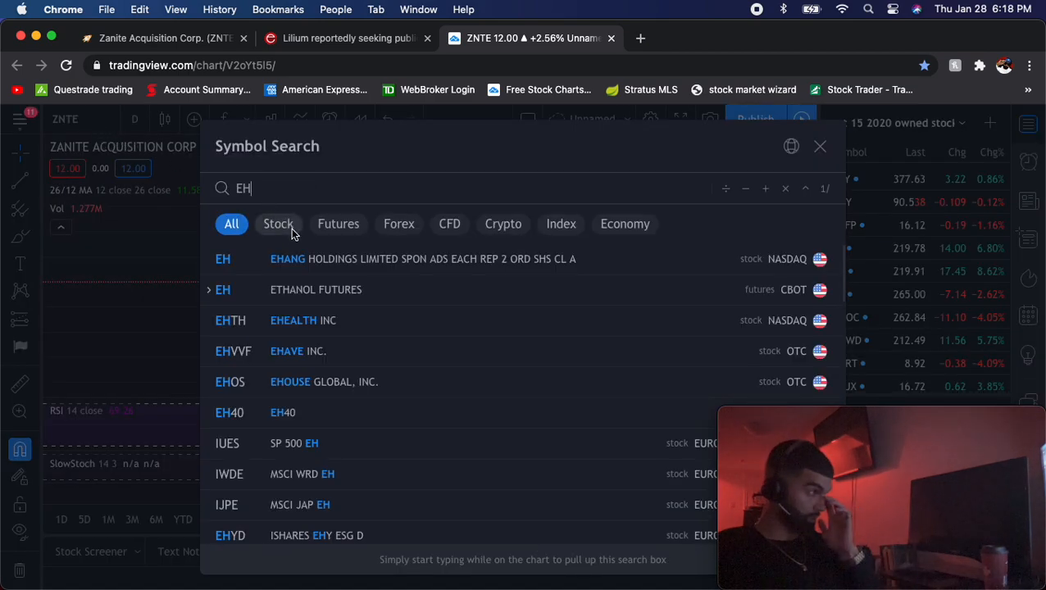
left_click(223, 259)
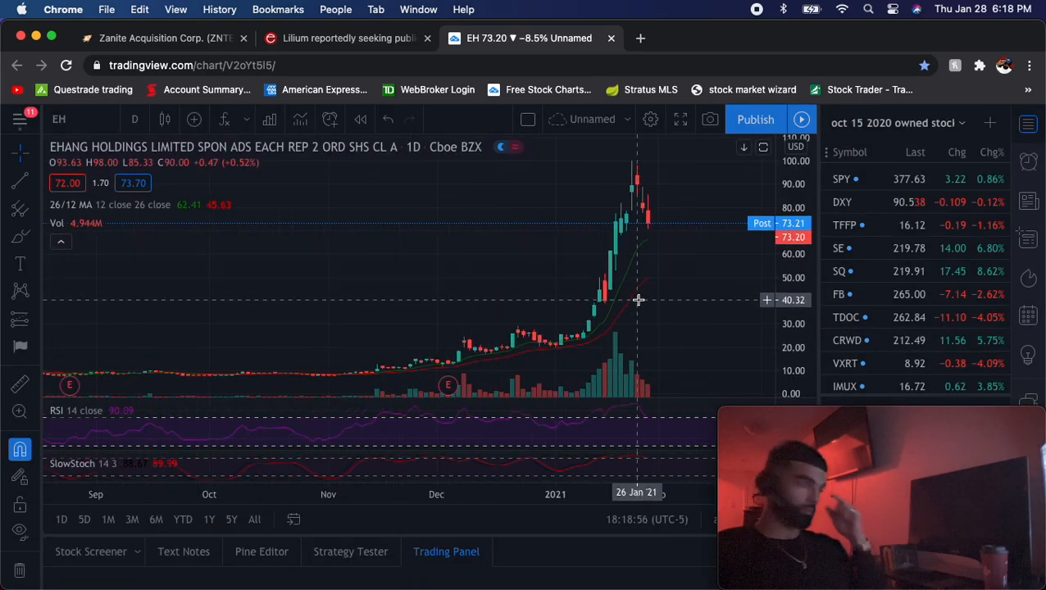
mouse_move(364, 384)
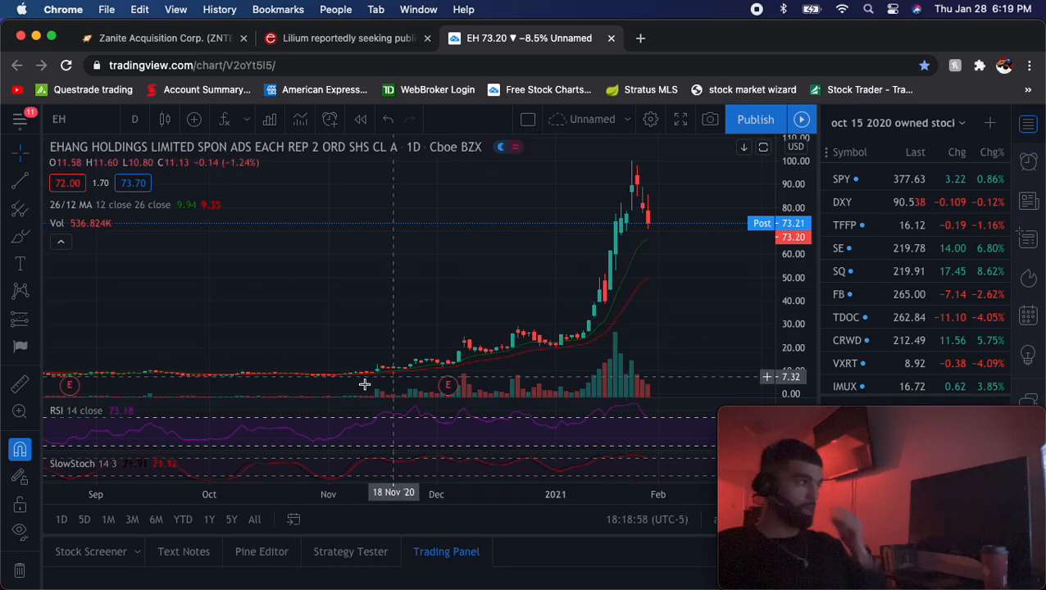
mouse_move(490, 357)
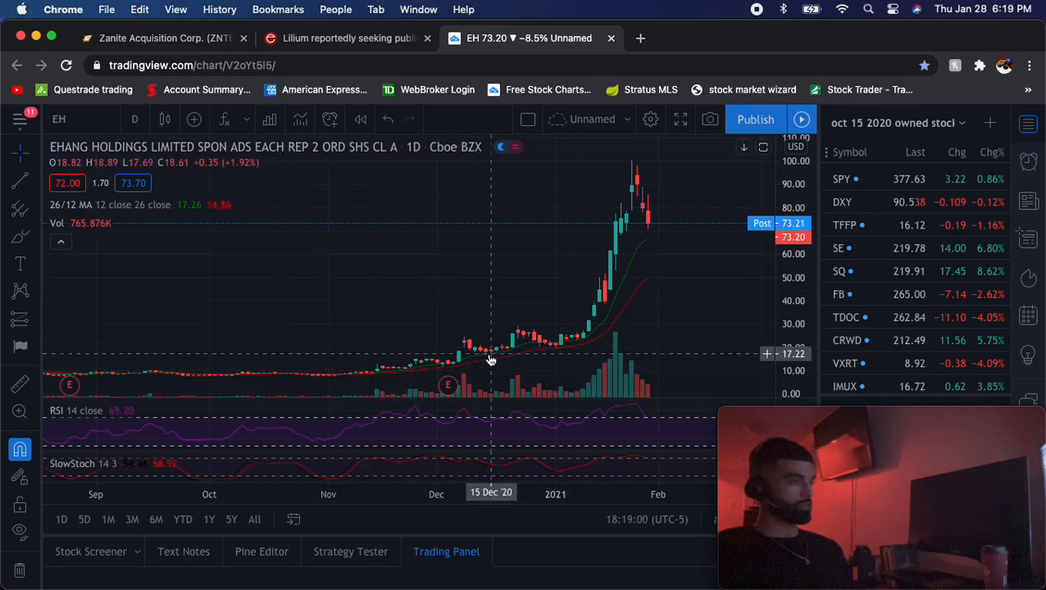
mouse_move(507, 359)
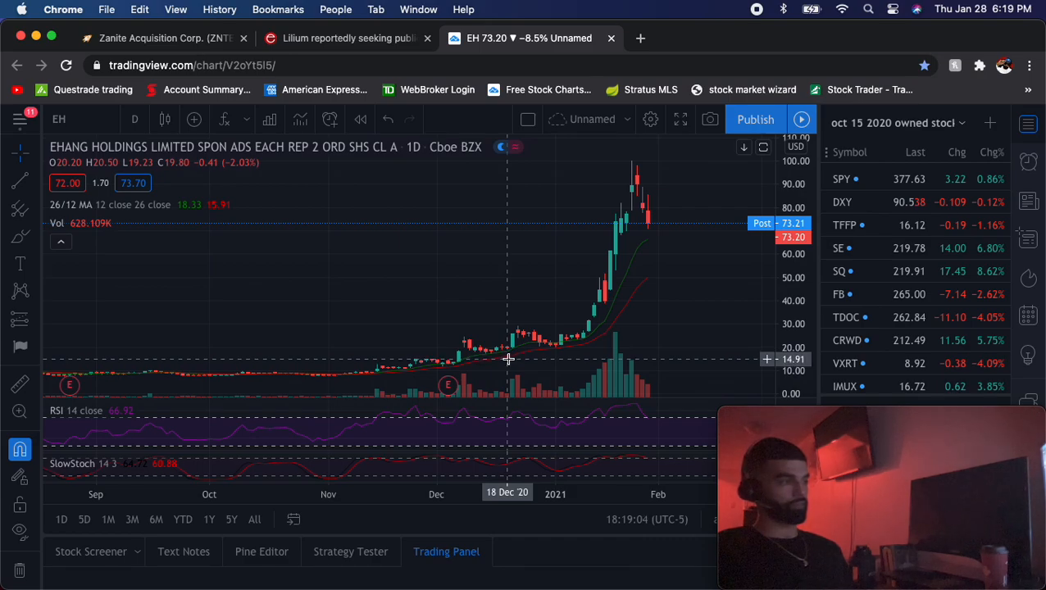
mouse_move(348, 31)
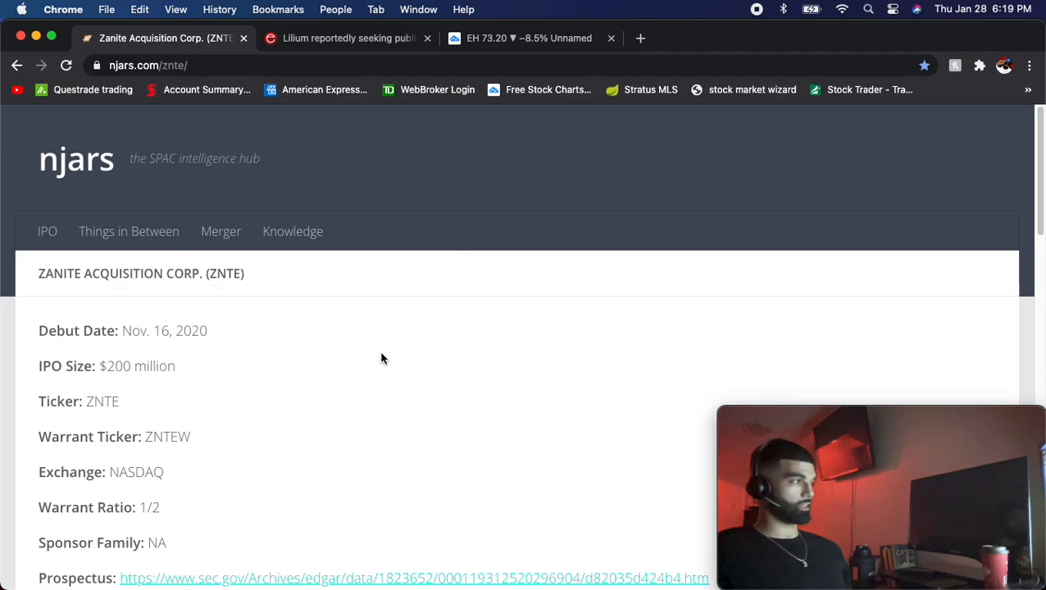
mouse_move(371, 356)
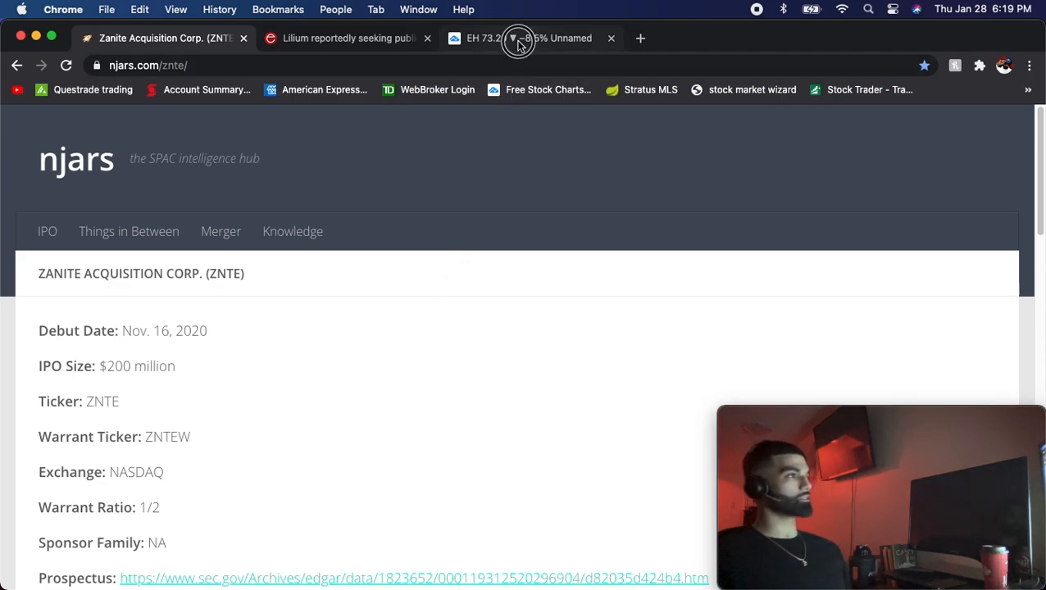
Step: Return to the EH chart tab, then switch to the eVTOL Lilium article tab
left_click(518, 38)
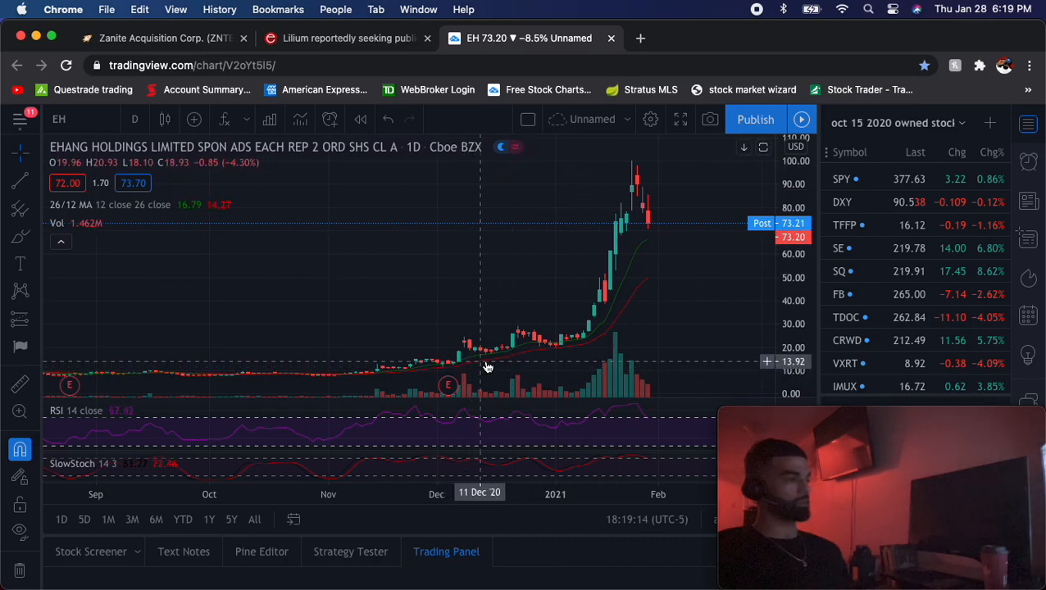
mouse_move(572, 212)
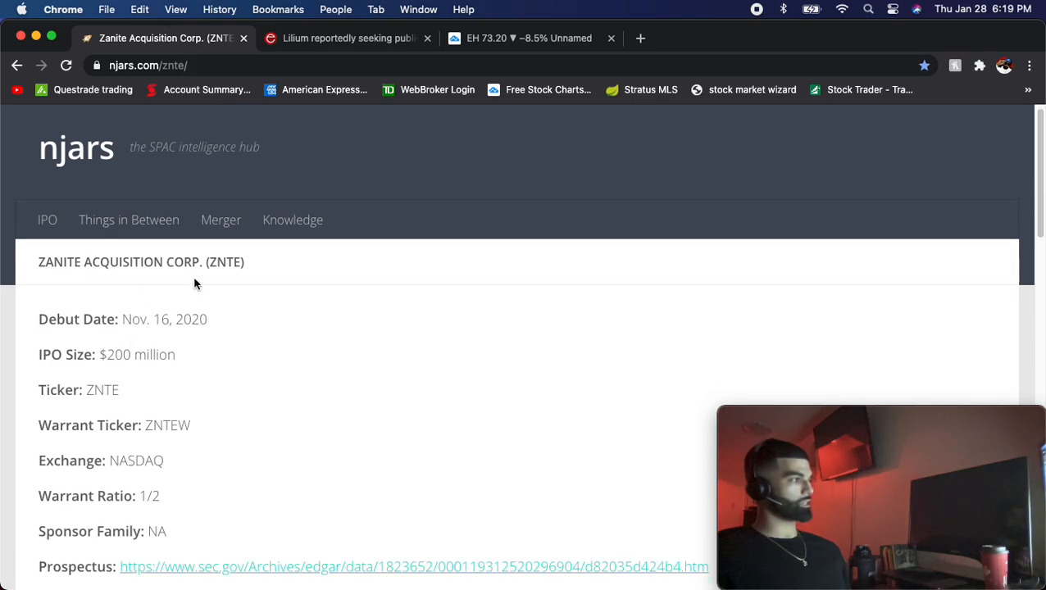
left_click(344, 38)
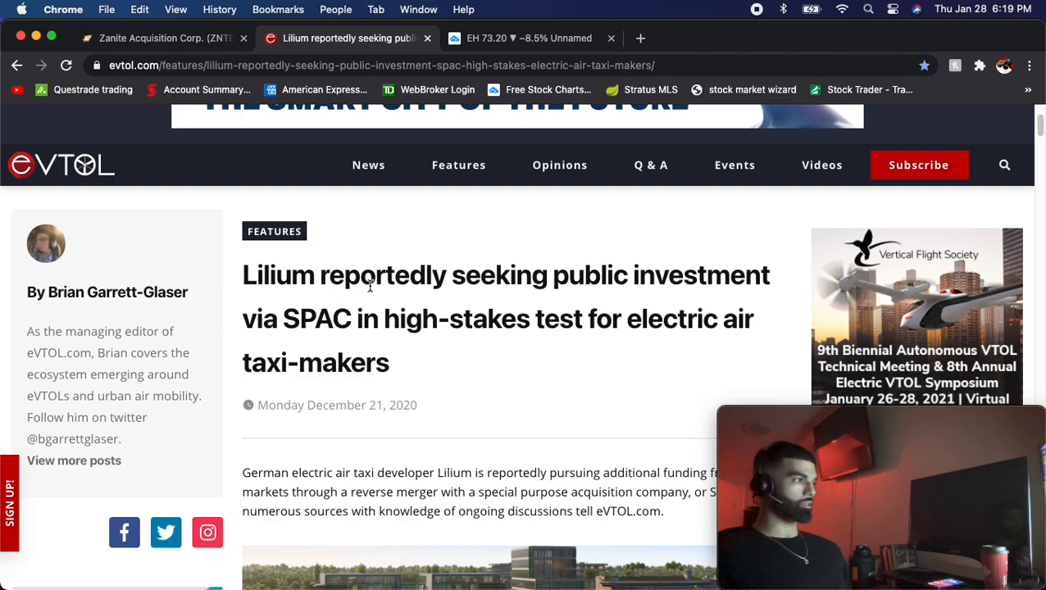
Step: Read down the Lilium article into the section on private funding of air taxi developers
scroll("down", 3)
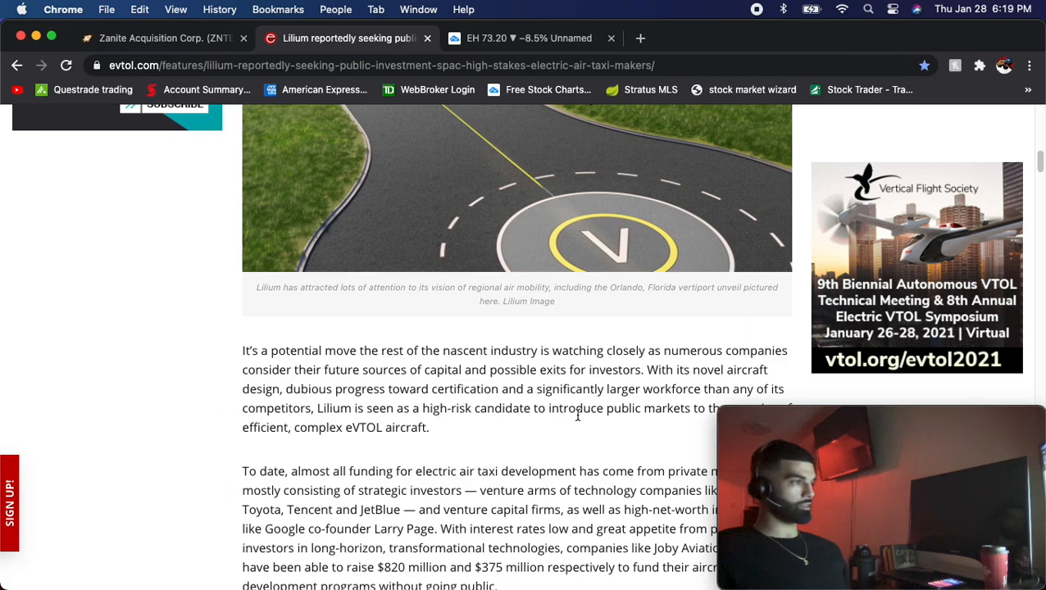
scroll("down", 3)
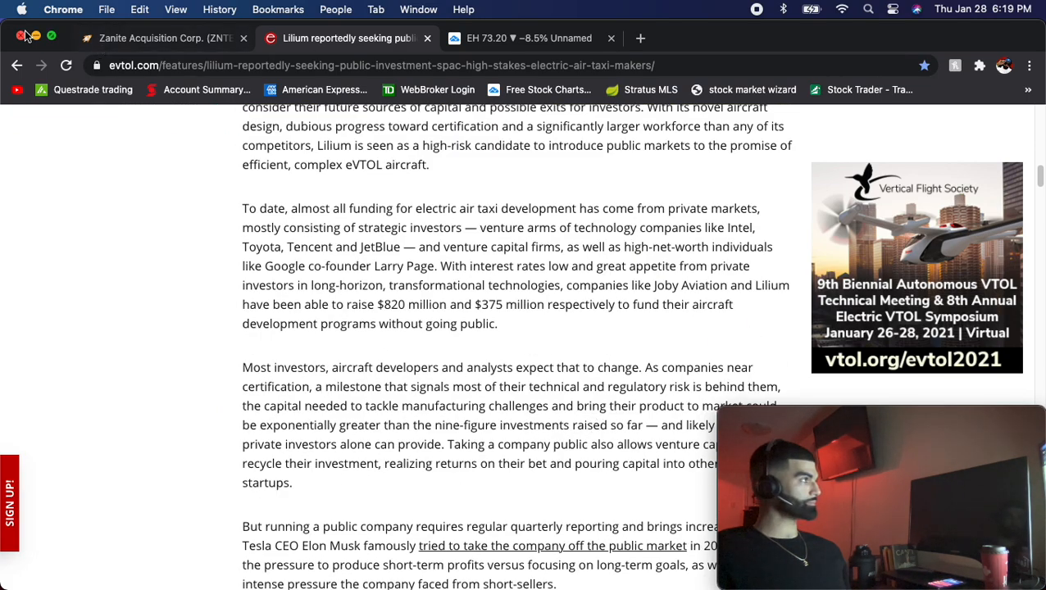
mouse_move(531, 185)
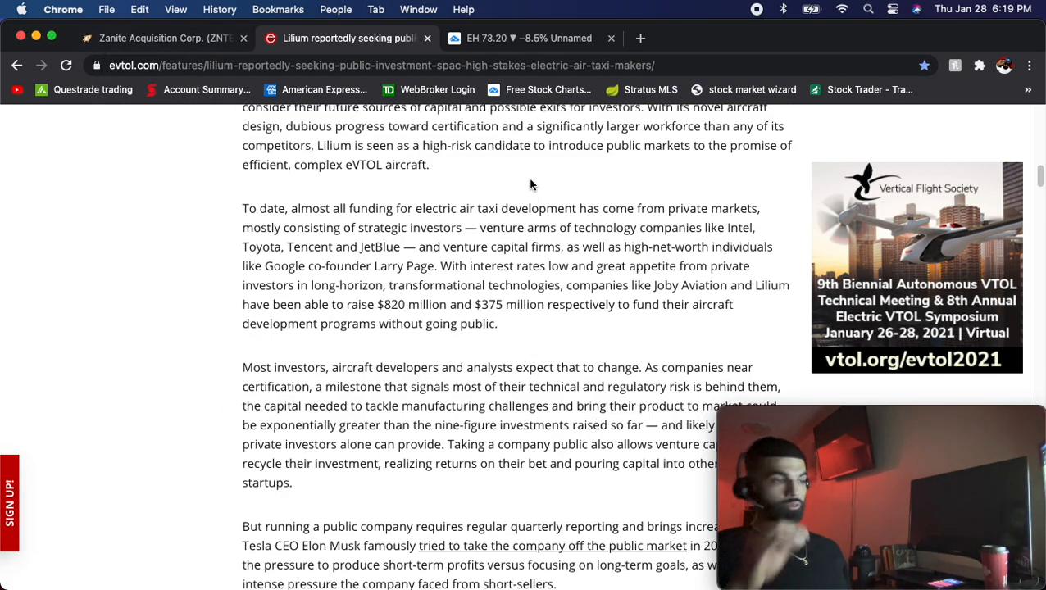